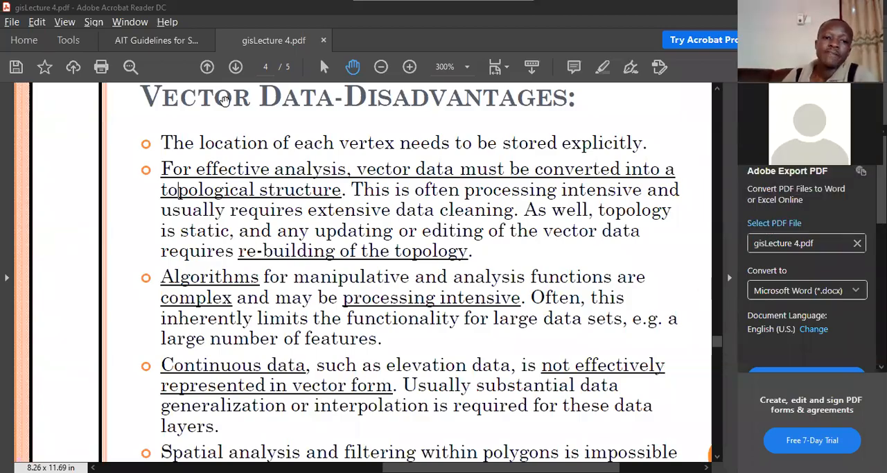
mouse_move(335, 122)
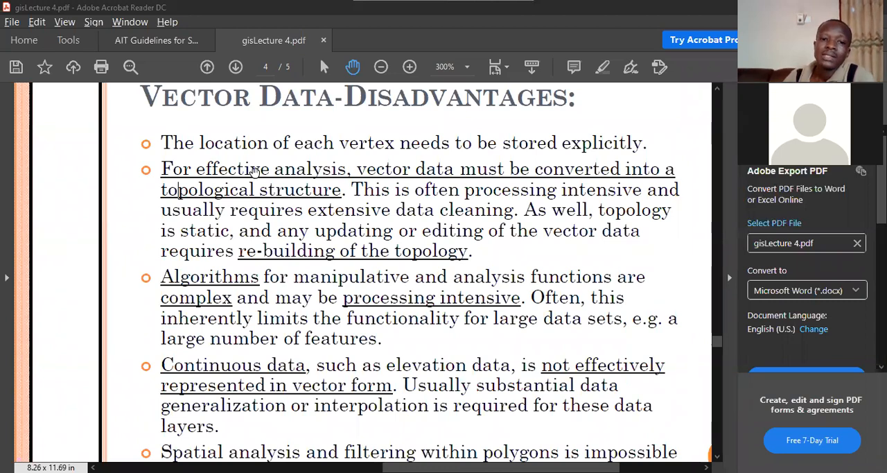
mouse_move(364, 180)
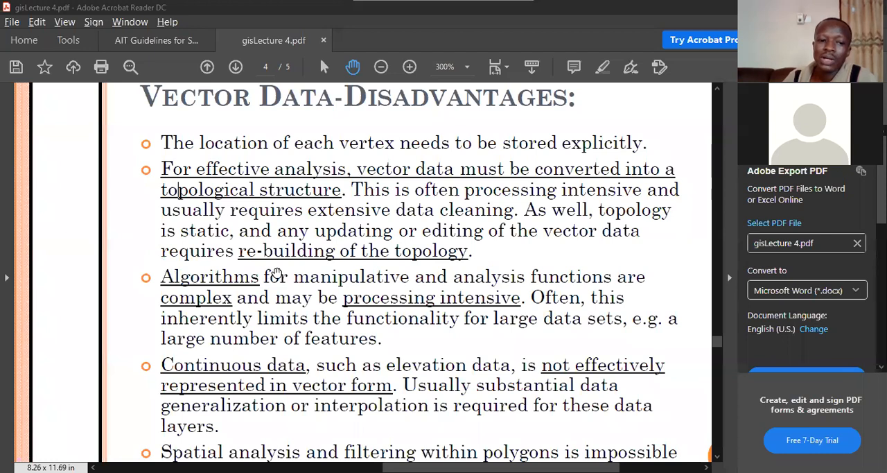
Step: Mark the complex-analysis-algorithms sentence and the elevation-data-in-vector-form example on the slide
scroll(down, 3)
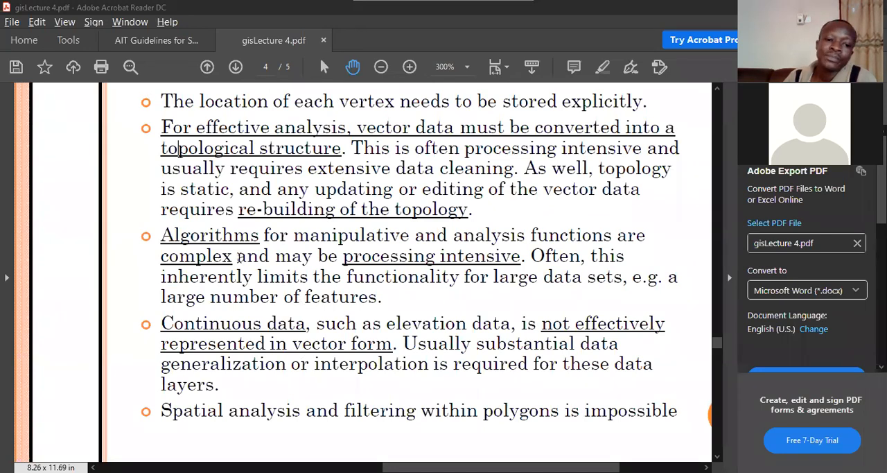
drag(161, 236, 644, 236)
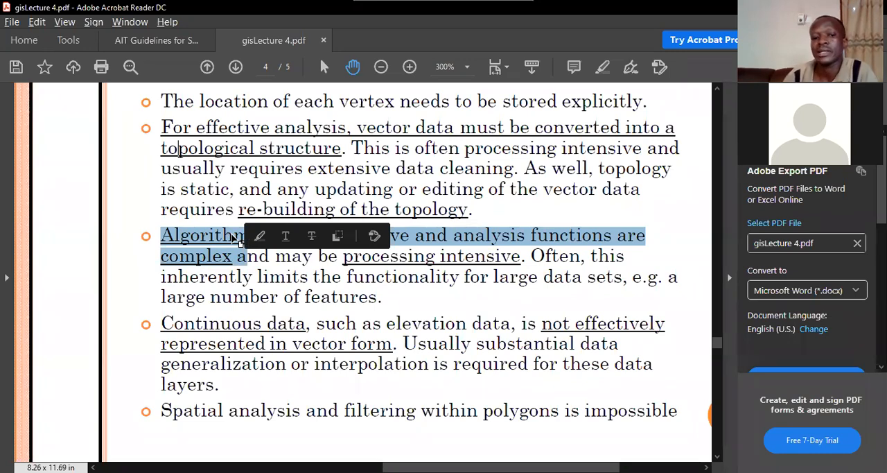
mouse_move(382, 294)
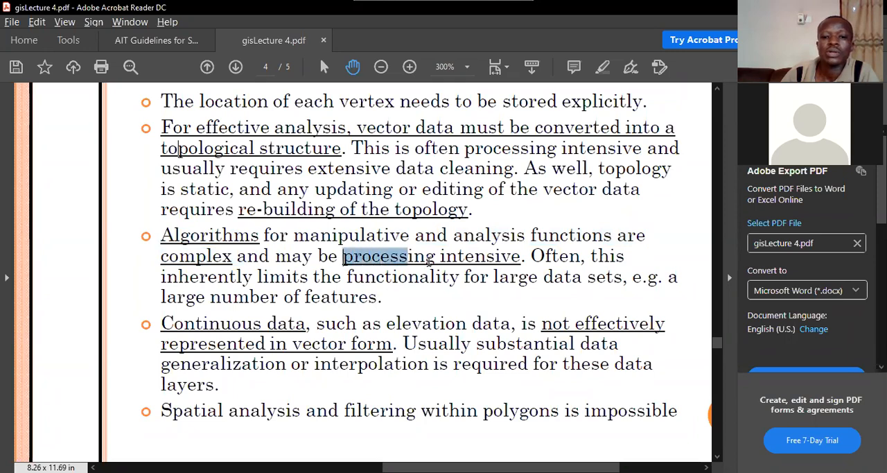
drag(342, 255, 520, 255)
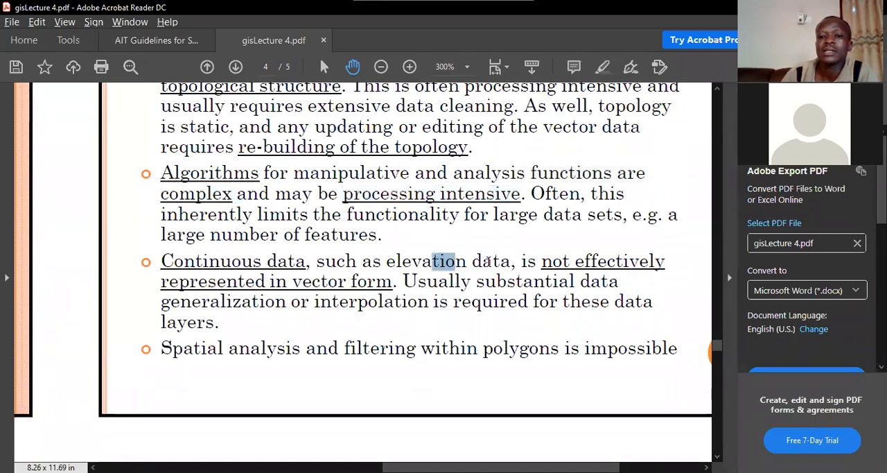
drag(454, 261, 395, 280)
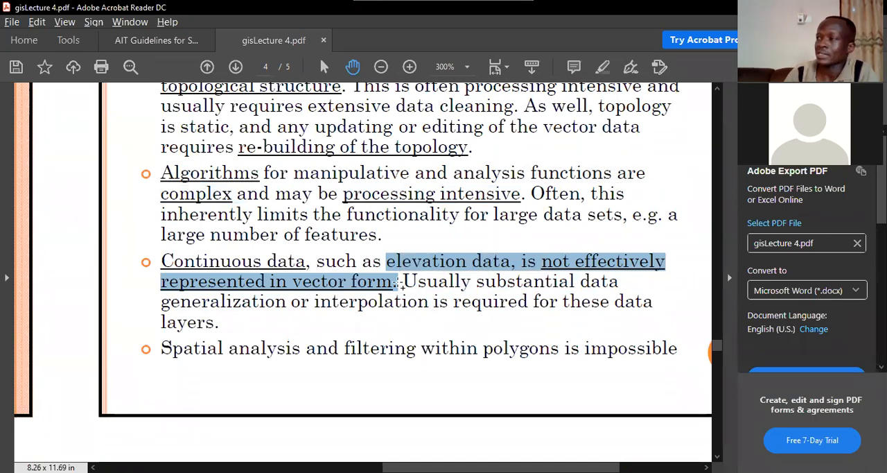
mouse_move(383, 286)
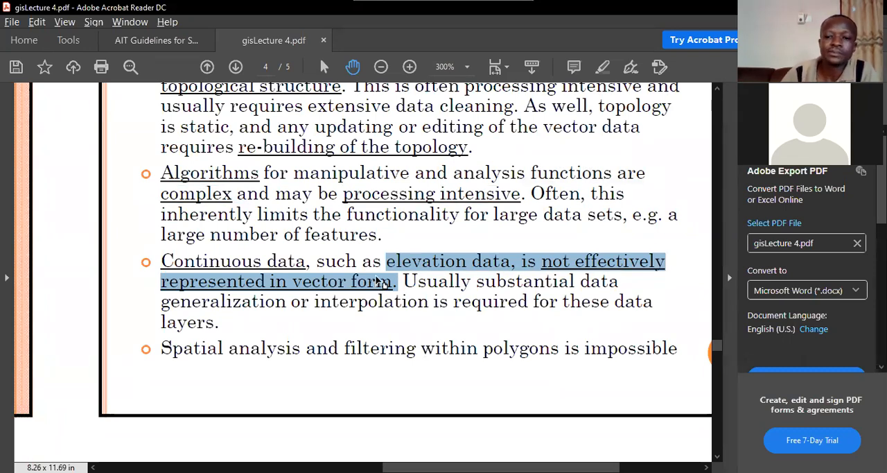
mouse_move(575, 276)
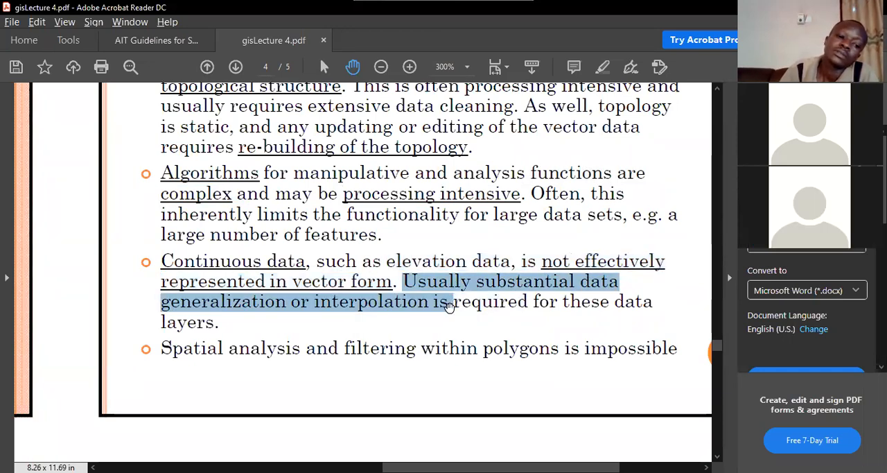
Step: Scroll down past Raster Data Advantages to the Raster Data Disadvantages slide
scroll(down, 3)
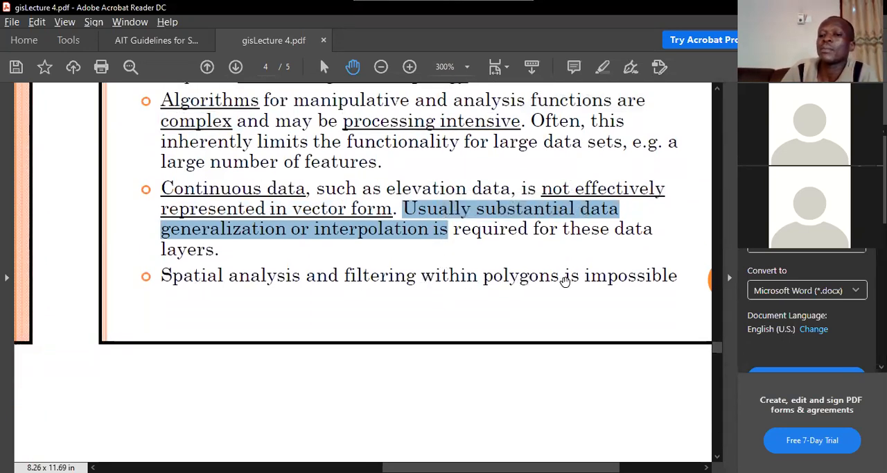
mouse_move(637, 282)
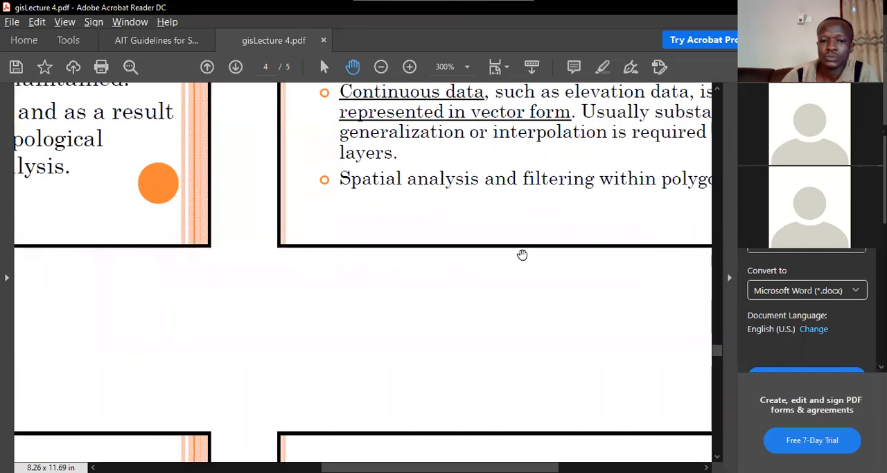
scroll(down, 3)
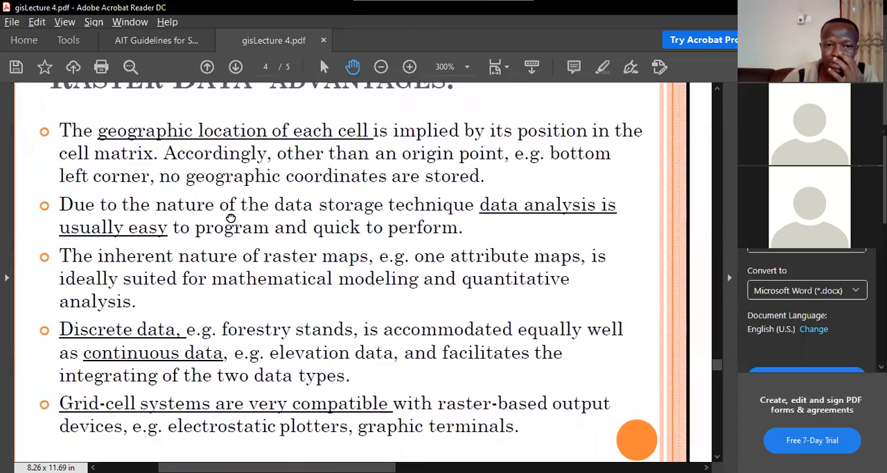
scroll(down, 3)
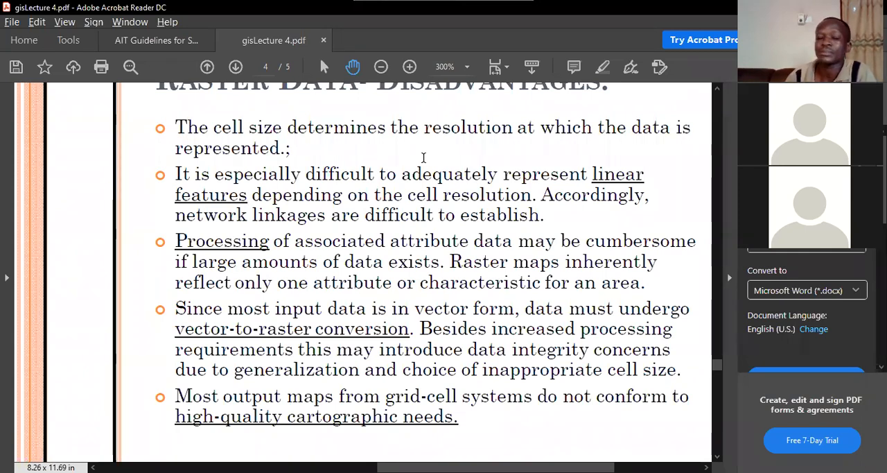
Step: Scroll down through the lecture before loading gisLecture 5.pdf
scroll(down, 3)
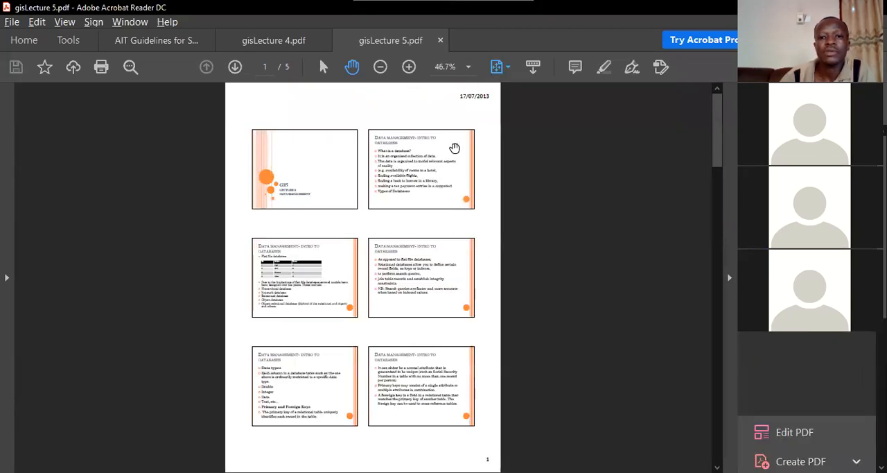
Step: Enlarge the data management slides with the + button and scroll down through them
click(409, 67)
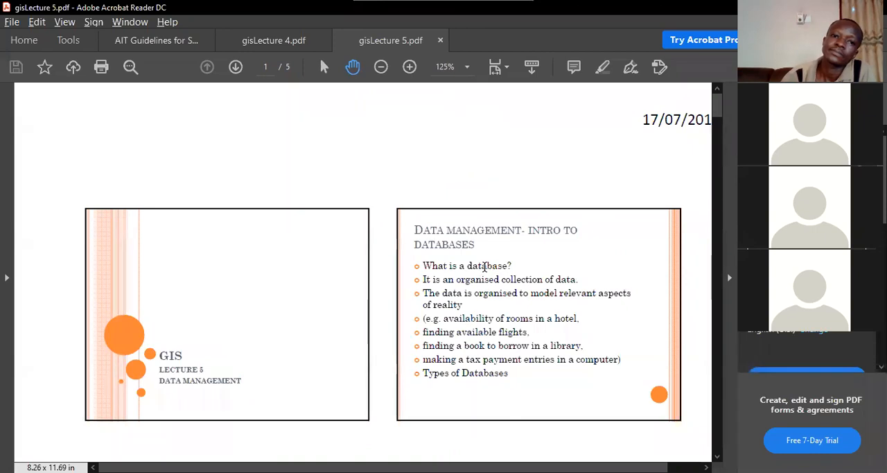
scroll(down, 3)
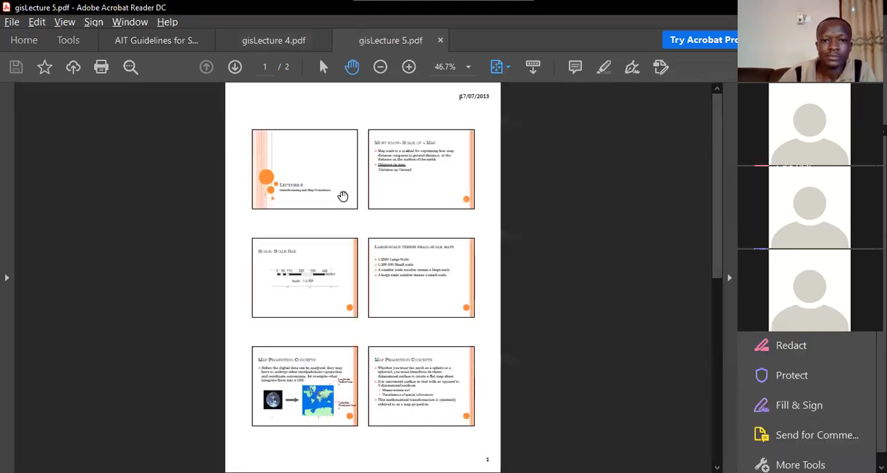
Step: Magnify the Lecture 6 slides three times so the title and Scale of a Map slides fill the view
click(410, 66)
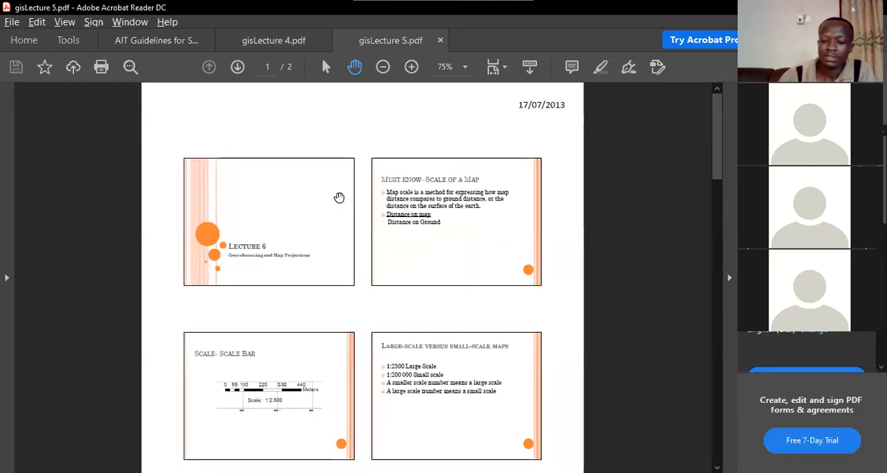
mouse_move(688, 350)
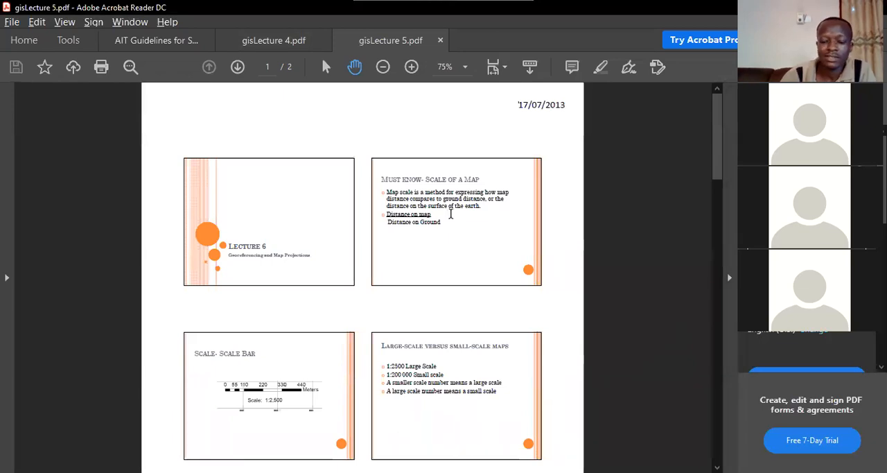
click(409, 67)
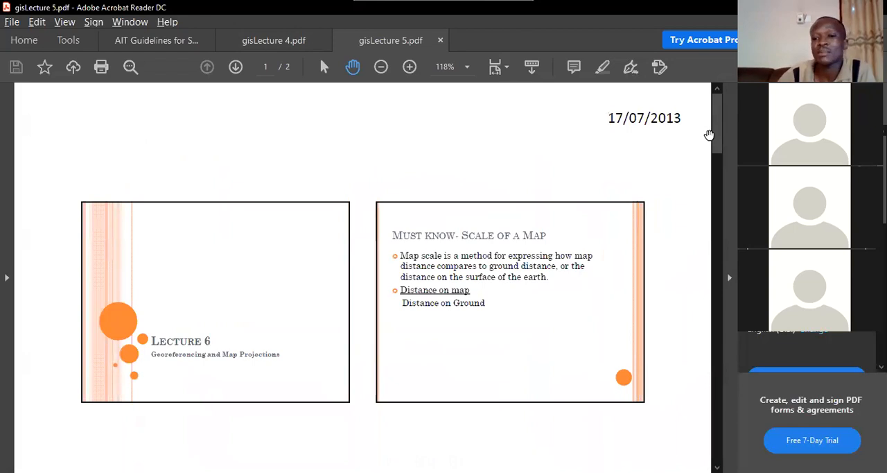
scroll(down, 3)
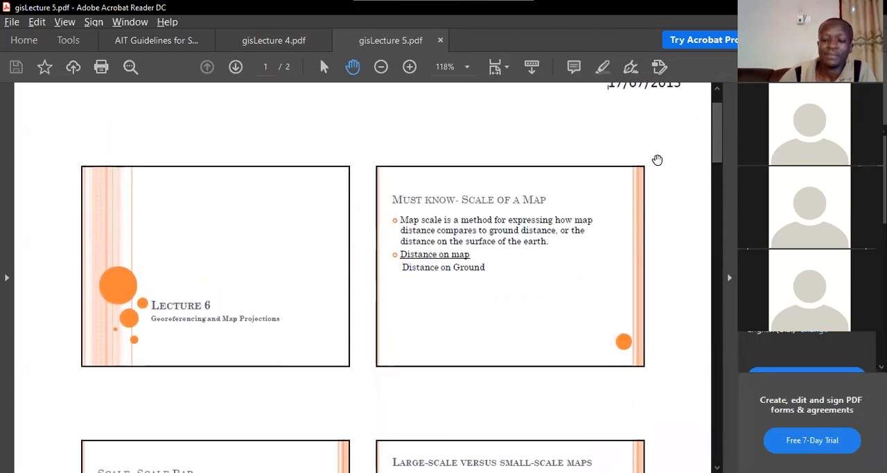
click(409, 67)
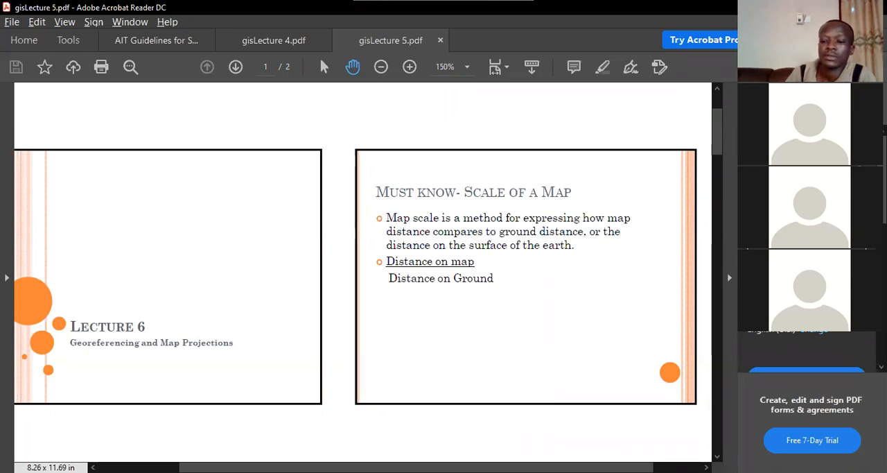
mouse_move(429, 306)
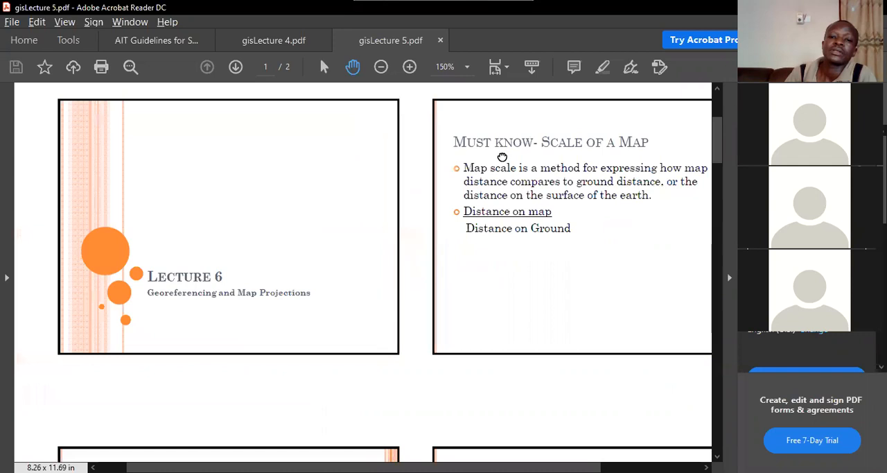
scroll(down, 3)
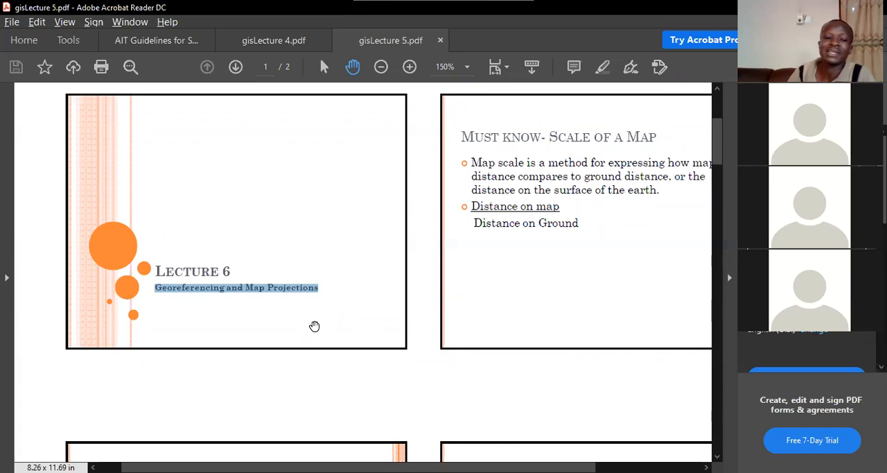
mouse_move(617, 444)
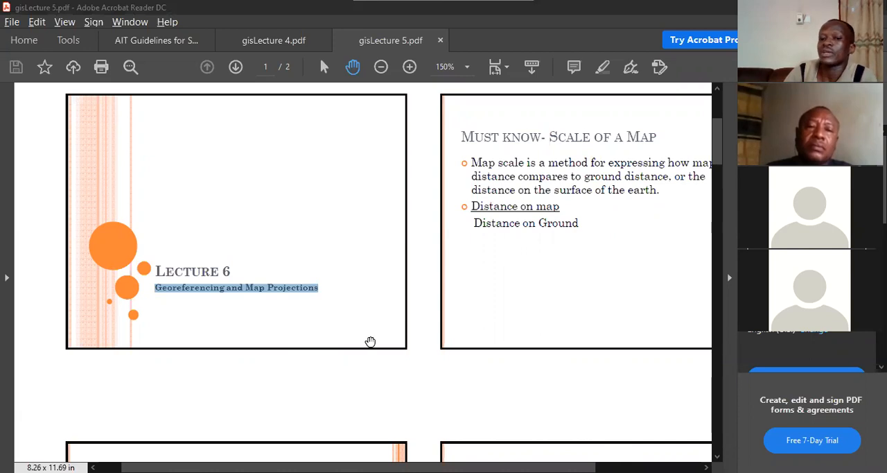
mouse_move(369, 342)
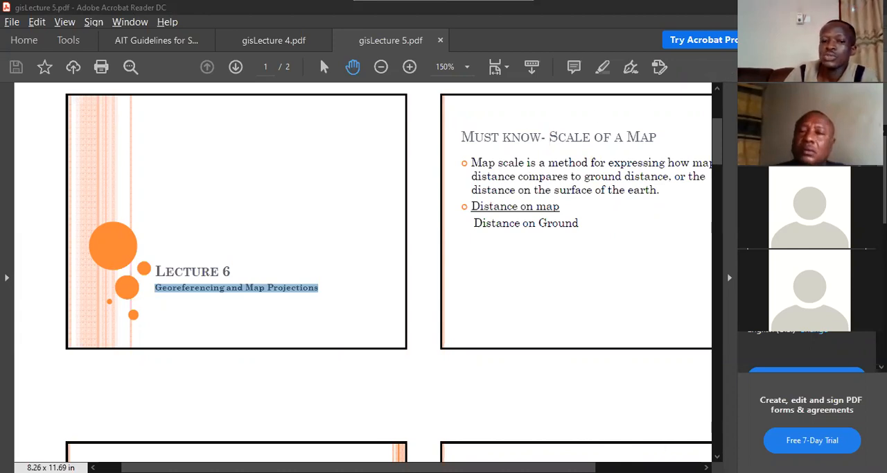
mouse_move(622, 373)
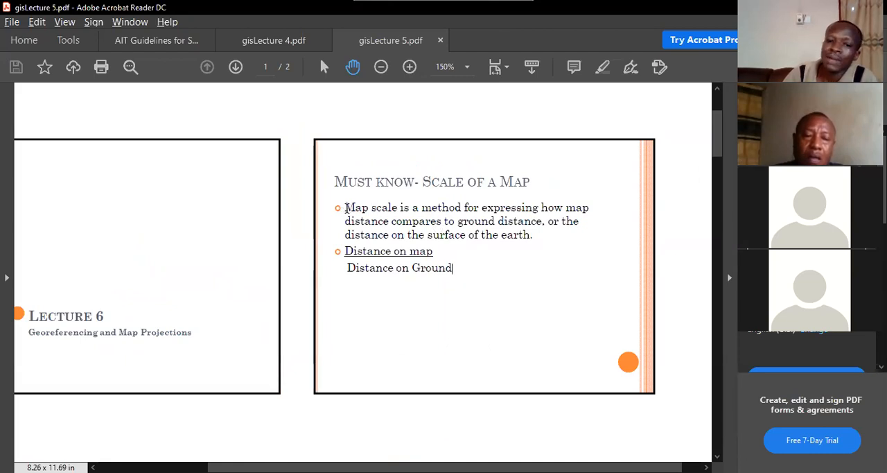
Step: Highlight the subtitle text on the Lecture 6 title slide
drag(344, 208, 466, 235)
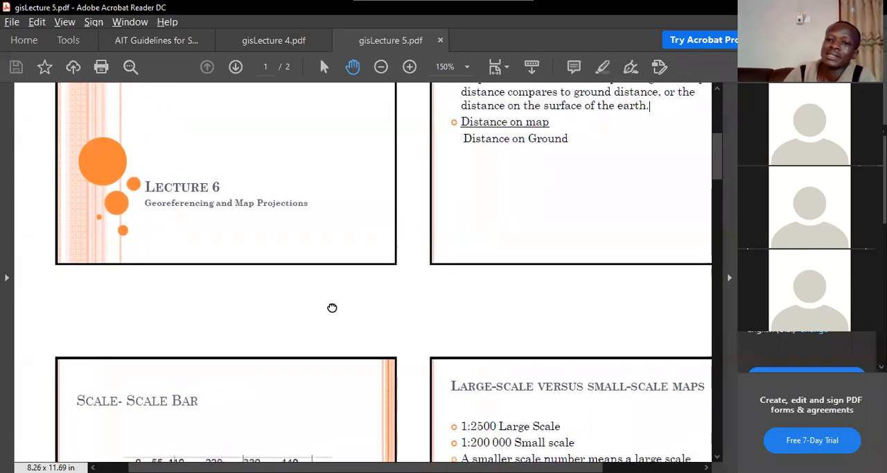
Step: Scroll down to the Scale Bar and Large-scale versus small-scale maps slides
scroll(down, 3)
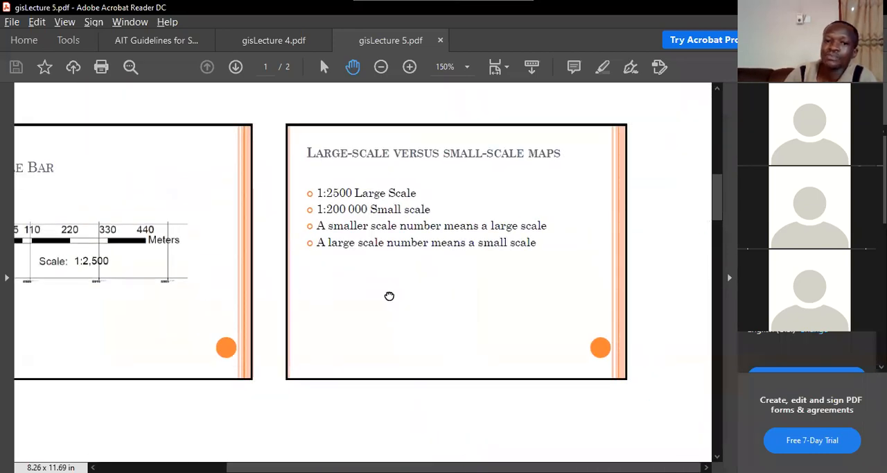
scroll(down, 3)
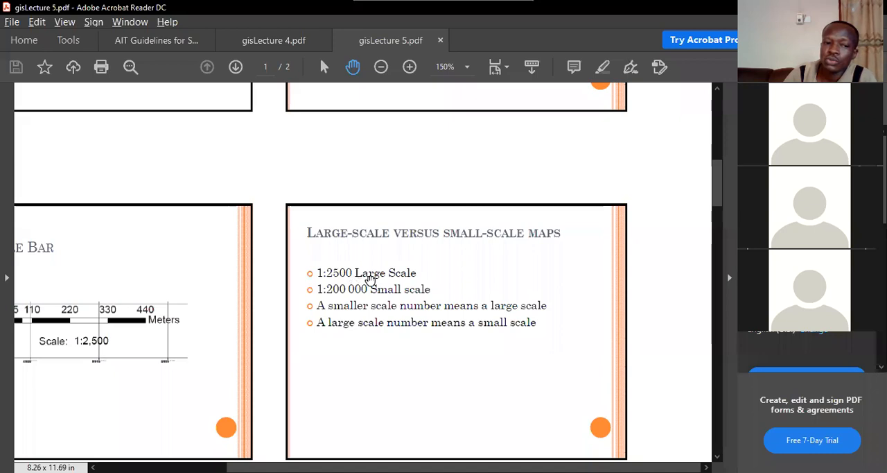
scroll(down, 3)
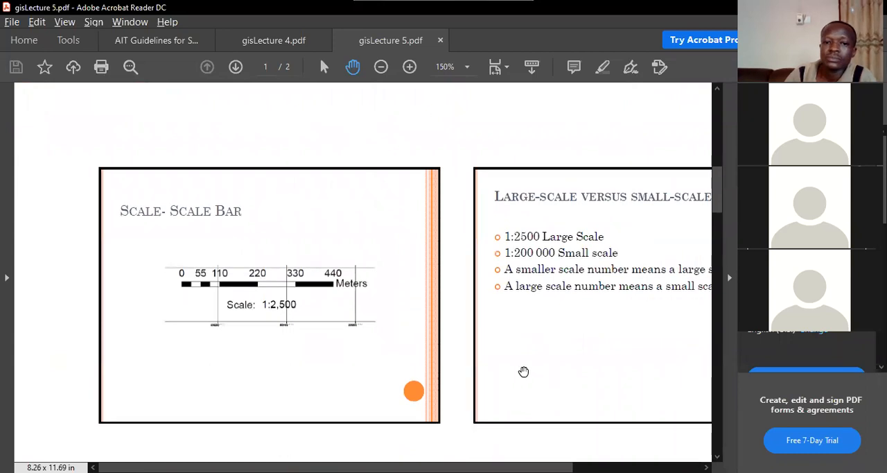
scroll(down, 3)
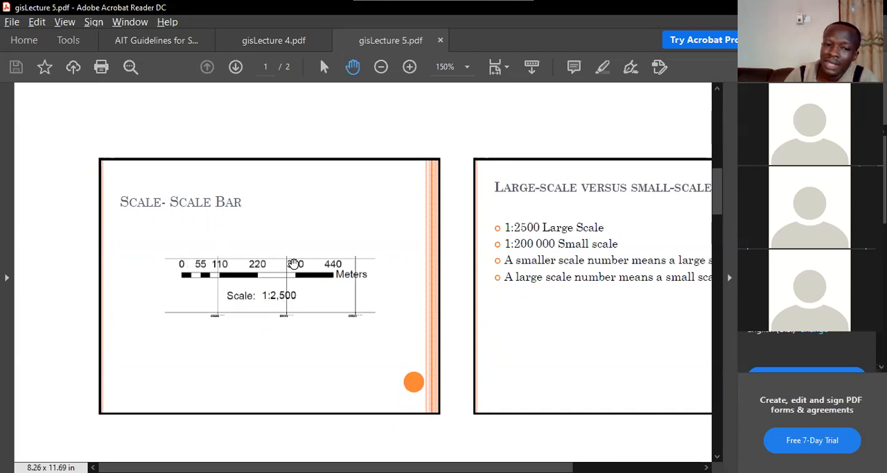
scroll(down, 3)
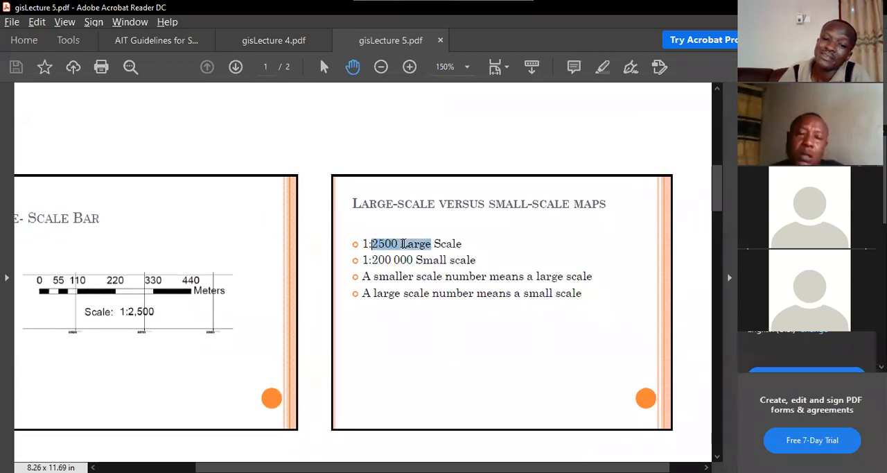
click(402, 244)
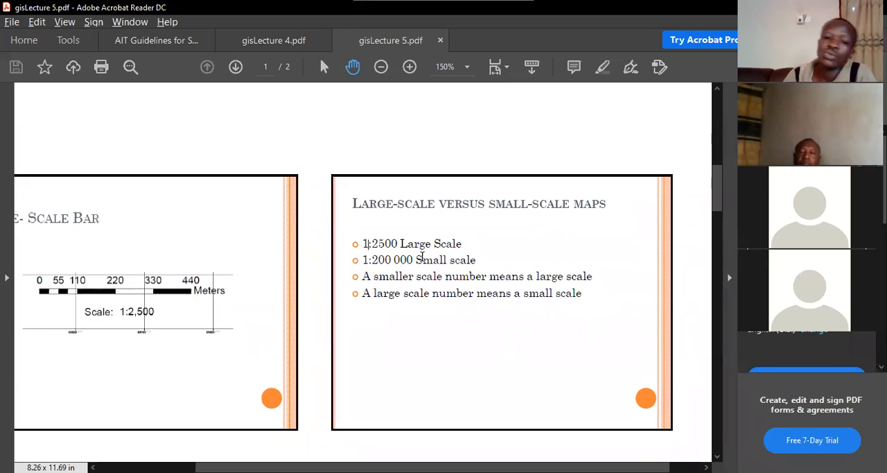
double_click(381, 244)
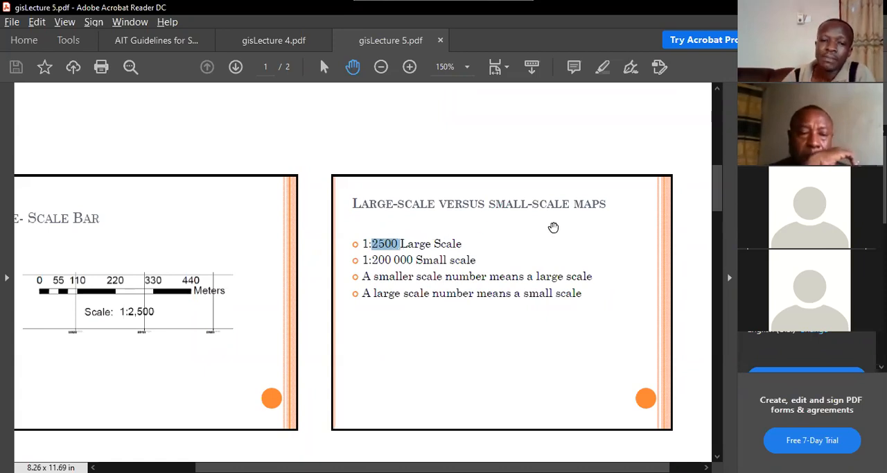
scroll(down, 3)
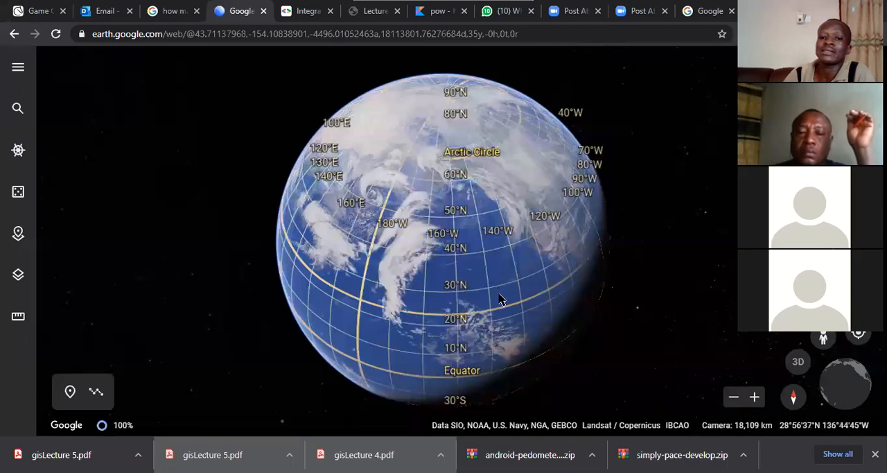
Step: Rotate the gridded globe from the Pacific round to Africa and the Equator
drag(502, 298, 566, 330)
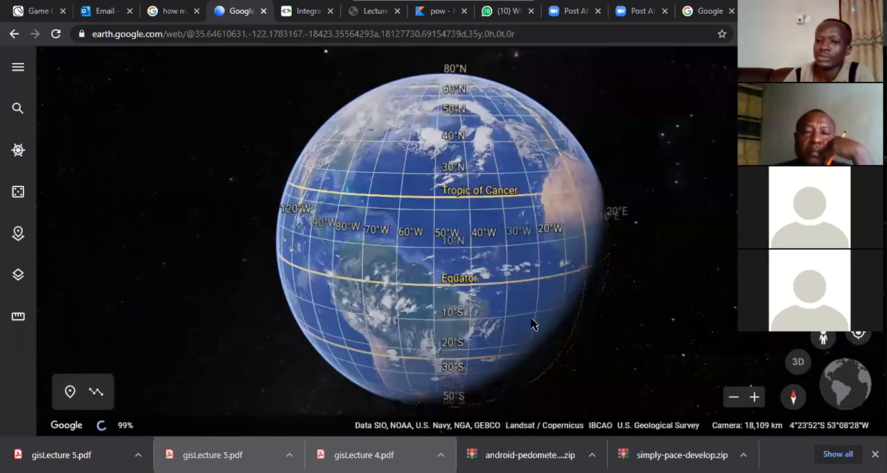
drag(534, 324, 444, 319)
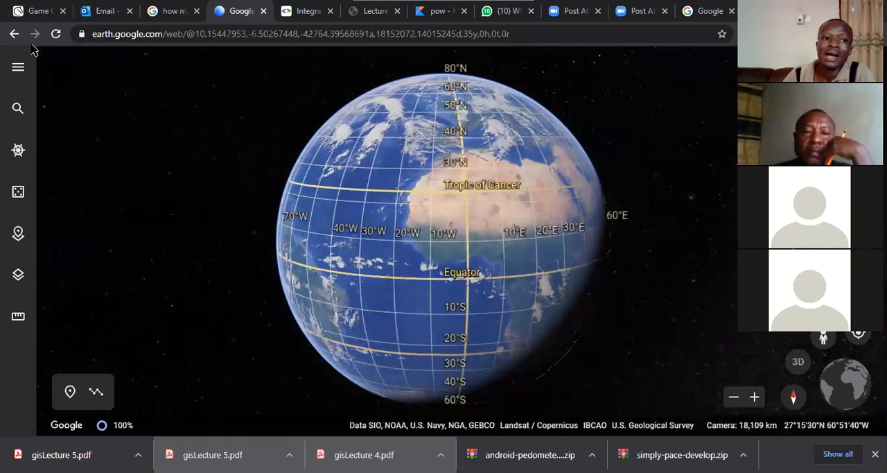
Step: Search for Ghana, then zoom in on its coast near the Prime Meridian and back out
click(17, 108)
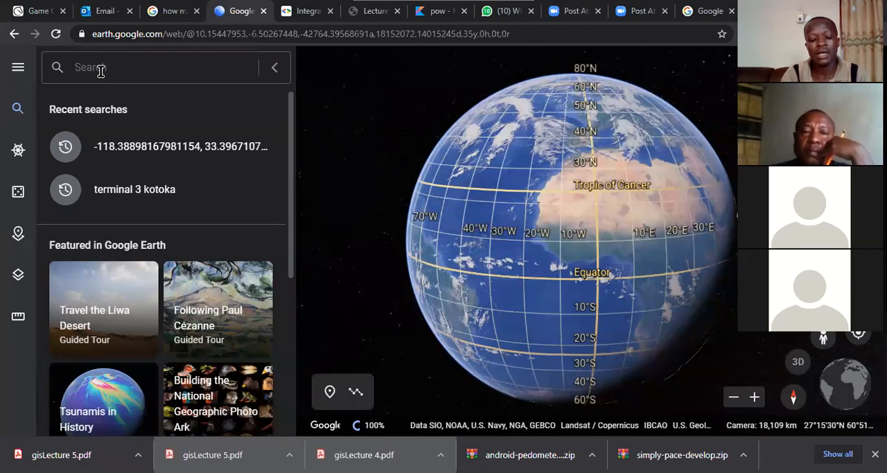
text(g)
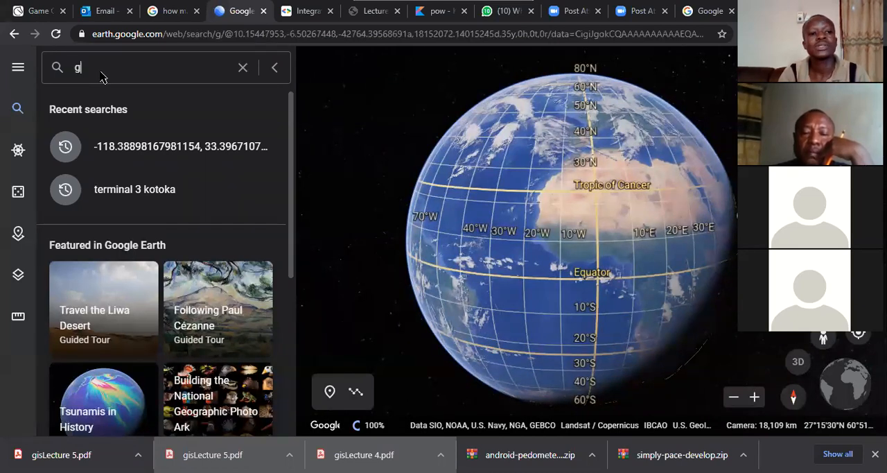
key(Enter)
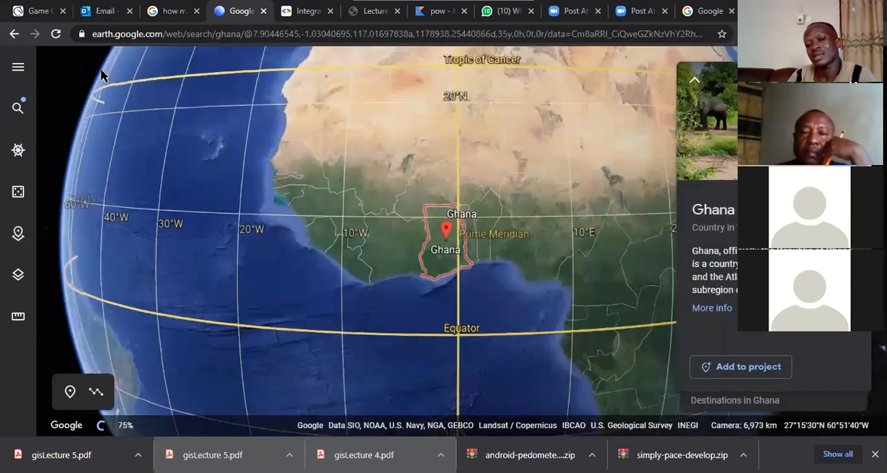
scroll(down, 3)
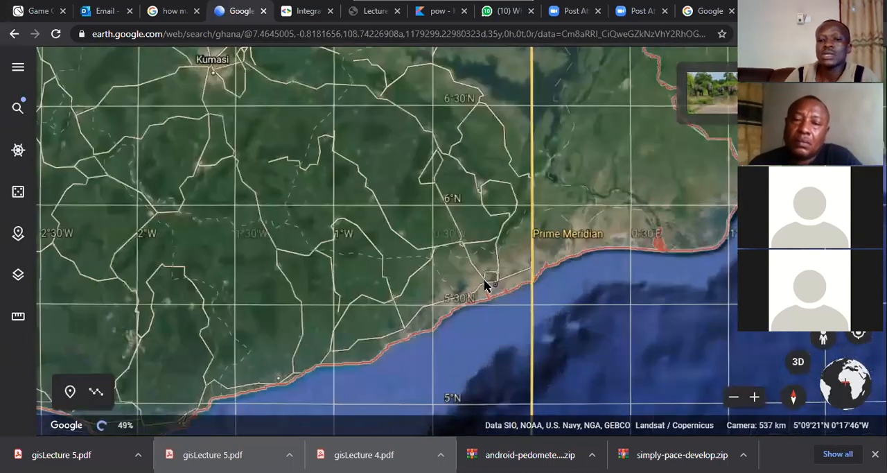
scroll(down, 3)
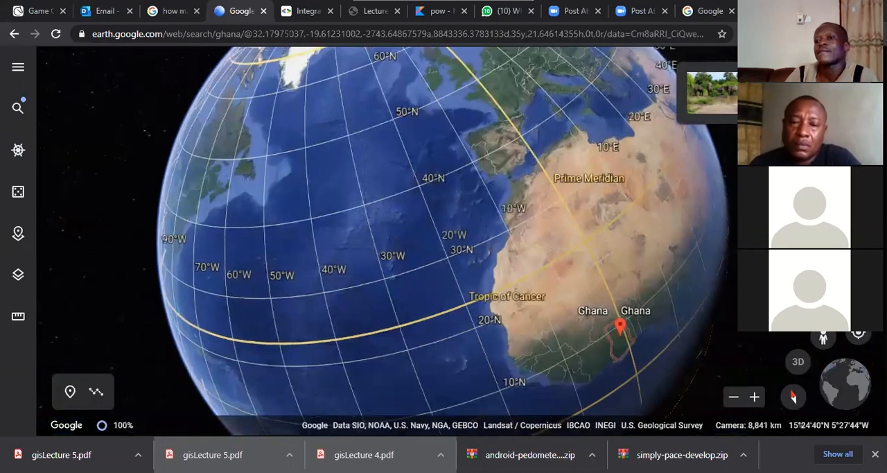
mouse_move(469, 250)
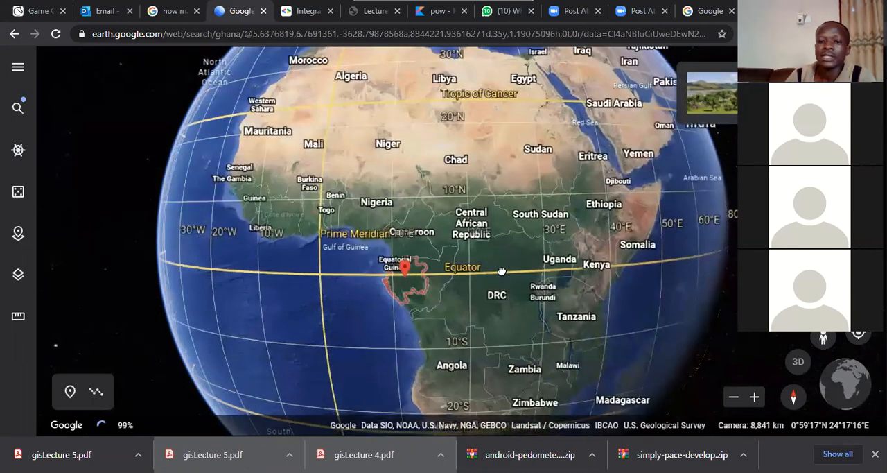
Step: Drag the globe east along the Equator, then swing north toward Europe and the UK
drag(502, 270, 602, 247)
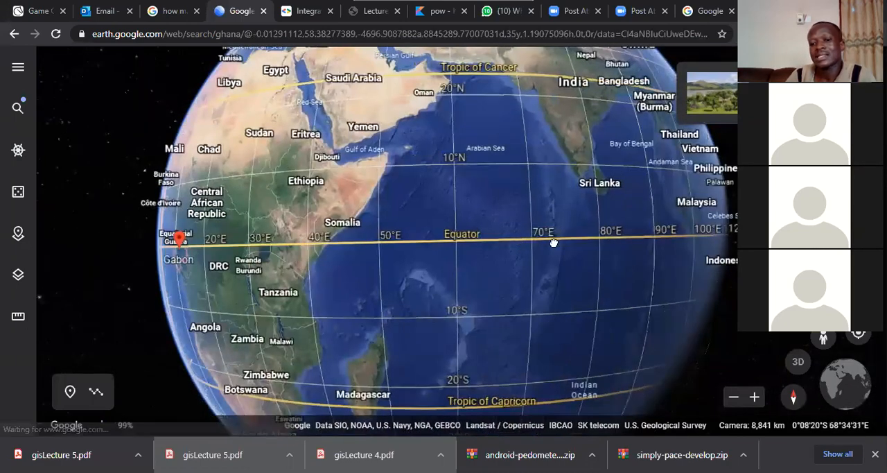
drag(554, 243, 601, 276)
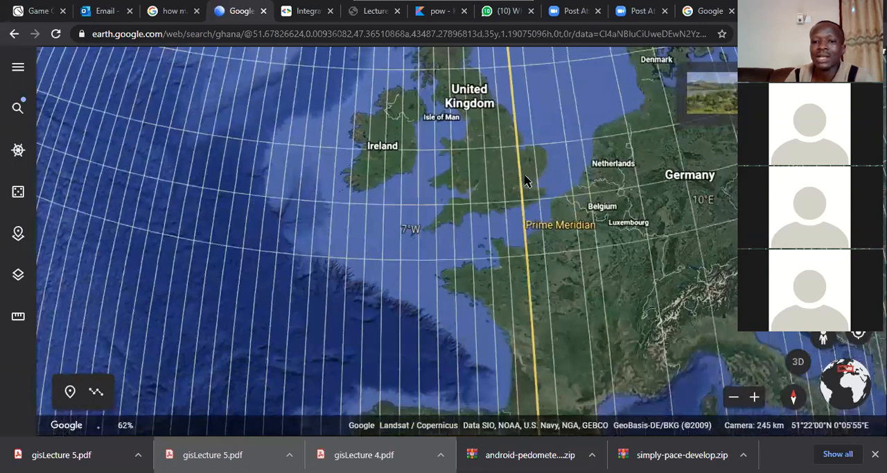
Step: Zoom out to the whole globe centred on Africa, then switch back to gisLecture 5.pdf in Acrobat
scroll(down, 3)
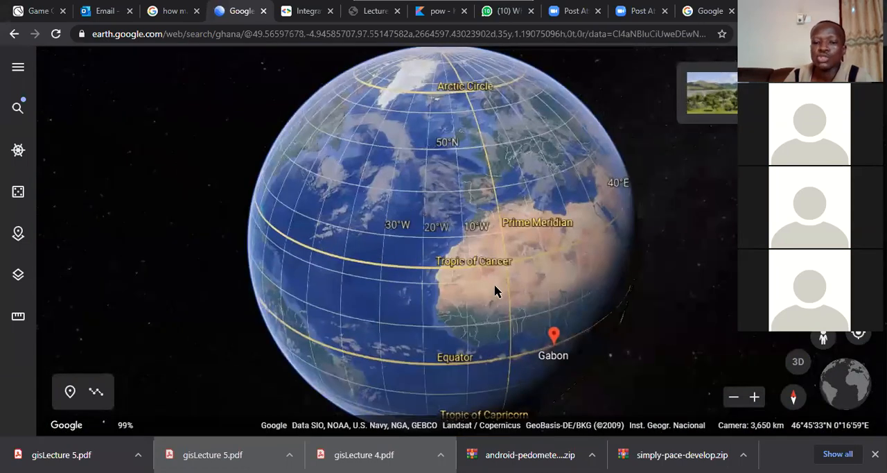
scroll(down, 3)
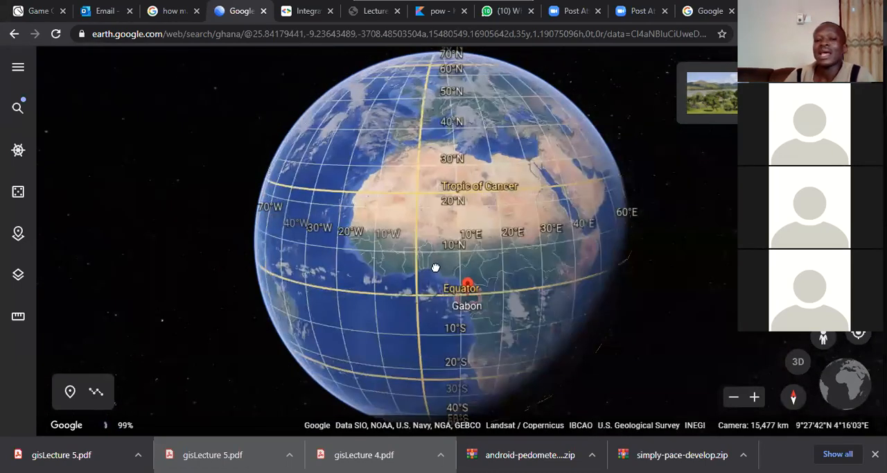
drag(435, 268, 485, 279)
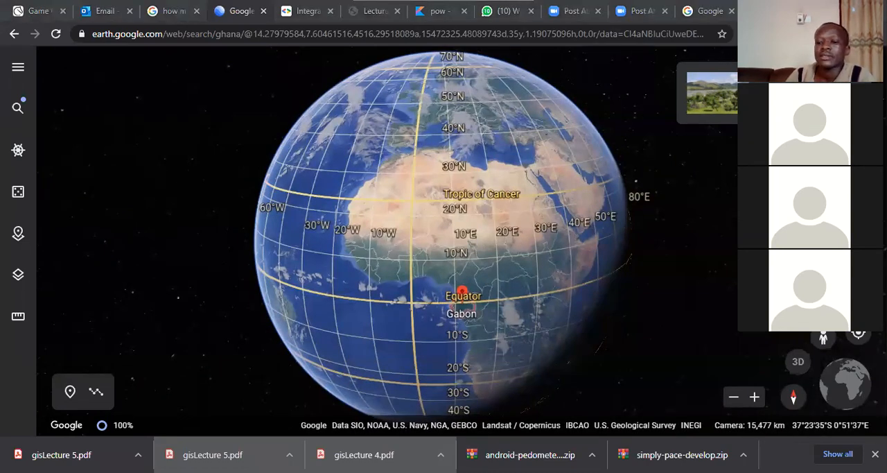
click(214, 455)
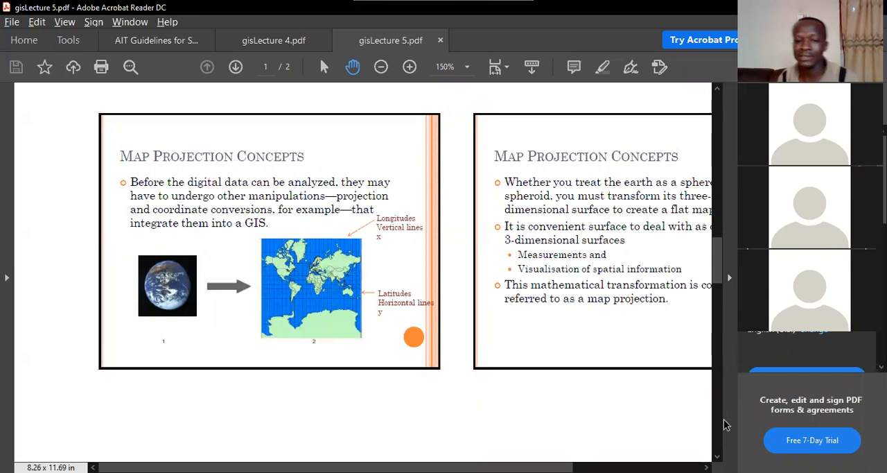
mouse_move(358, 271)
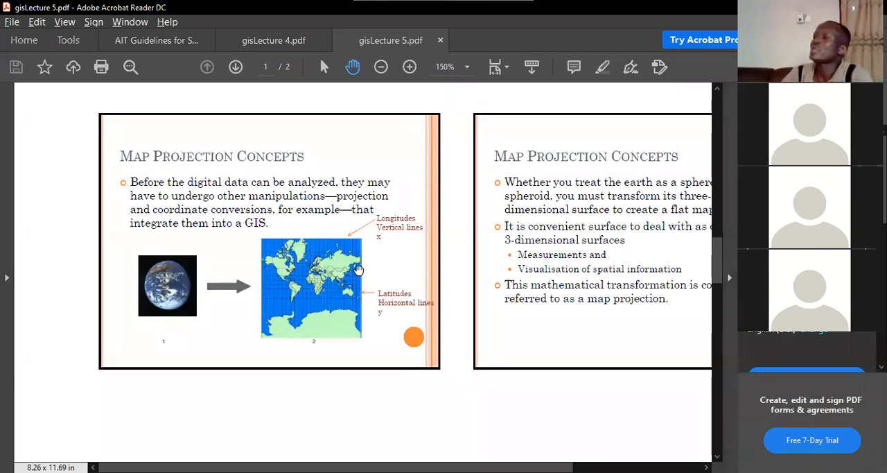
mouse_move(352, 288)
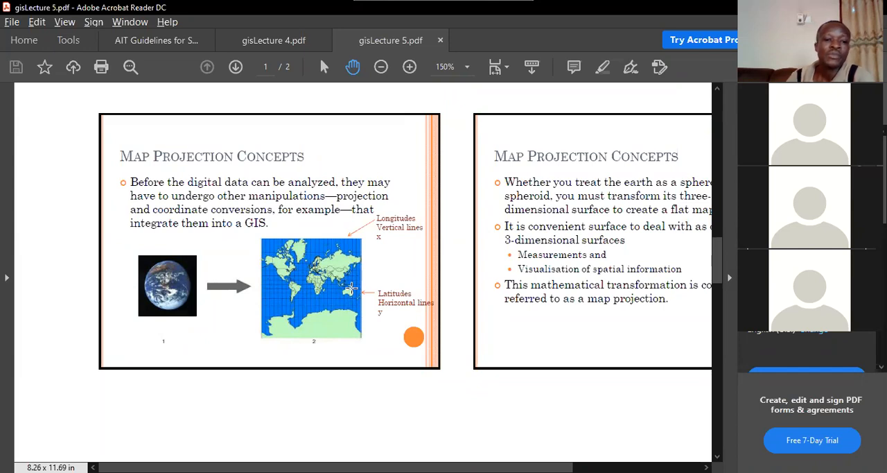
Step: Enlarge the Map Projection Concepts slide with the globe-to-flat-map illustration
click(409, 67)
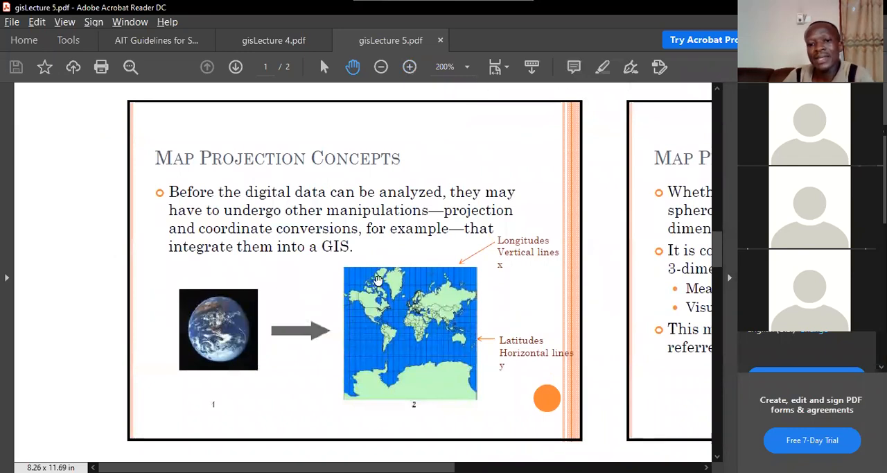
mouse_move(363, 338)
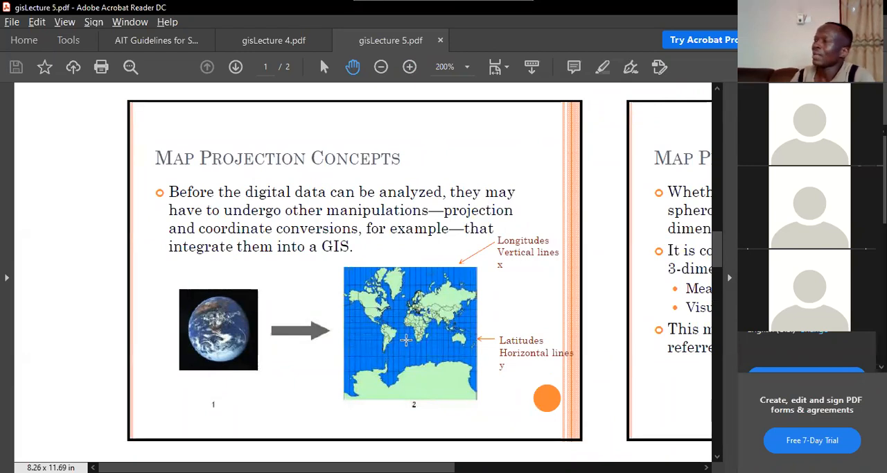
mouse_move(405, 338)
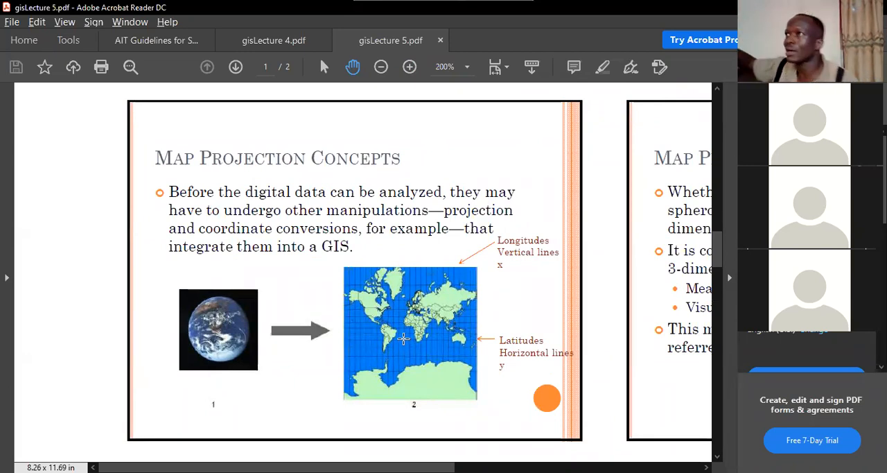
mouse_move(399, 338)
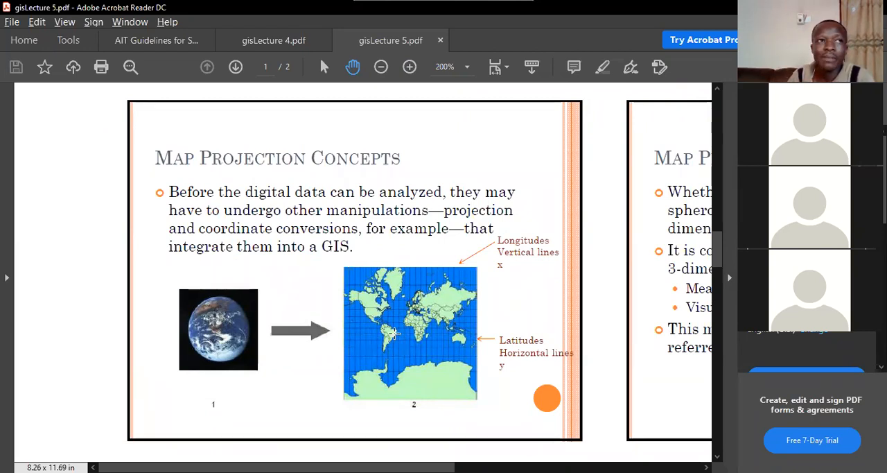
mouse_move(441, 279)
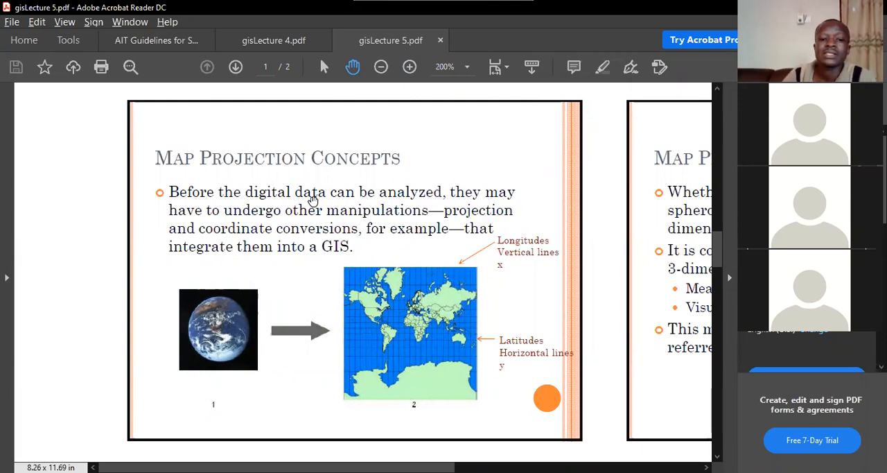
mouse_move(337, 201)
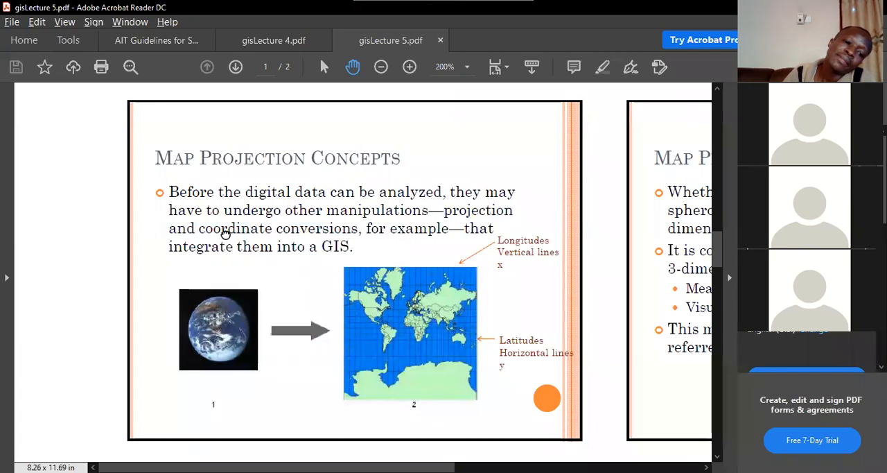
mouse_move(386, 316)
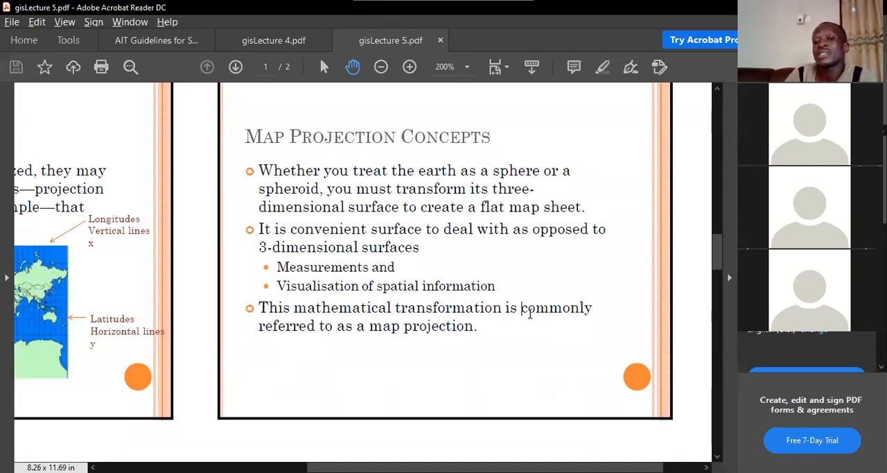
Step: Highlight the map projection sentence, then clear the selection before moving to page 2
drag(521, 308, 477, 326)
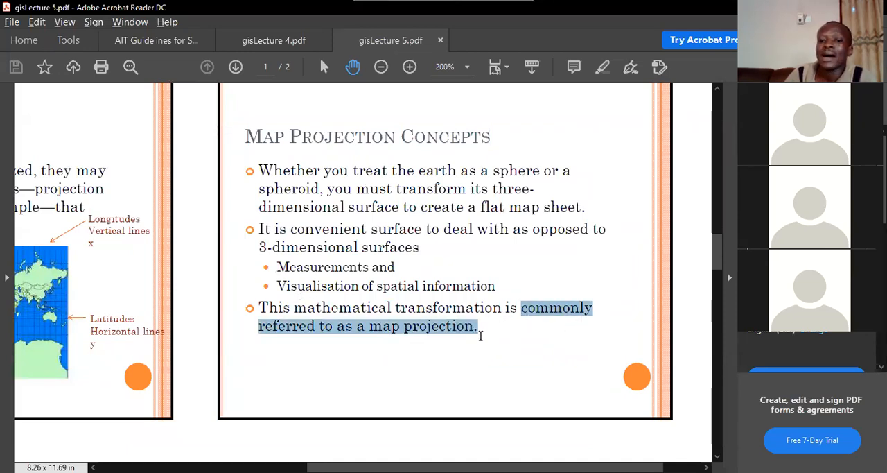
click(477, 326)
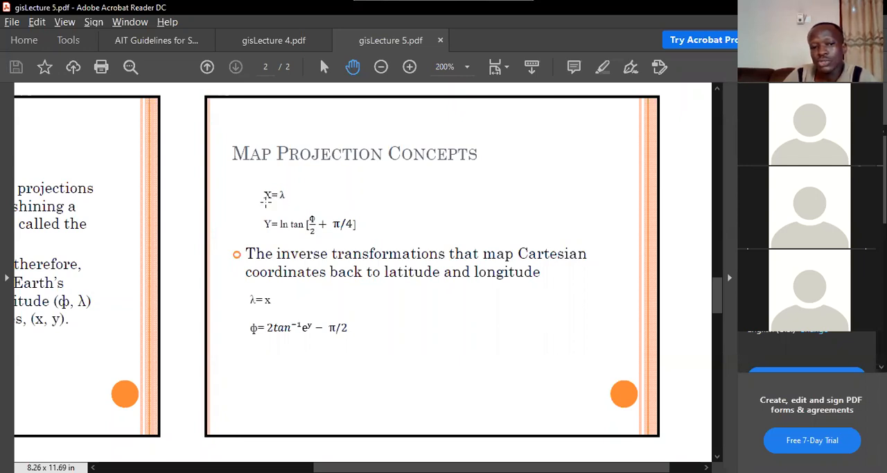
mouse_move(314, 213)
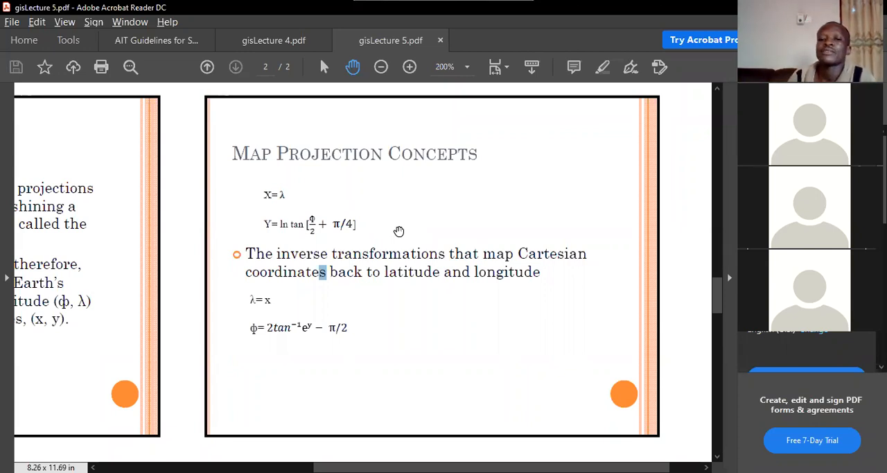
Step: Point out text in the inverse transformation sentence on page 2
drag(400, 232, 330, 349)
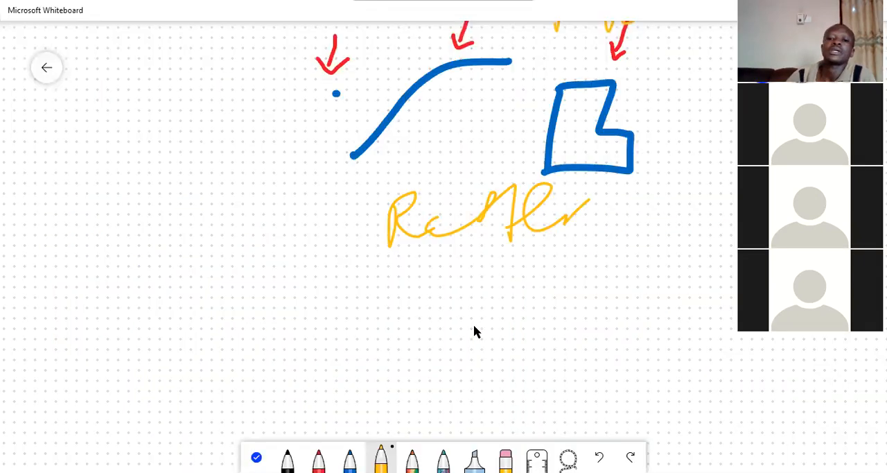
Step: Clear space and draw a black globe circle with a flat-map rectangle beside it
drag(363, 277, 478, 325)
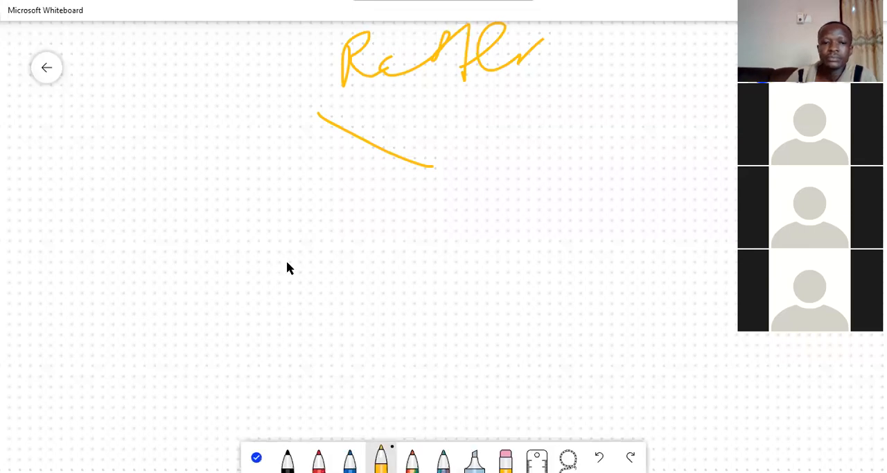
drag(249, 201, 275, 198)
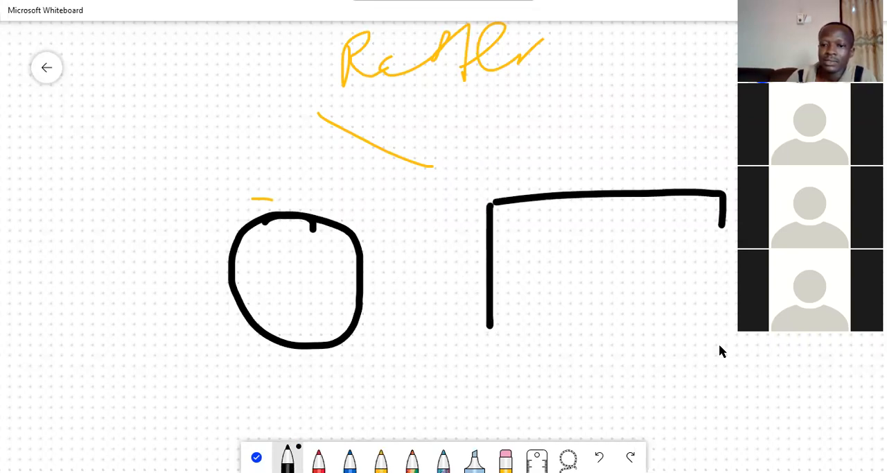
drag(488, 326, 724, 367)
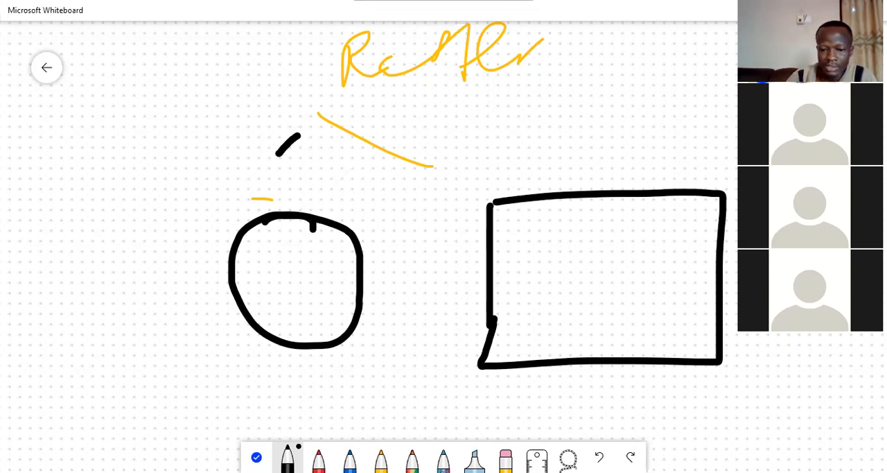
mouse_move(543, 319)
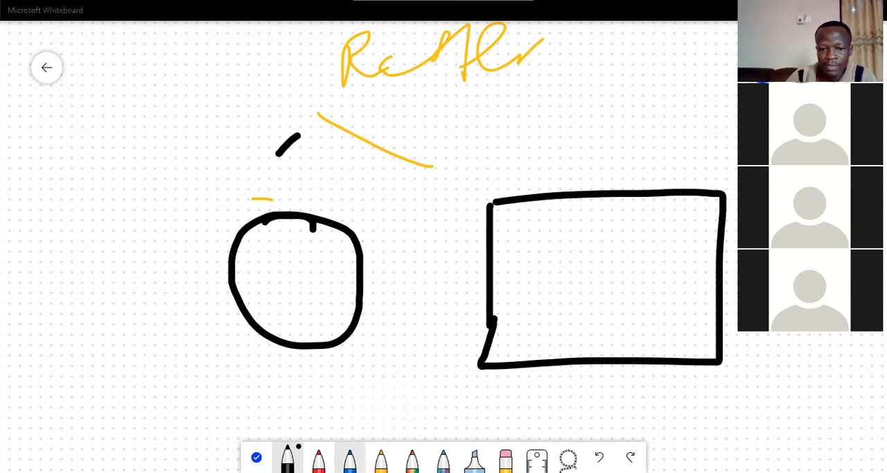
Step: Draw a red cylinder around the globe, an arrow to the rectangle, and red lines inside both
click(319, 459)
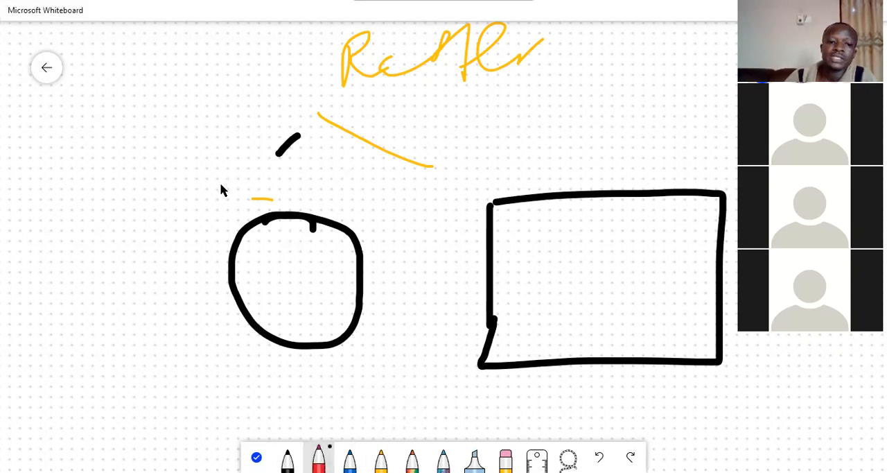
drag(223, 173, 223, 372)
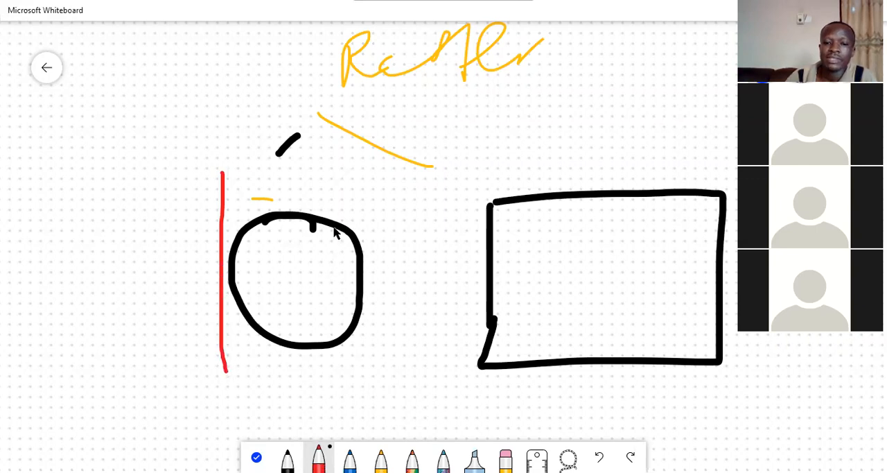
drag(360, 181, 372, 355)
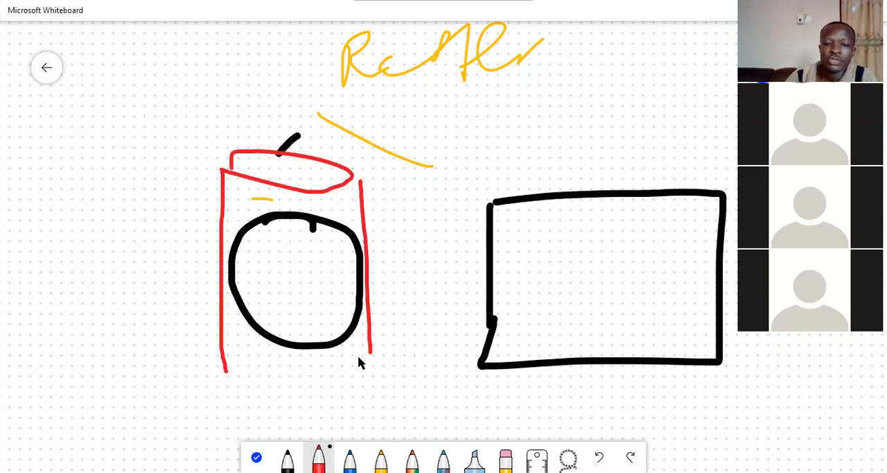
drag(236, 374, 367, 375)
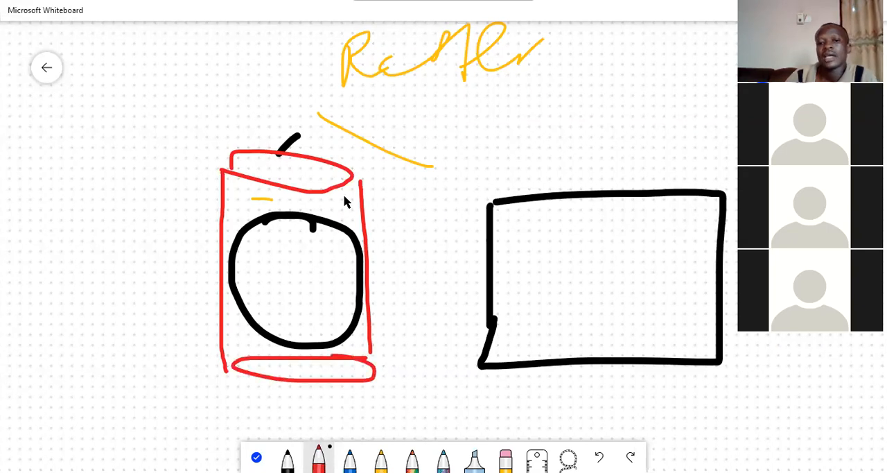
drag(388, 194, 458, 192)
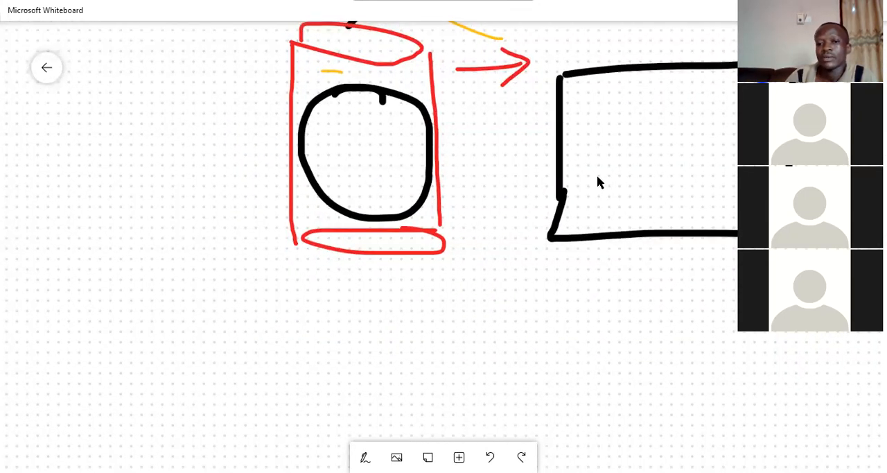
click(365, 457)
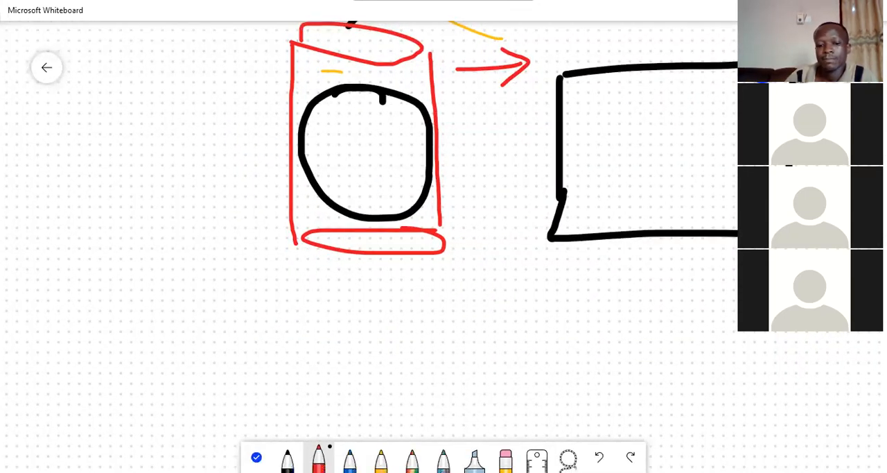
drag(585, 73, 582, 238)
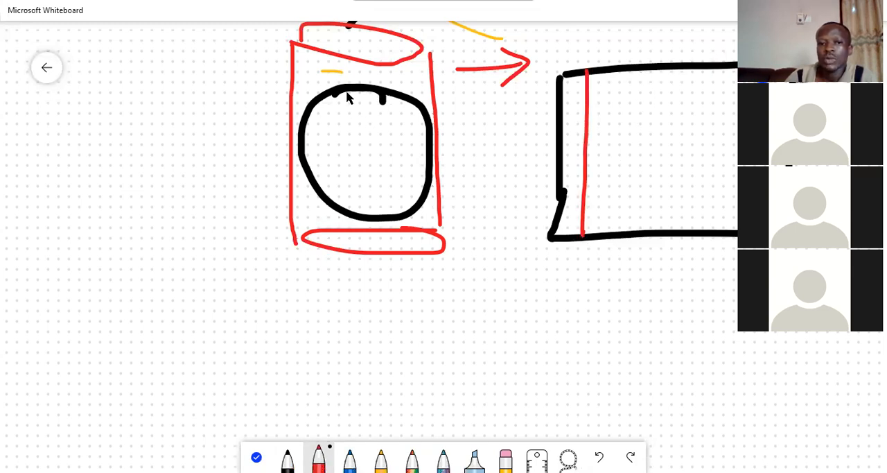
drag(360, 91, 371, 202)
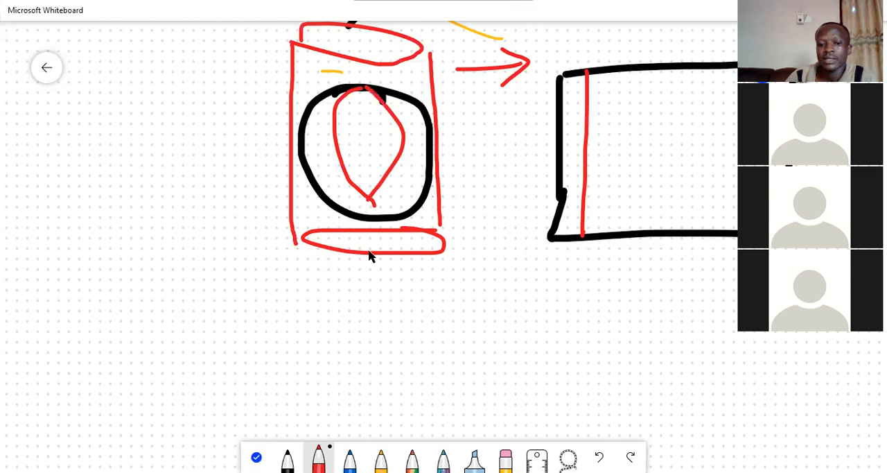
Step: Add yellow meridians and grid lines on the globe and rectangle, marking the tangent contact
click(379, 457)
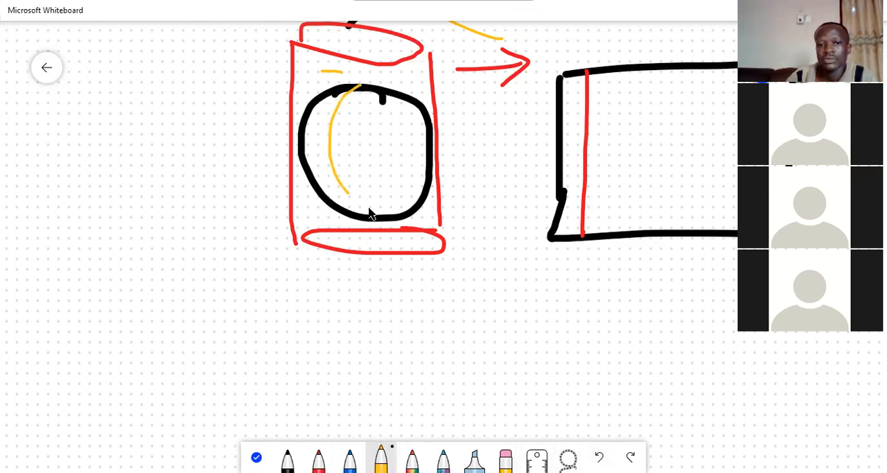
drag(361, 83, 374, 208)
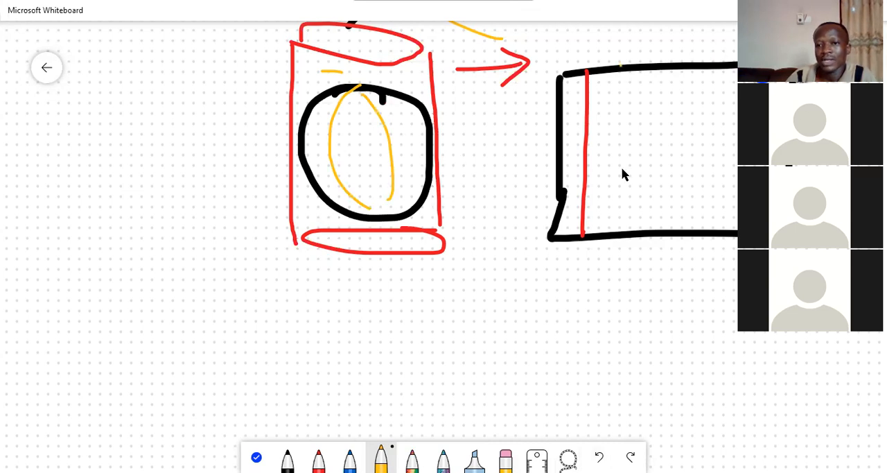
drag(622, 65, 621, 219)
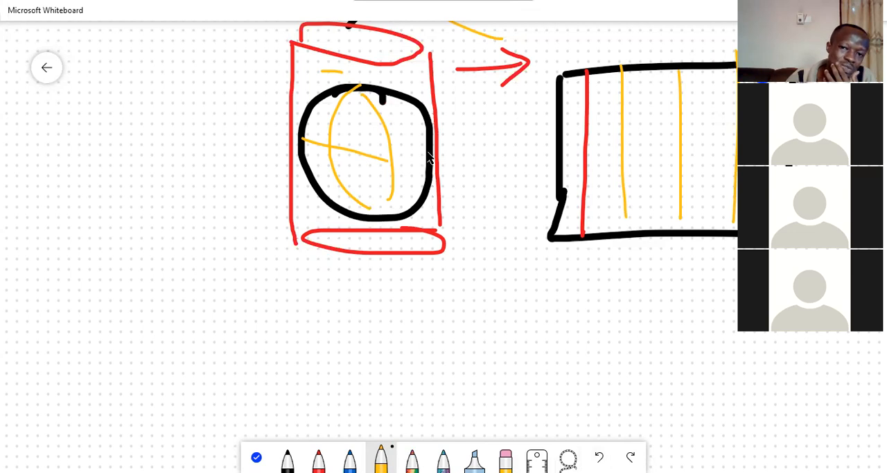
drag(561, 151, 734, 150)
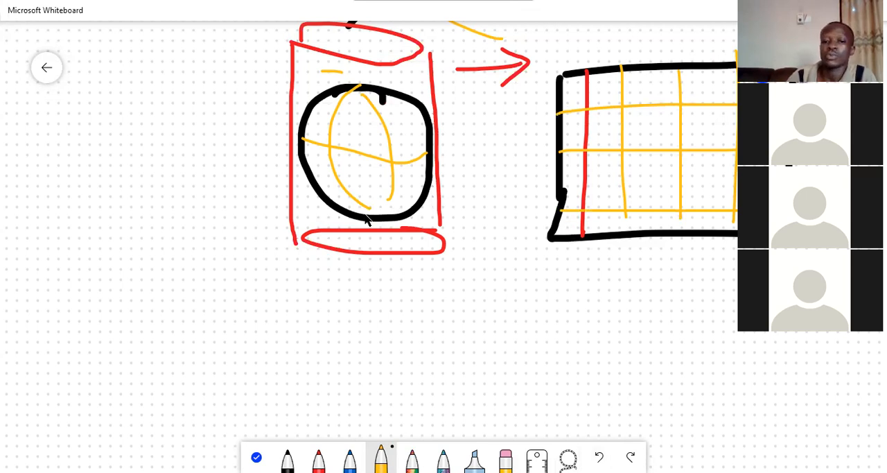
drag(361, 222, 399, 233)
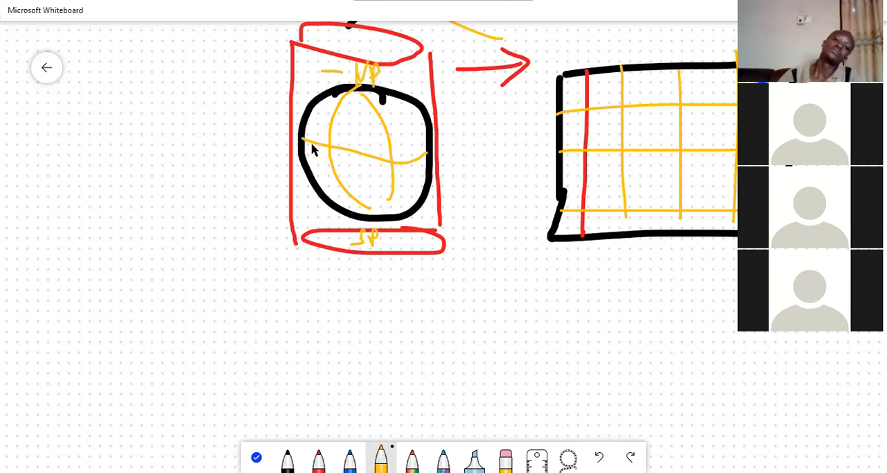
drag(316, 150, 437, 146)
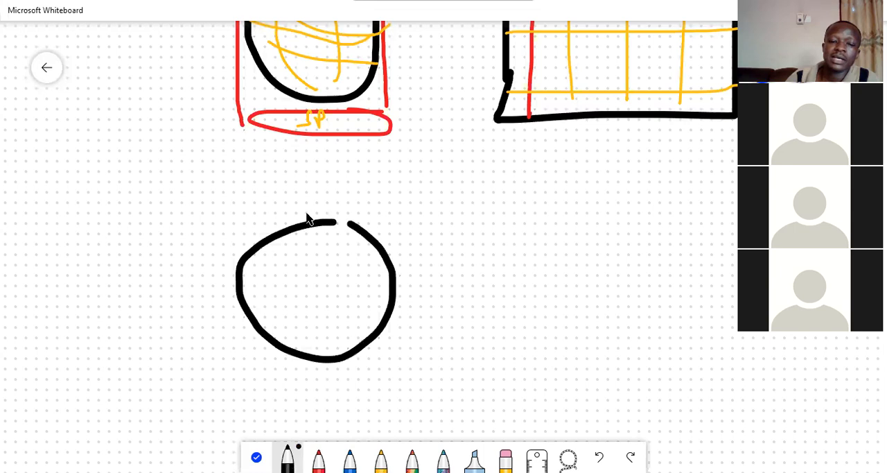
Step: Finish the globe circle, draw a red cone over it and an unrolled cone to the right
drag(326, 222, 291, 219)
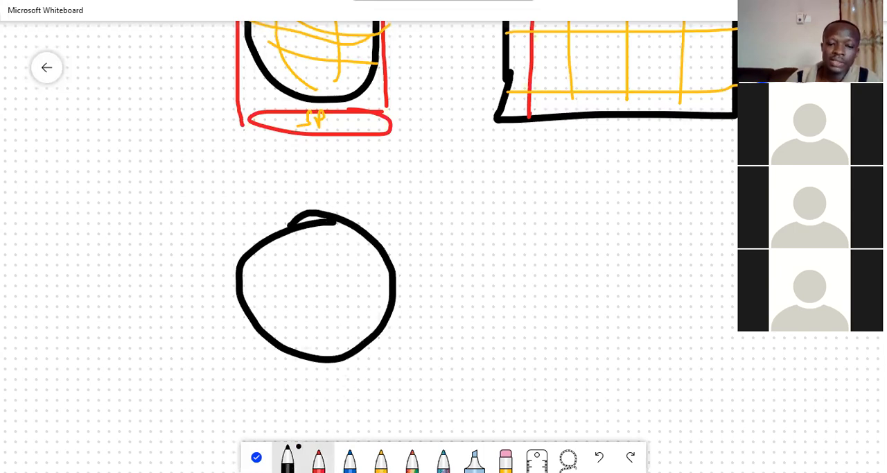
mouse_move(319, 458)
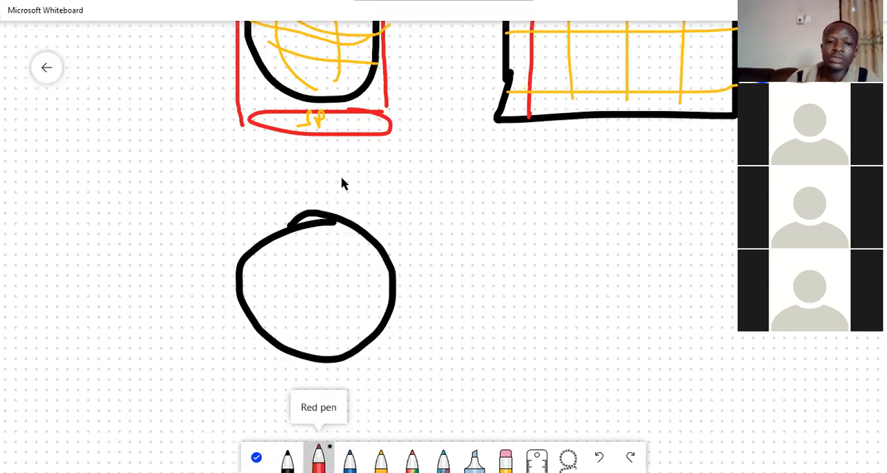
drag(187, 308, 335, 154)
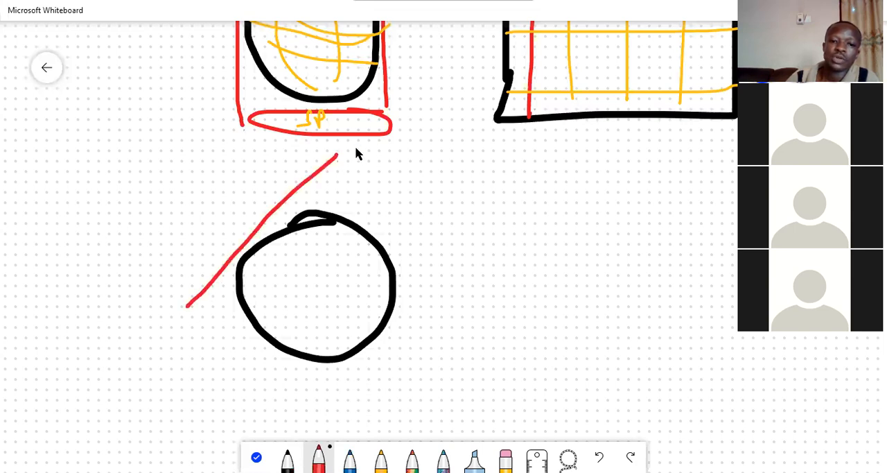
drag(336, 156, 460, 305)
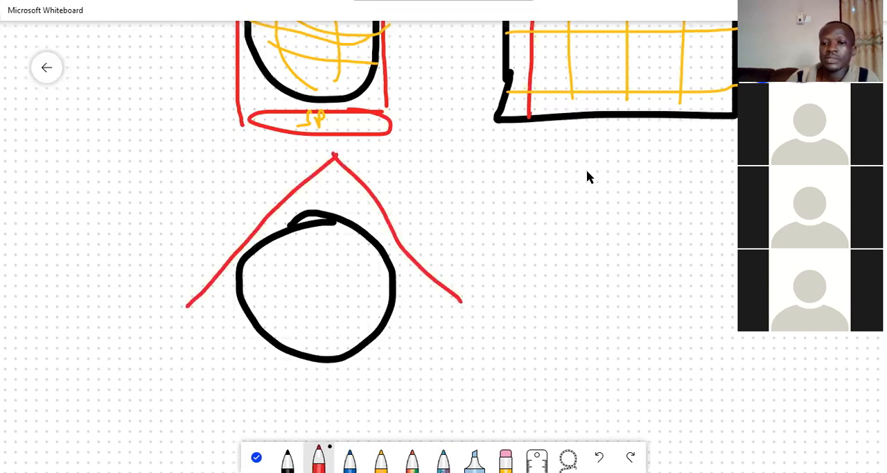
drag(516, 278, 638, 169)
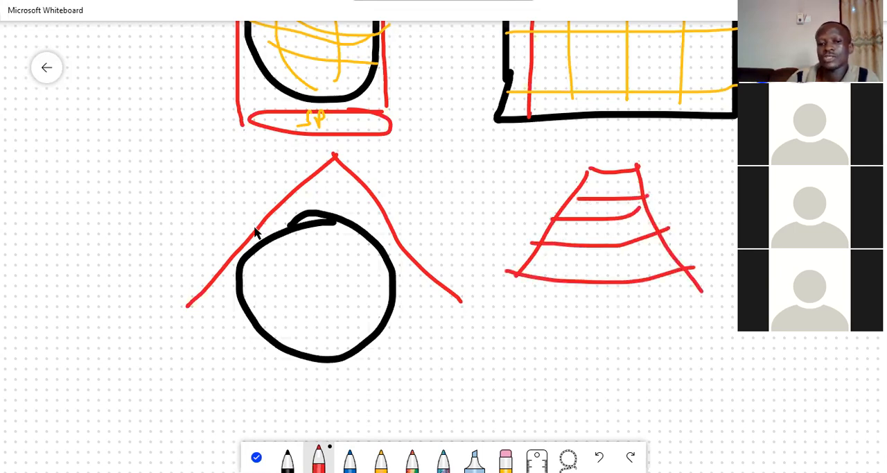
Step: Add yellow parallels and graticule lines across the globe and cone
drag(312, 222, 298, 347)
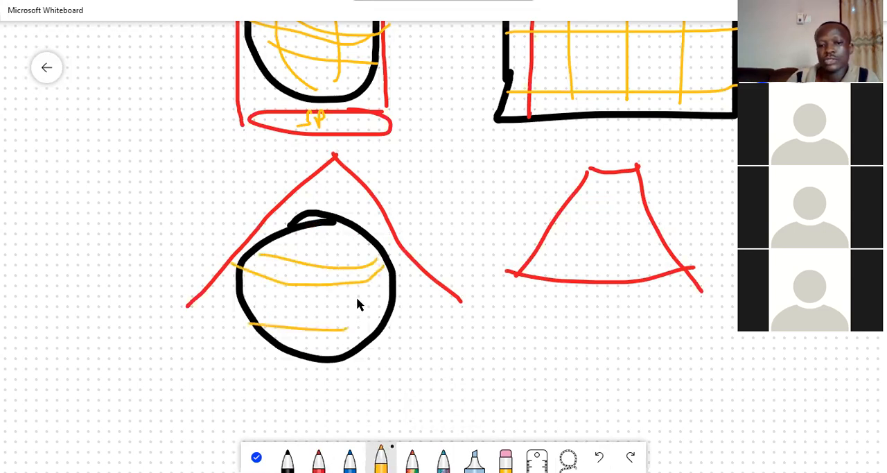
drag(330, 222, 332, 367)
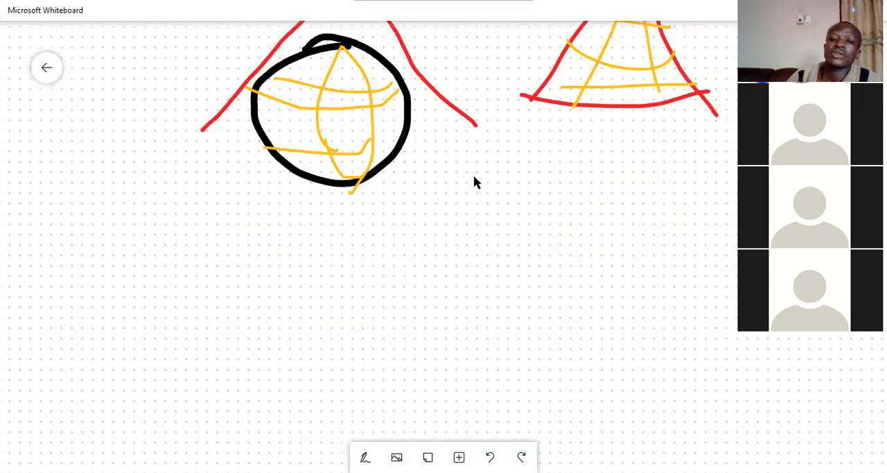
Step: Draw a red tangent line atop the new globe with arrows, then yellow meridians and parallels
click(365, 458)
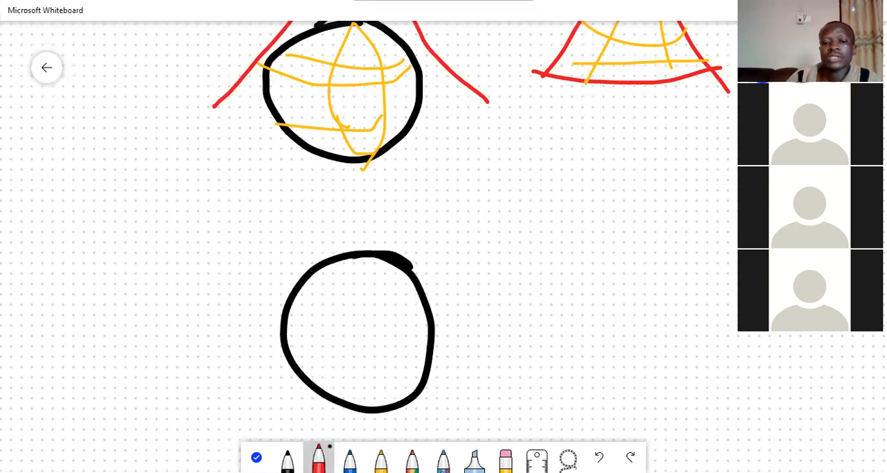
mouse_move(364, 346)
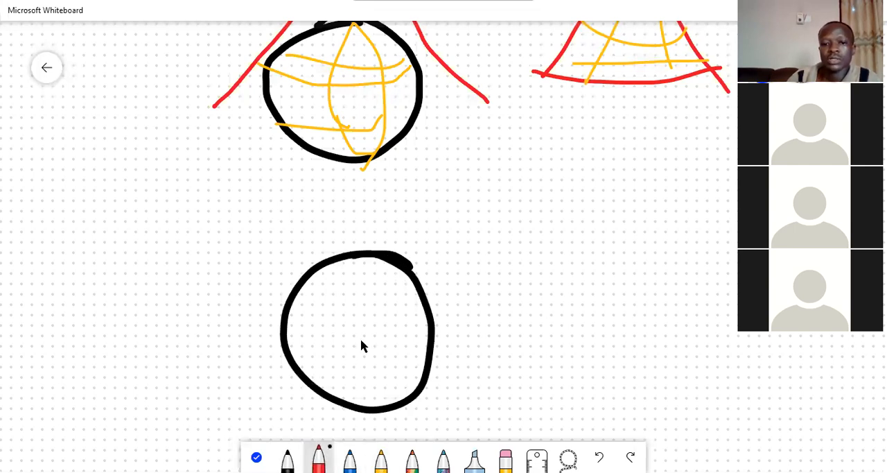
drag(237, 251, 409, 258)
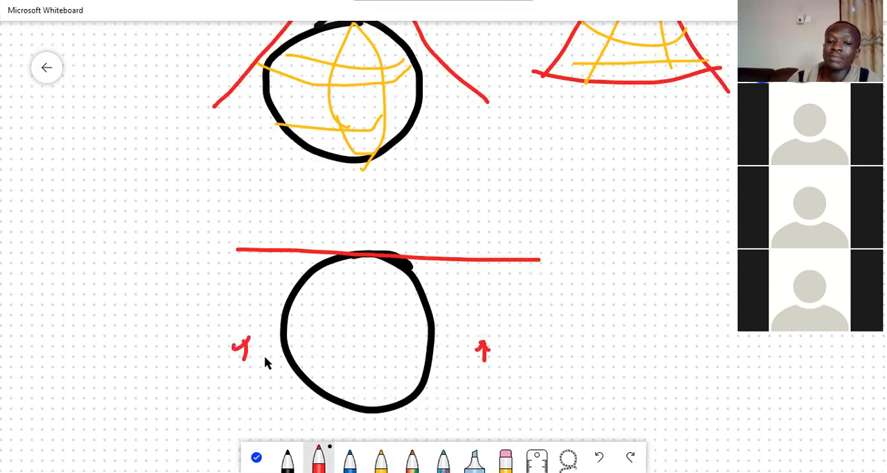
drag(336, 377, 335, 357)
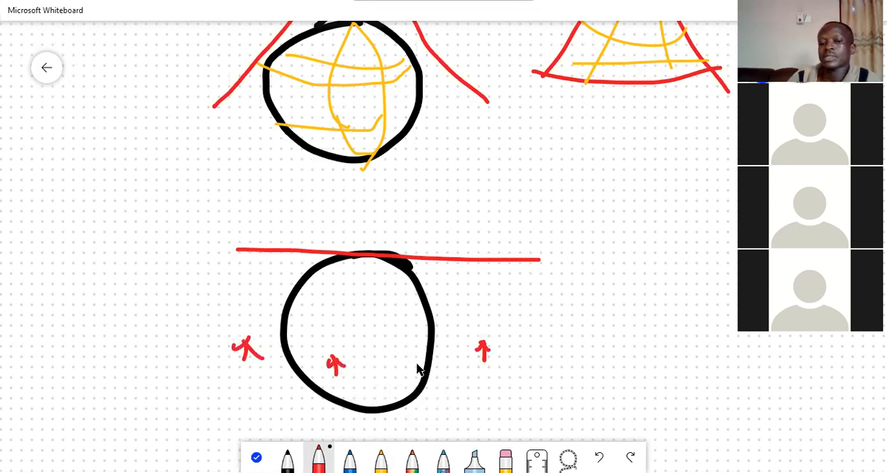
drag(409, 360, 405, 346)
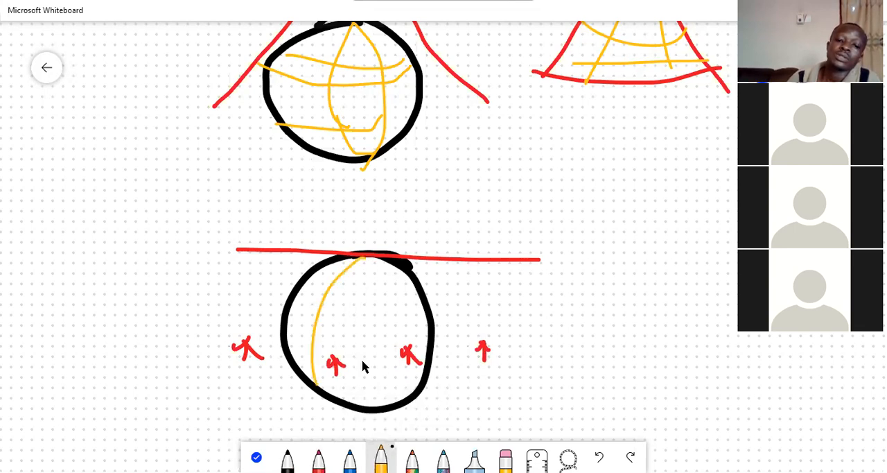
drag(360, 259, 336, 409)
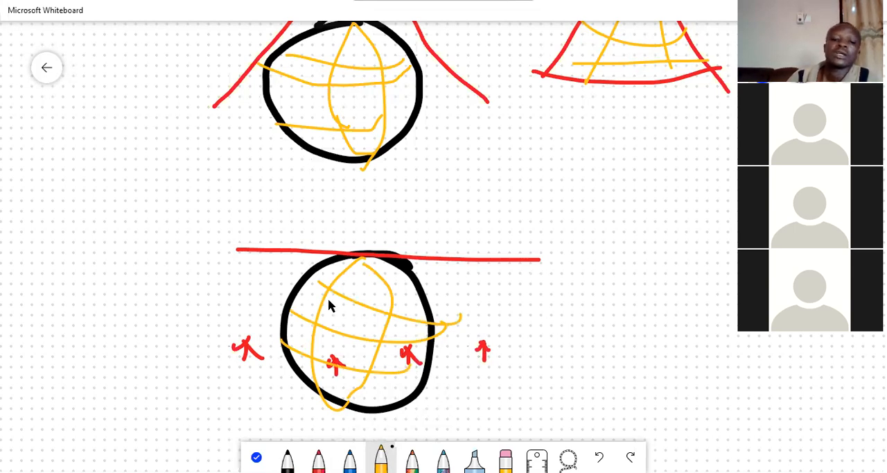
Step: Write the NP label above the globe and mark its bottom pole
click(287, 458)
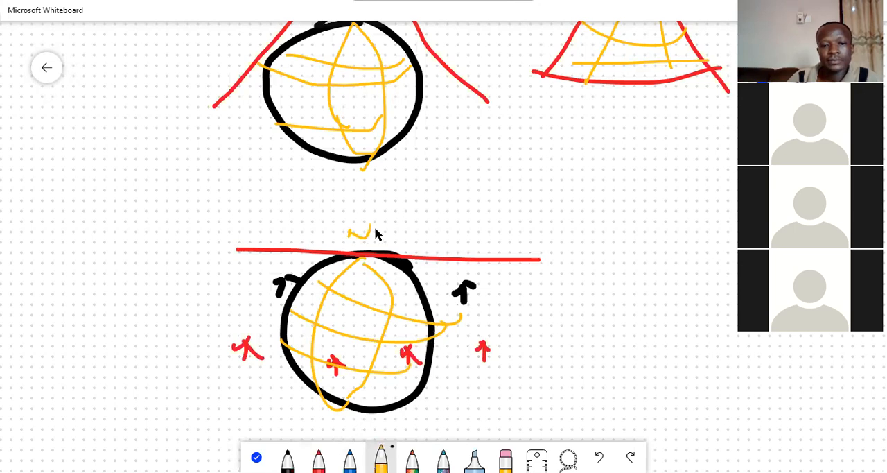
drag(360, 232, 377, 225)
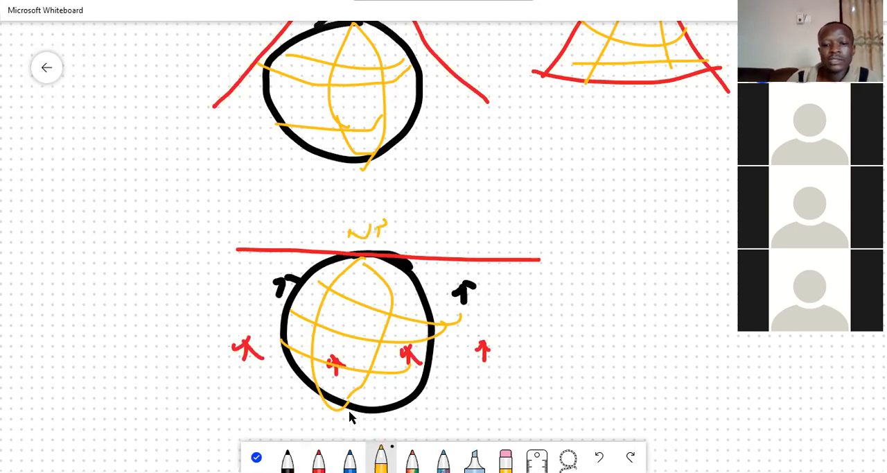
drag(349, 416, 388, 430)
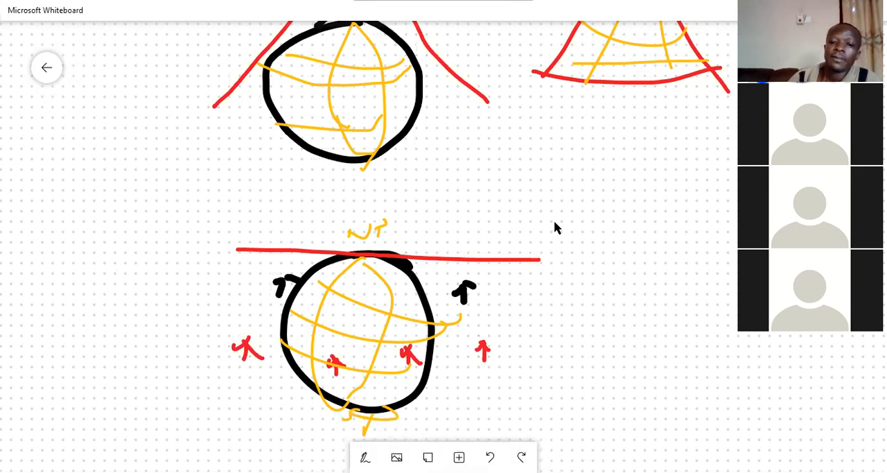
scroll(down, 3)
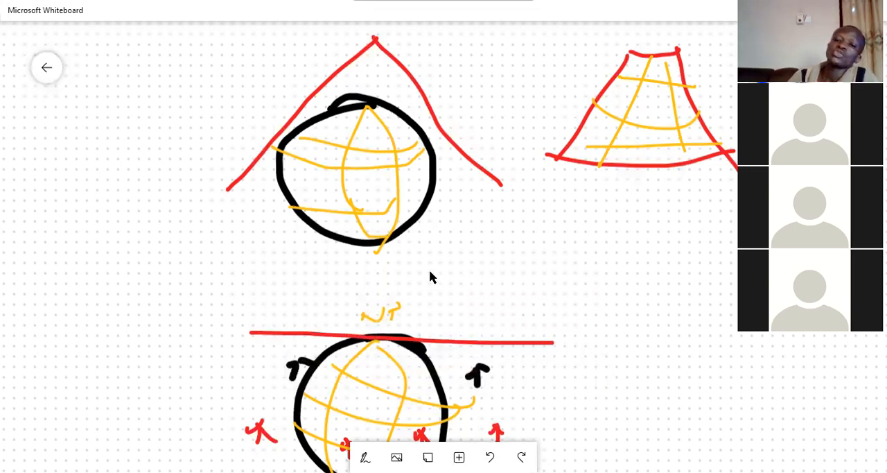
mouse_move(560, 347)
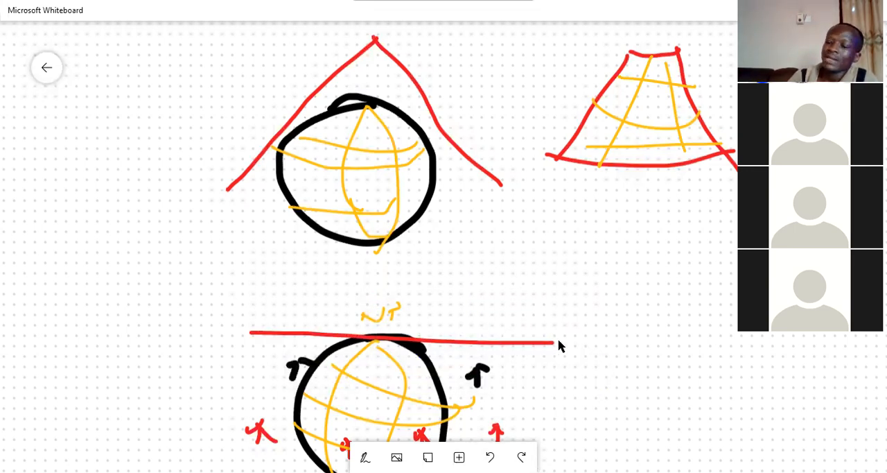
mouse_move(488, 427)
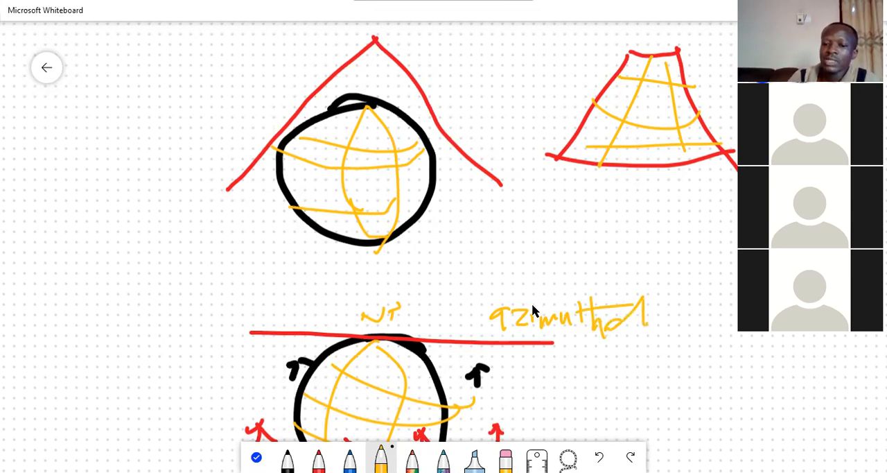
mouse_move(287, 459)
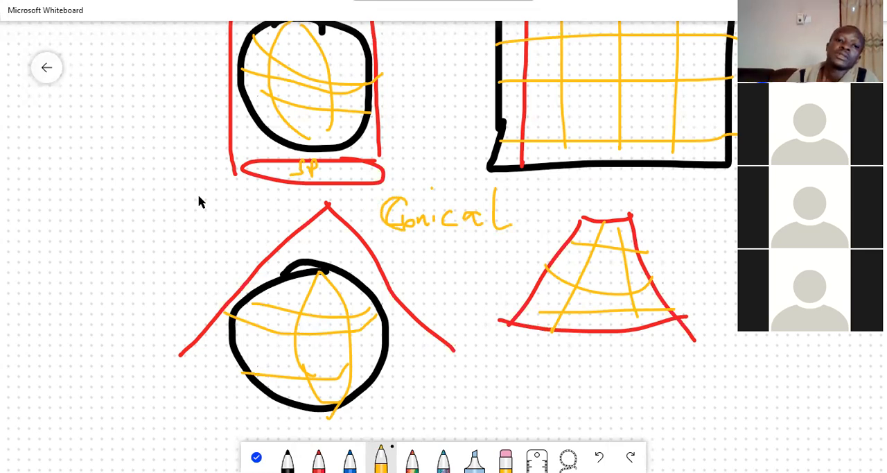
Step: Handwrite 'cylindrical' in yellow beside the cylinder sketch
drag(94, 104, 132, 153)
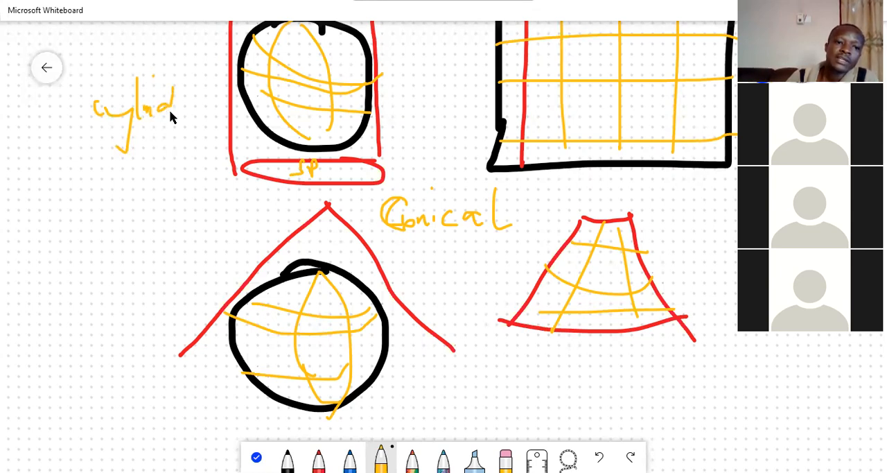
drag(180, 104, 222, 104)
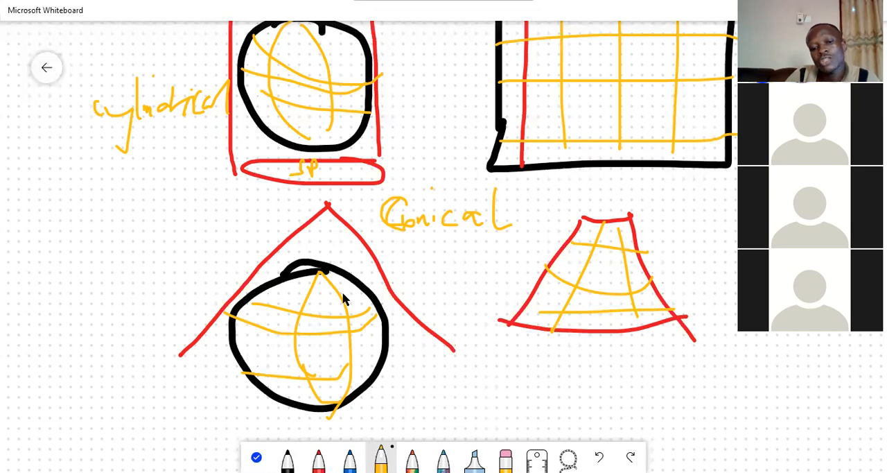
mouse_move(330, 211)
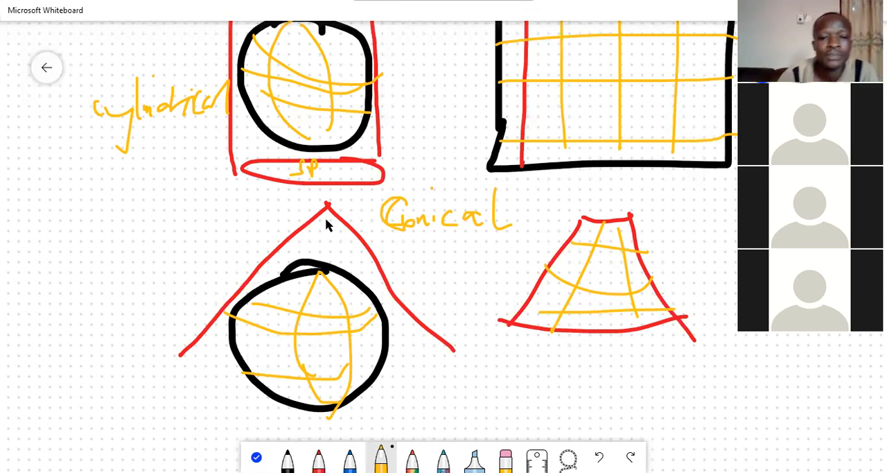
mouse_move(350, 172)
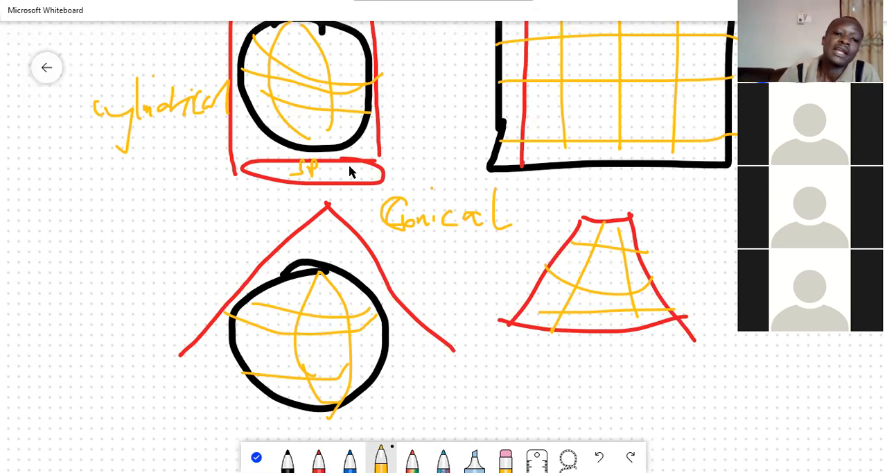
mouse_move(276, 130)
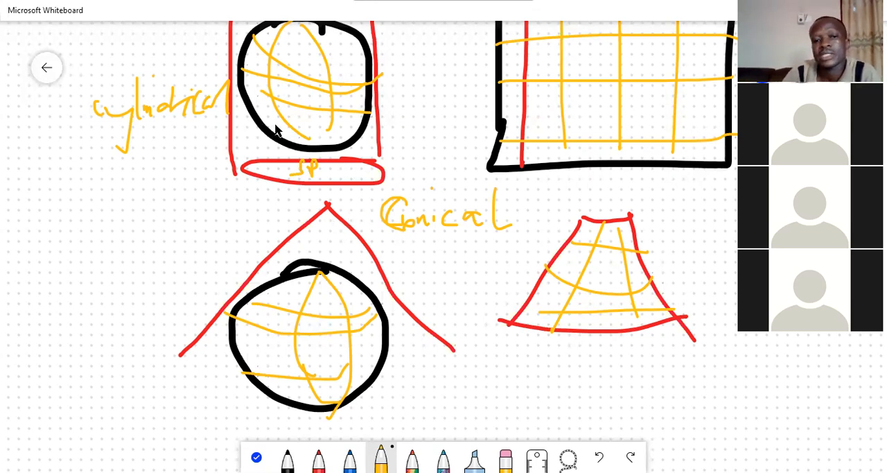
mouse_move(340, 72)
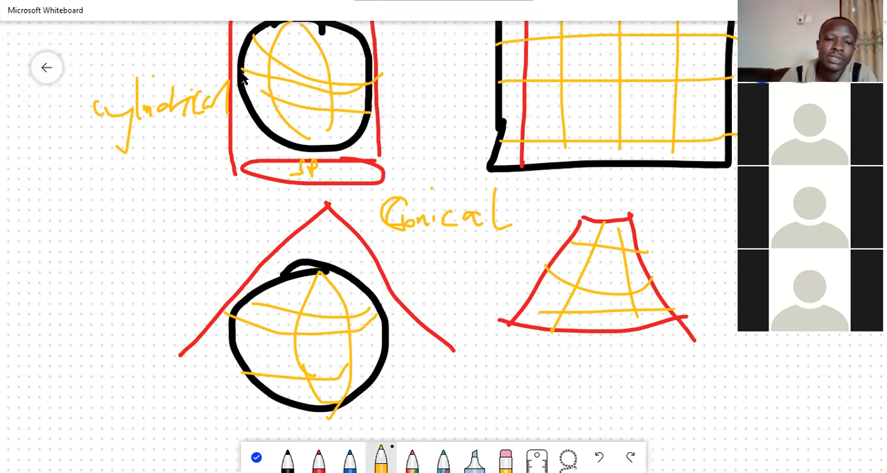
mouse_move(333, 123)
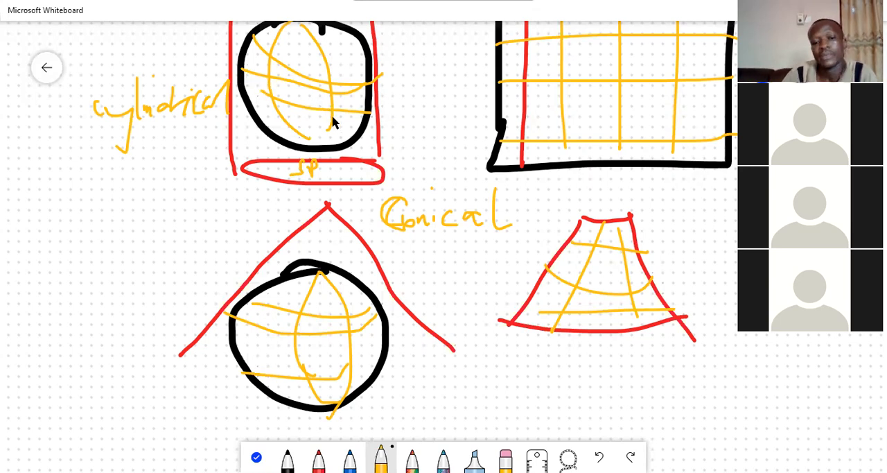
mouse_move(321, 209)
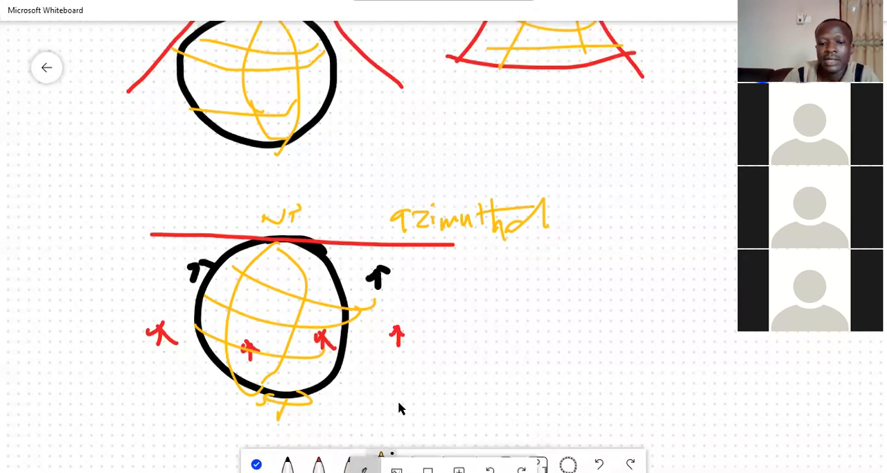
Step: Handwrite 'Stereographic' in orange beneath the azimuthal label beside the globe
drag(441, 299, 472, 278)
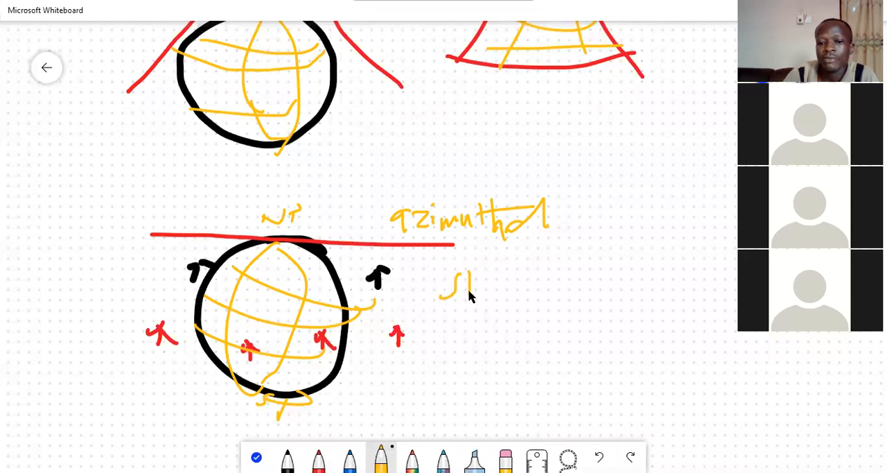
drag(472, 291, 541, 278)
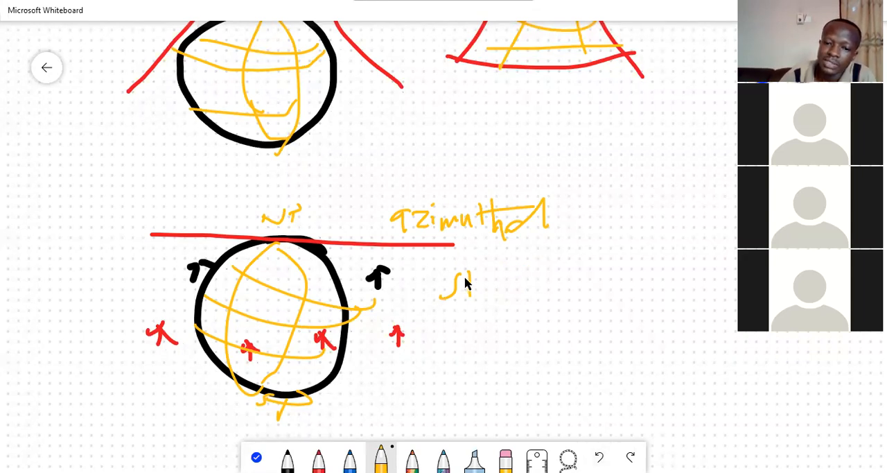
drag(464, 284, 499, 291)
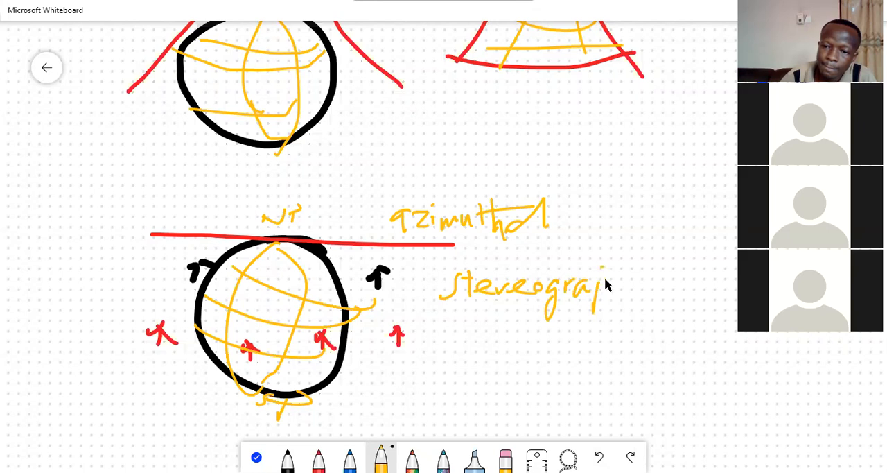
drag(603, 284, 641, 280)
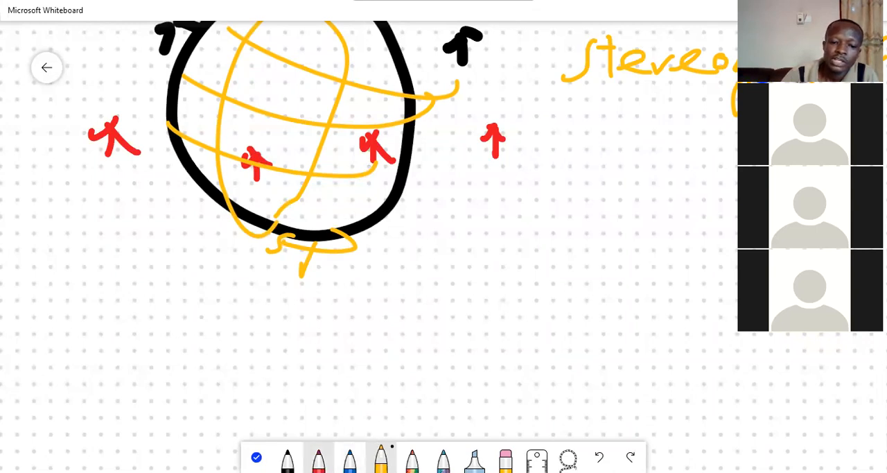
Step: Write the black 'Aspects' heading and draw a red line touching the first circle's top
click(287, 457)
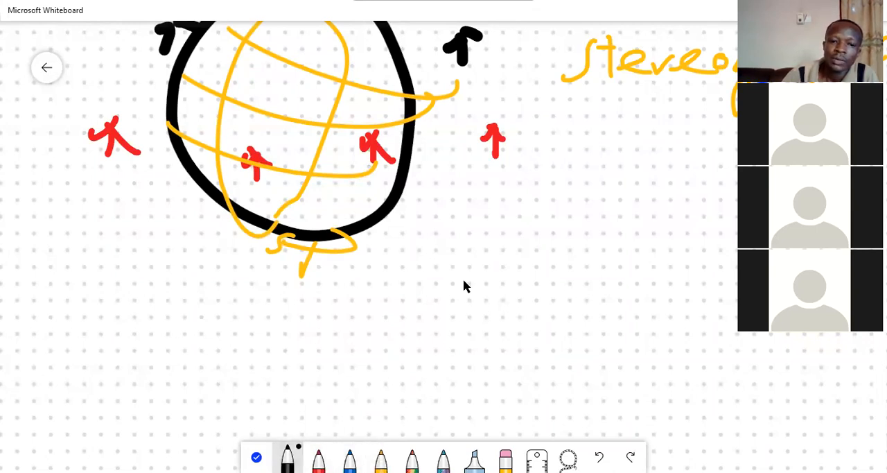
mouse_move(283, 311)
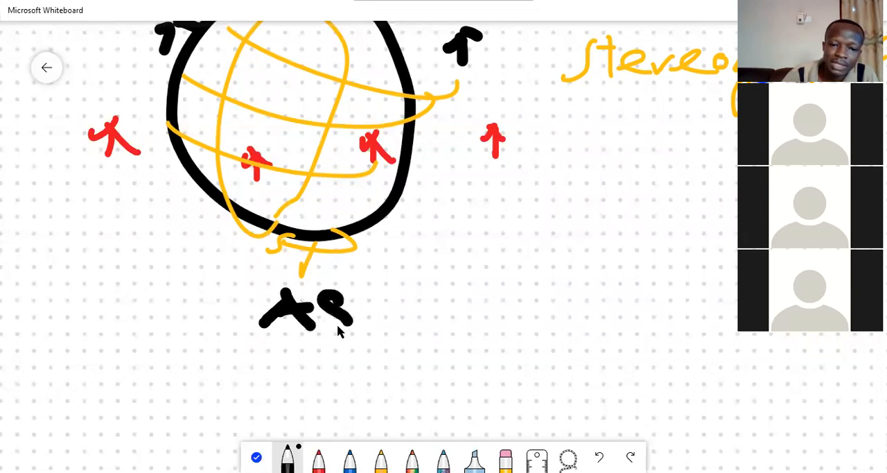
drag(330, 298, 447, 316)
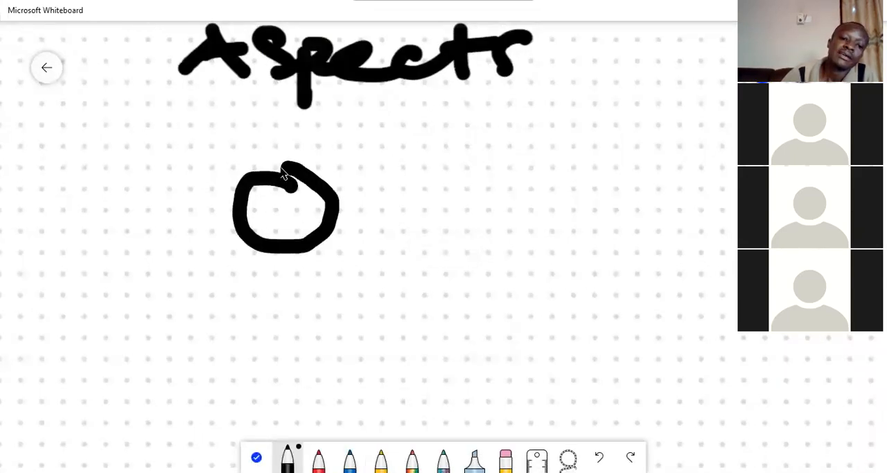
click(319, 458)
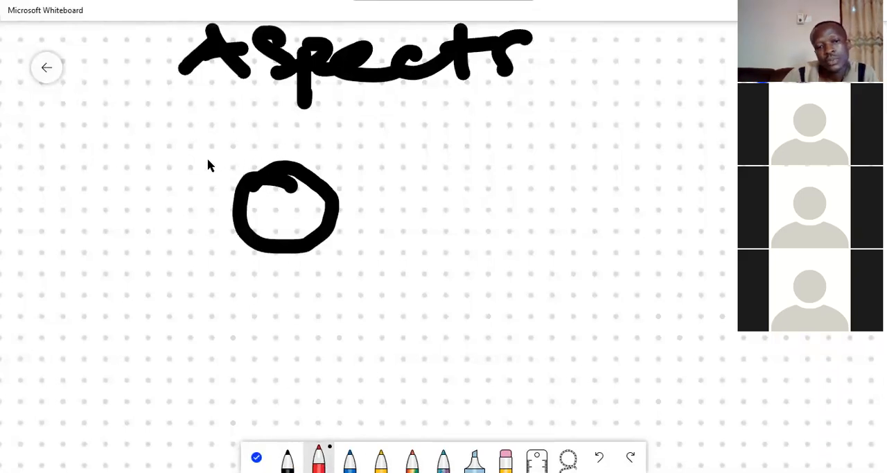
drag(208, 164, 358, 165)
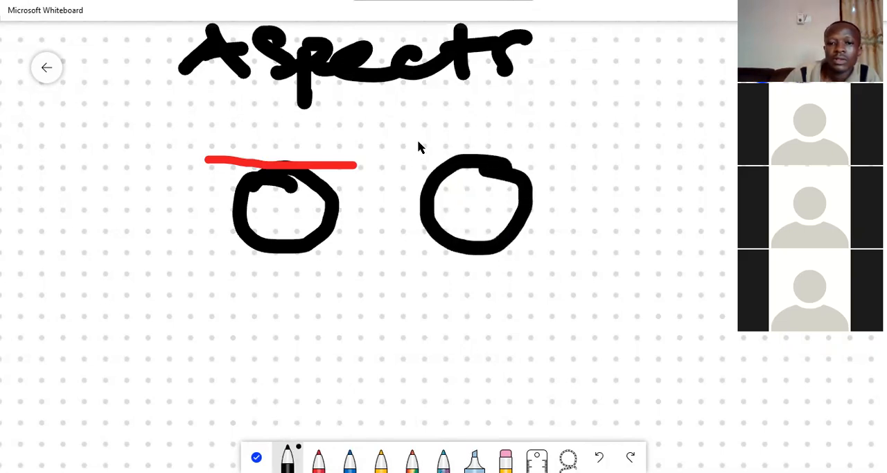
Step: Add a red side tangent on the second circle and a tilted red line on the third
drag(421, 131, 421, 291)
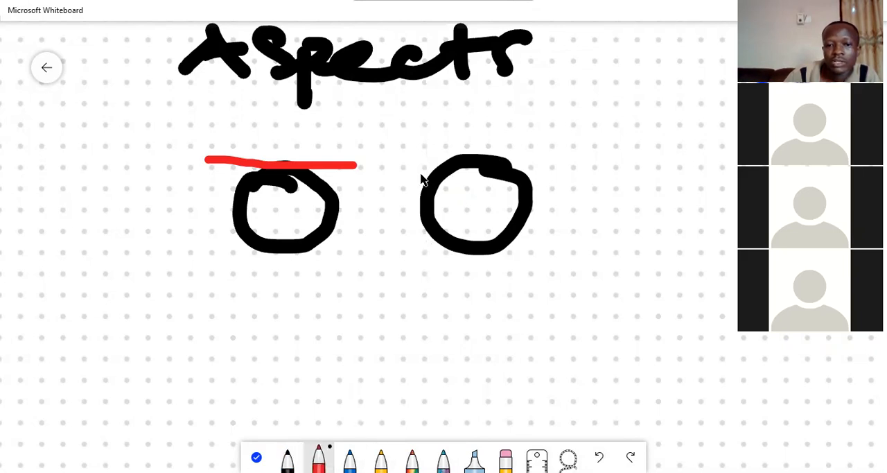
drag(419, 165, 418, 248)
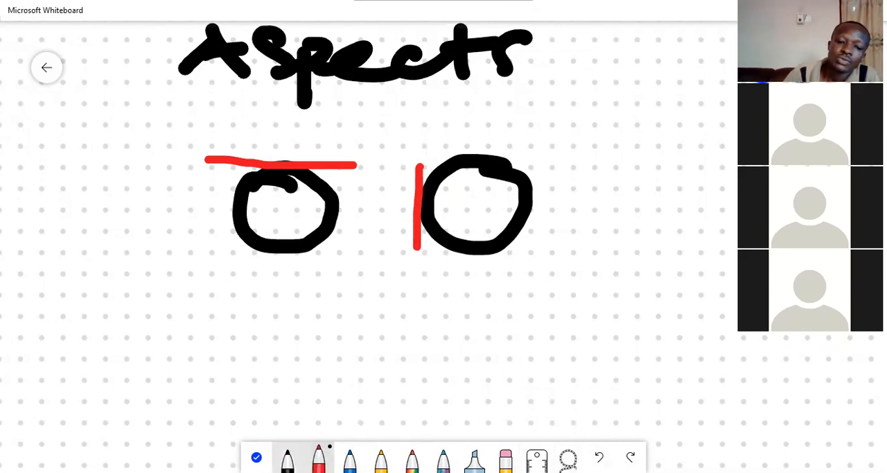
drag(652, 167, 610, 242)
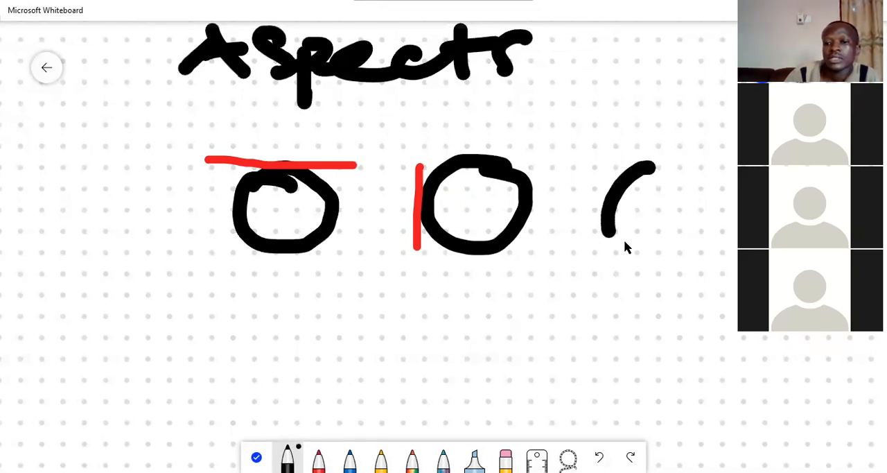
drag(626, 166, 652, 242)
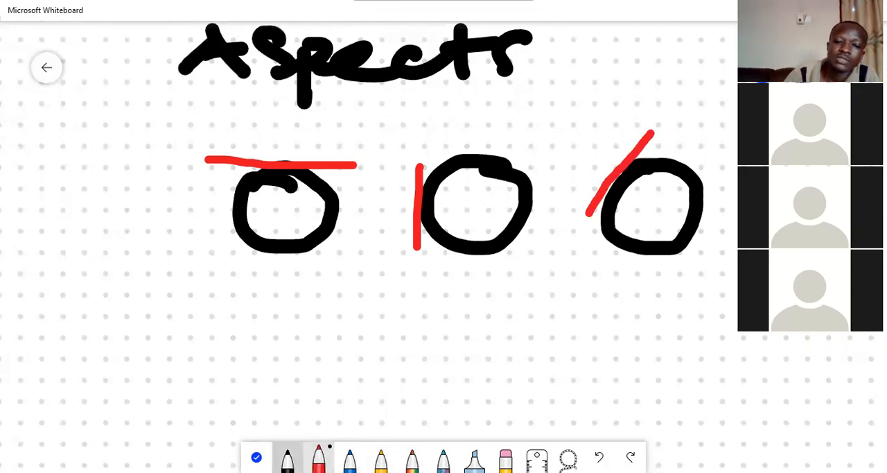
click(287, 457)
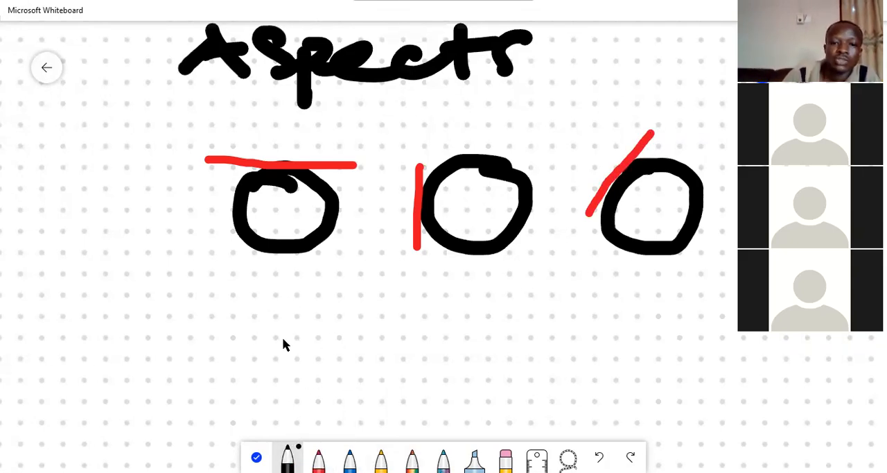
mouse_move(317, 346)
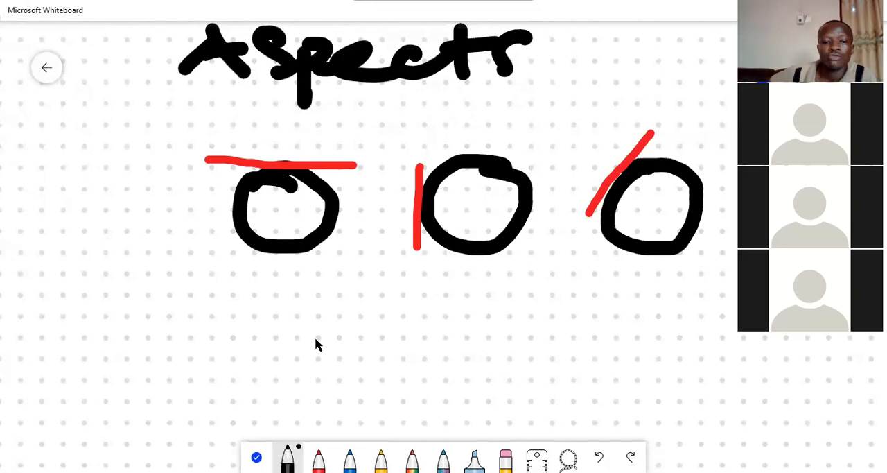
click(319, 458)
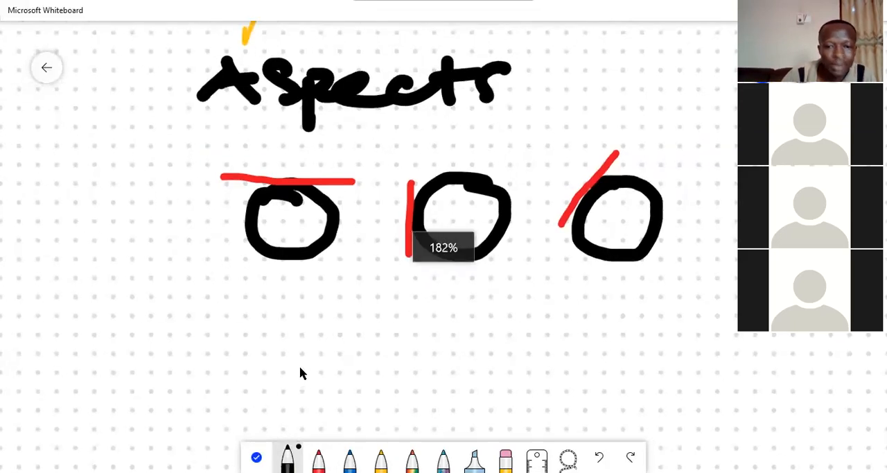
Step: Label the first two circles 'normal' and 'transverse' with arrows
drag(211, 308, 260, 284)
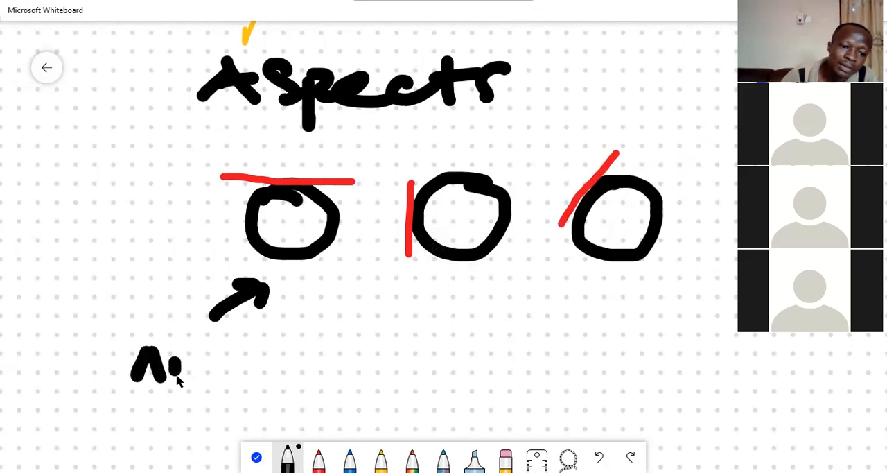
drag(173, 368, 305, 372)
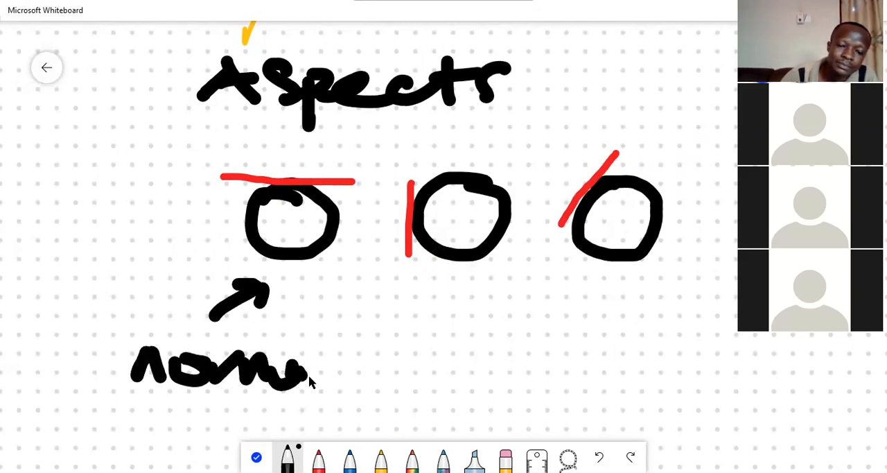
drag(312, 382, 423, 339)
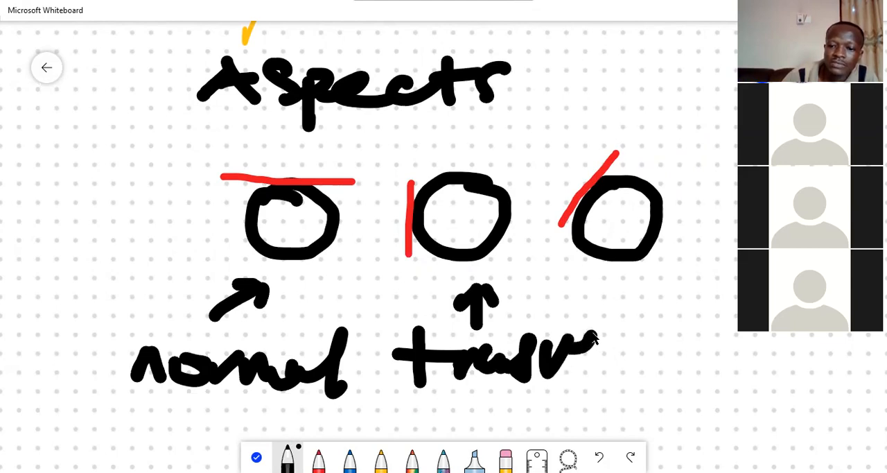
Step: Pan right and add the arrowed 'oblique' label beside the tilted third circle
drag(596, 340, 652, 367)
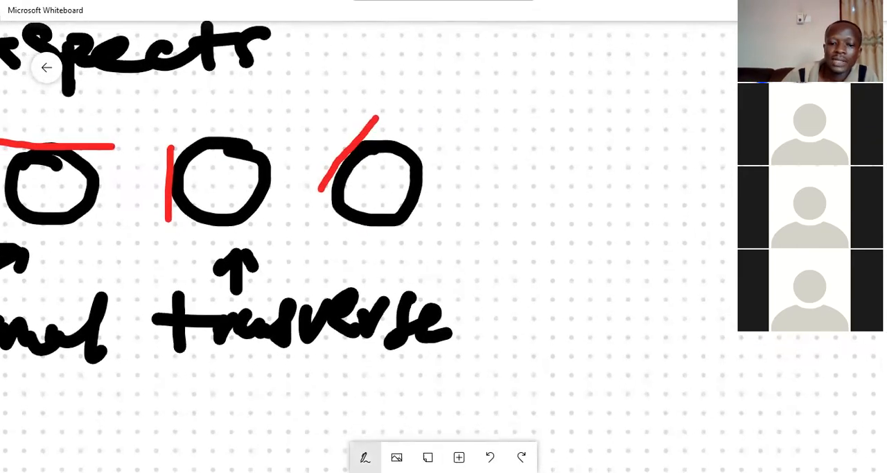
drag(461, 192, 513, 188)
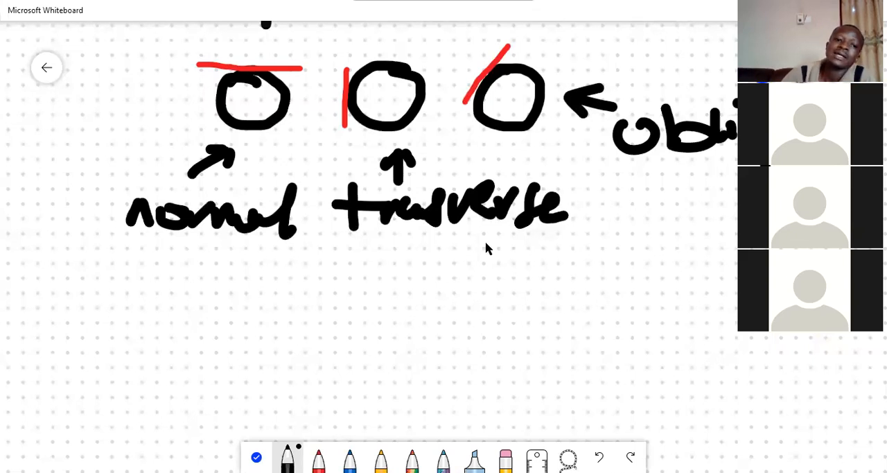
mouse_move(691, 192)
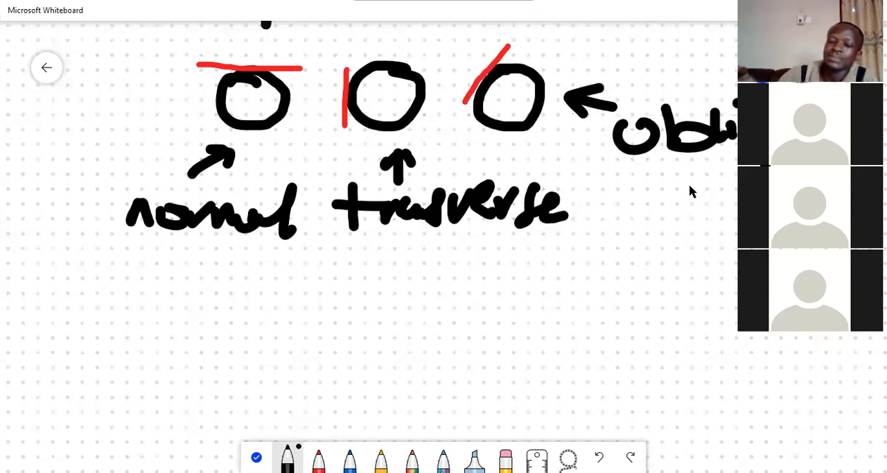
mouse_move(651, 291)
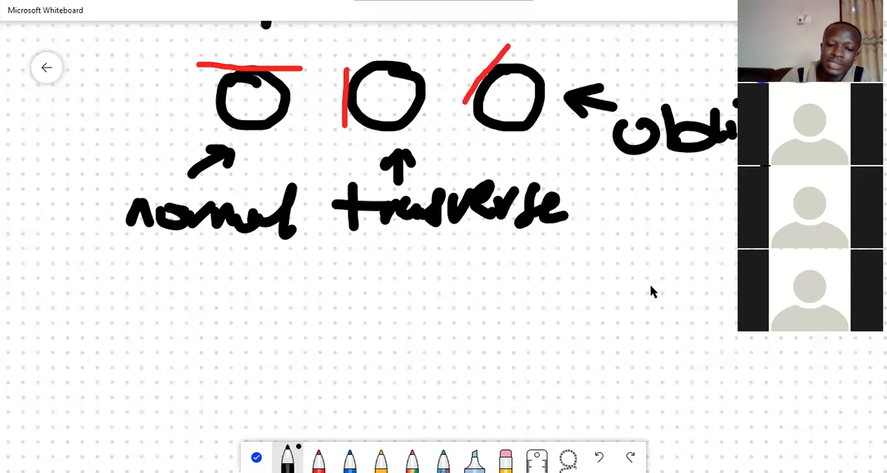
mouse_move(485, 58)
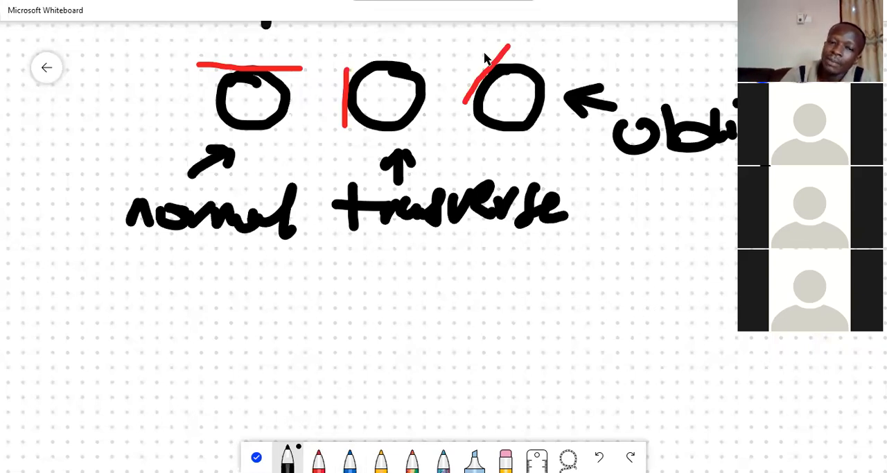
mouse_move(456, 237)
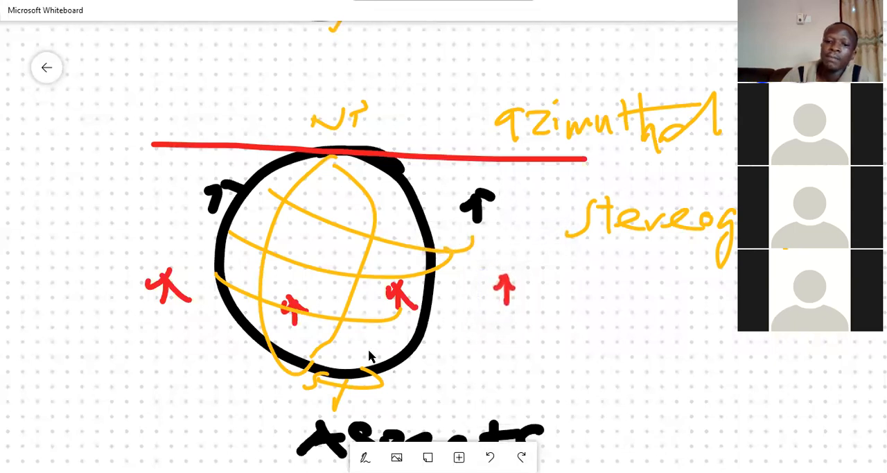
mouse_move(361, 251)
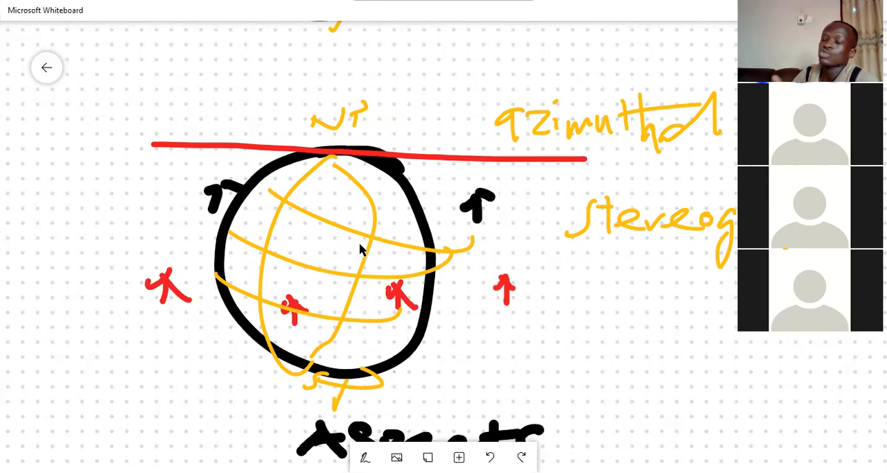
mouse_move(553, 443)
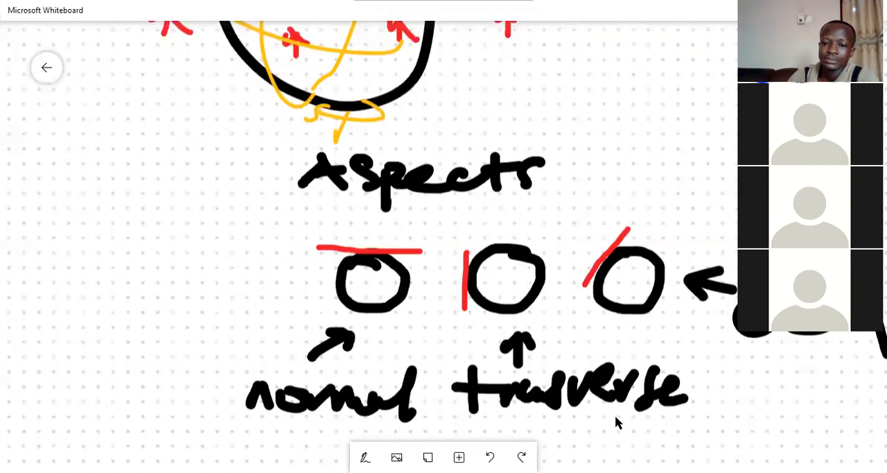
Step: Scroll back to the stereographic sketch and draw a black box beside its note
scroll(down, 3)
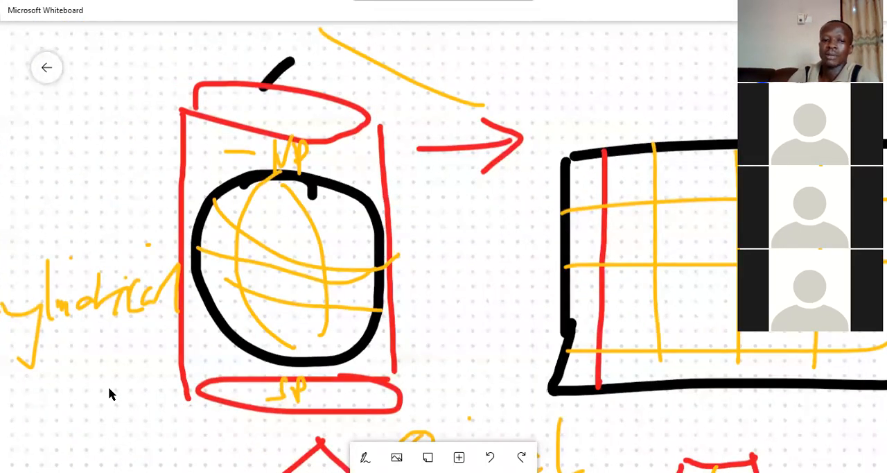
scroll(down, 3)
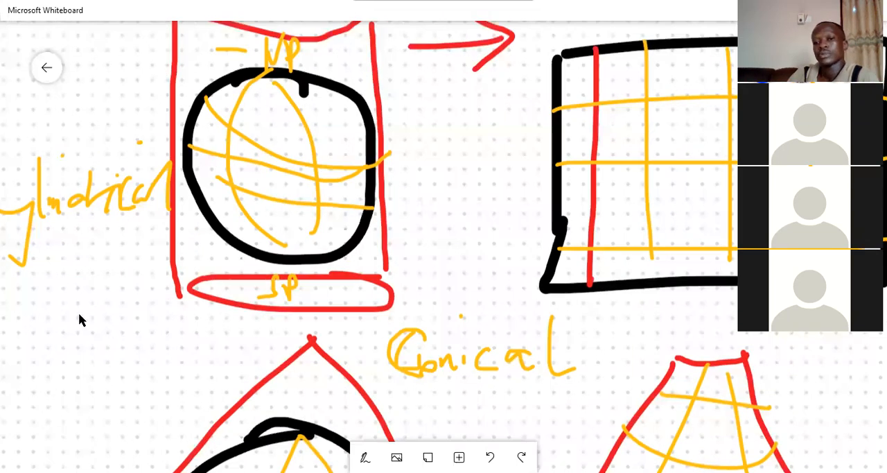
scroll(down, 3)
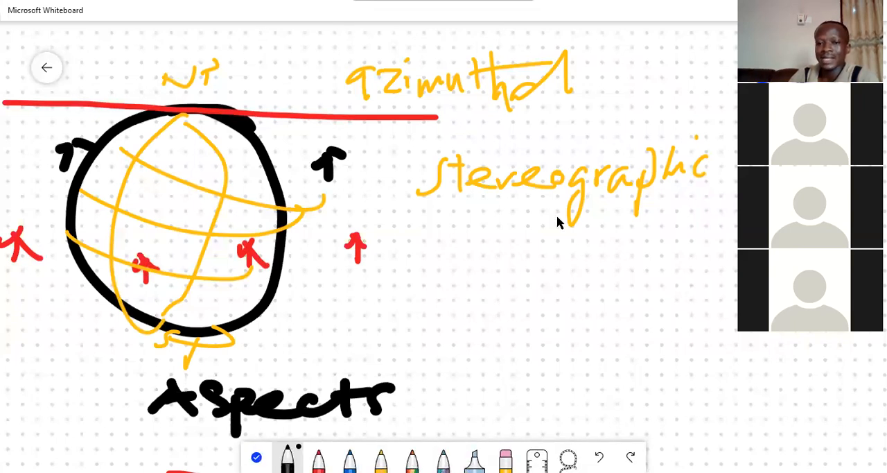
drag(538, 94, 693, 128)
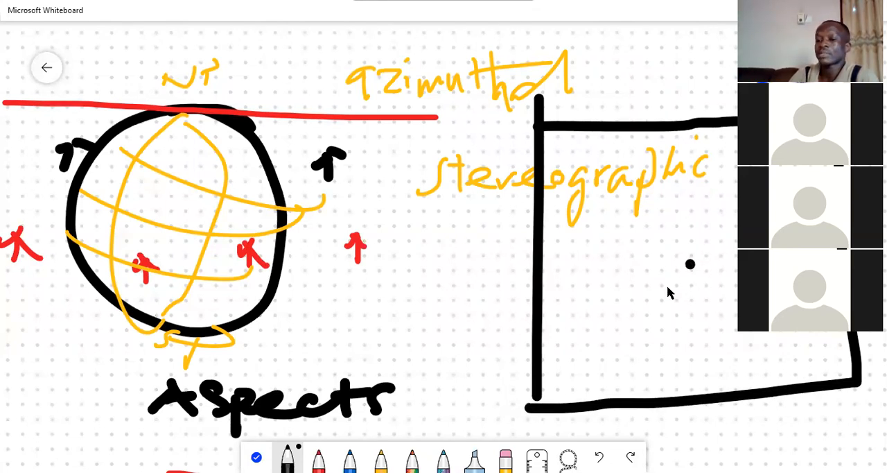
mouse_move(658, 291)
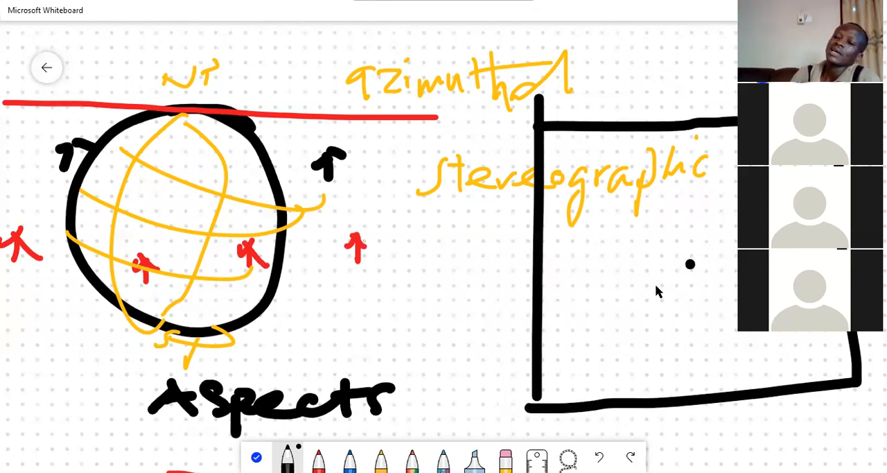
mouse_move(594, 259)
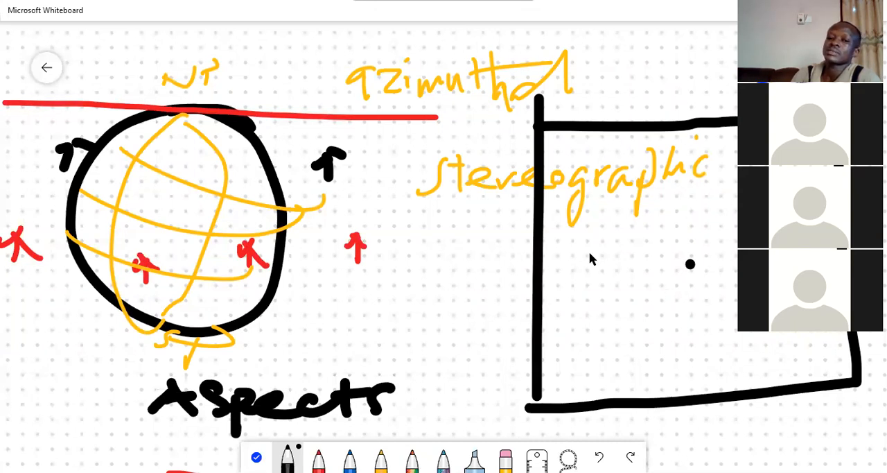
mouse_move(575, 308)
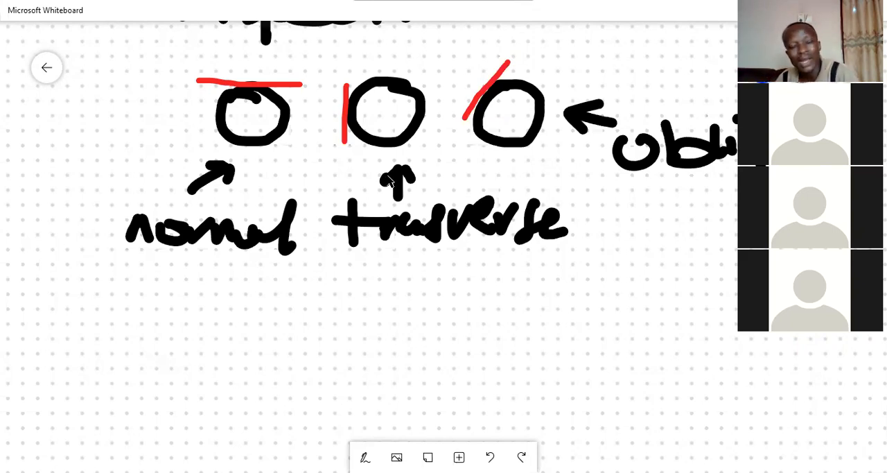
mouse_move(438, 177)
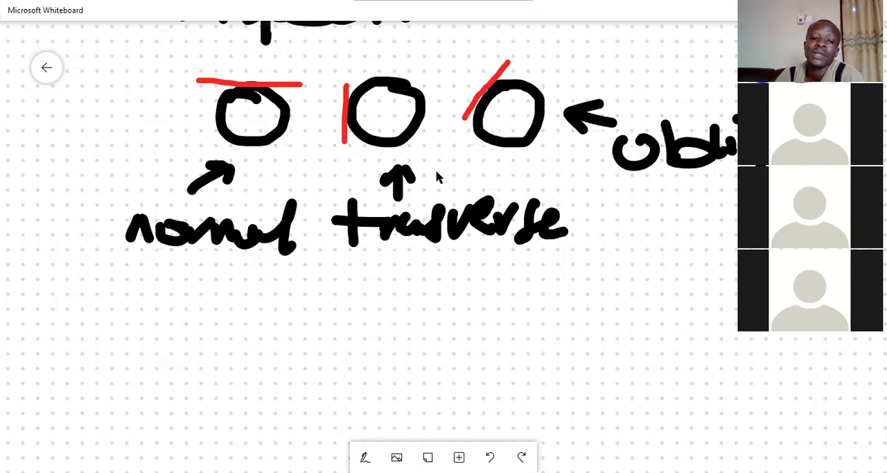
Step: Scroll below the normal/transverse aspects diagram and bring out the inking pens
scroll(down, 3)
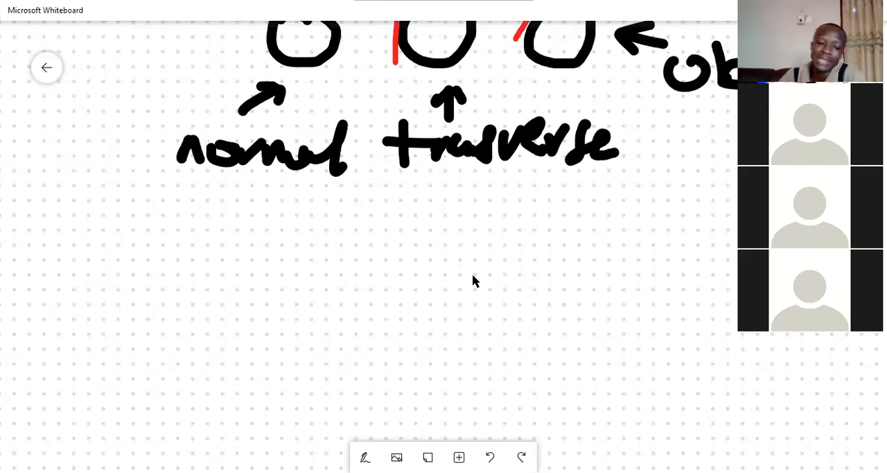
click(365, 458)
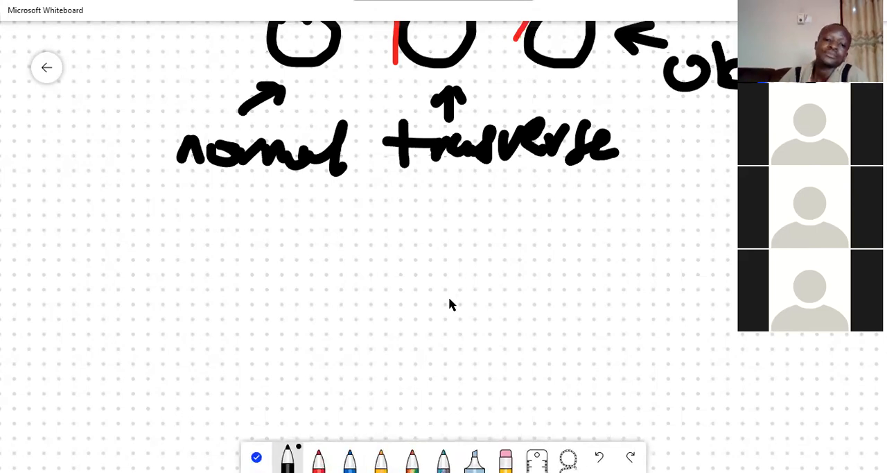
mouse_move(553, 326)
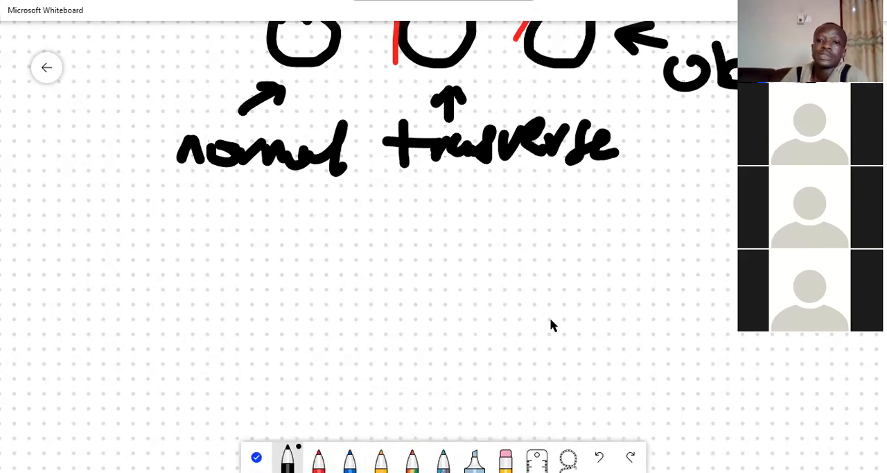
mouse_move(326, 317)
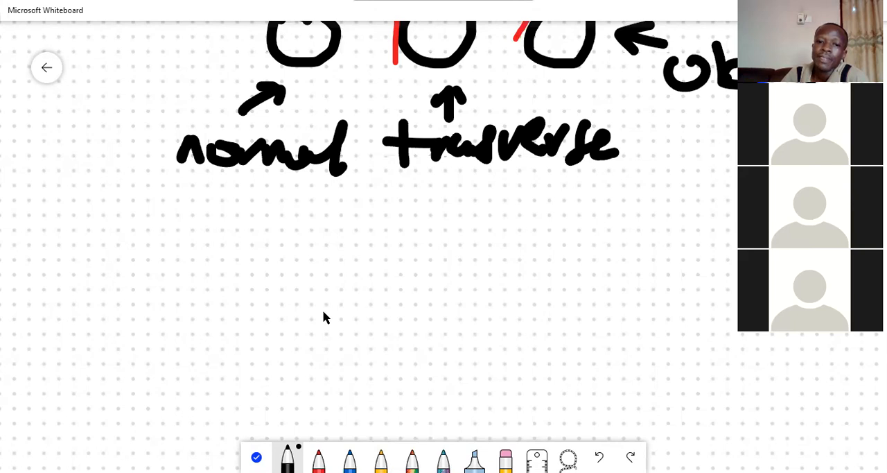
Step: Handwrite the heading 'datum' in black and underline it with a long stroke
drag(257, 229, 312, 284)
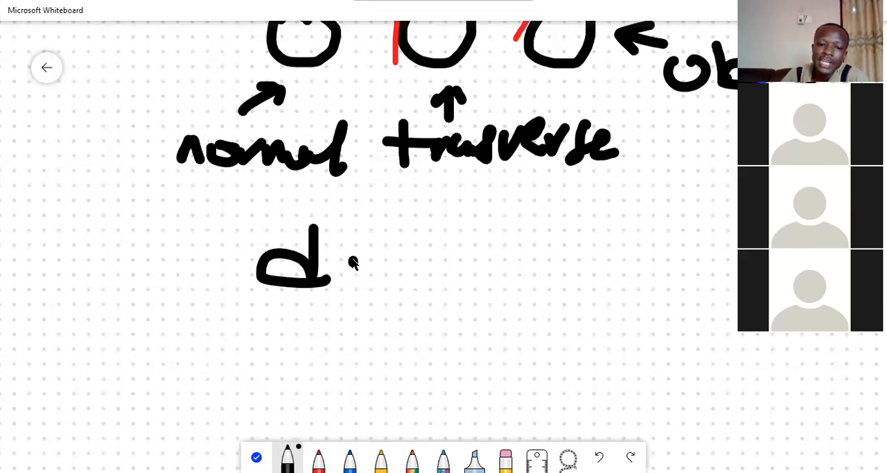
drag(333, 263, 416, 249)
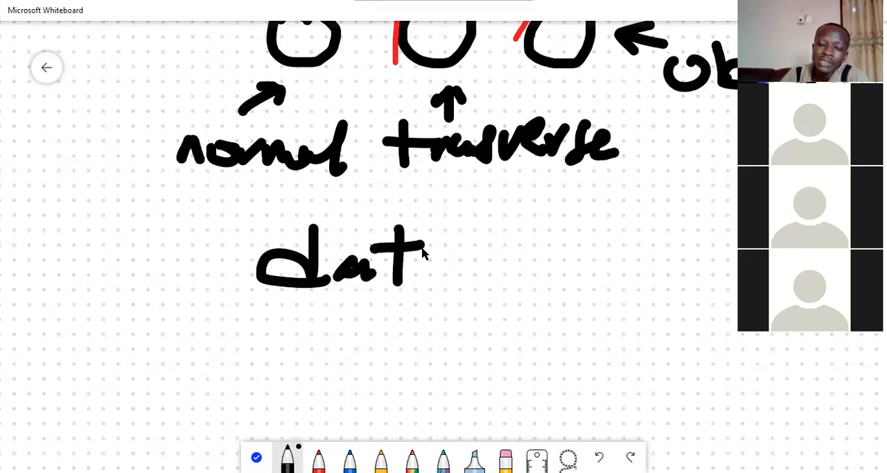
drag(416, 256, 520, 259)
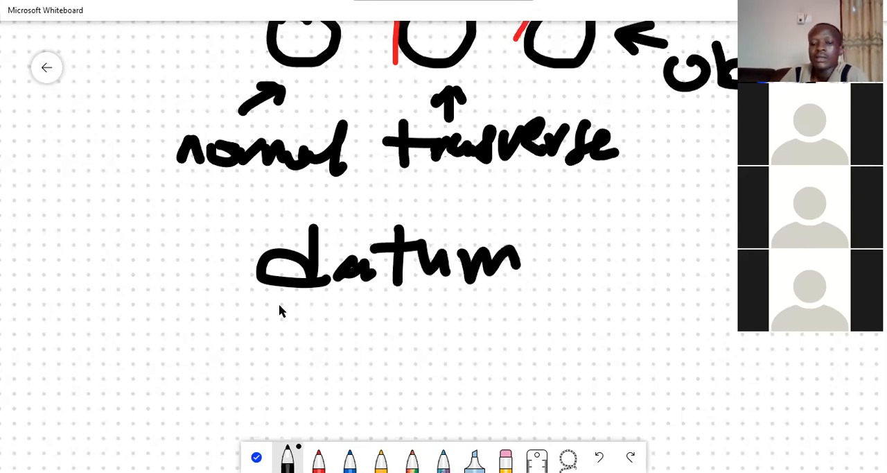
drag(242, 303, 638, 288)
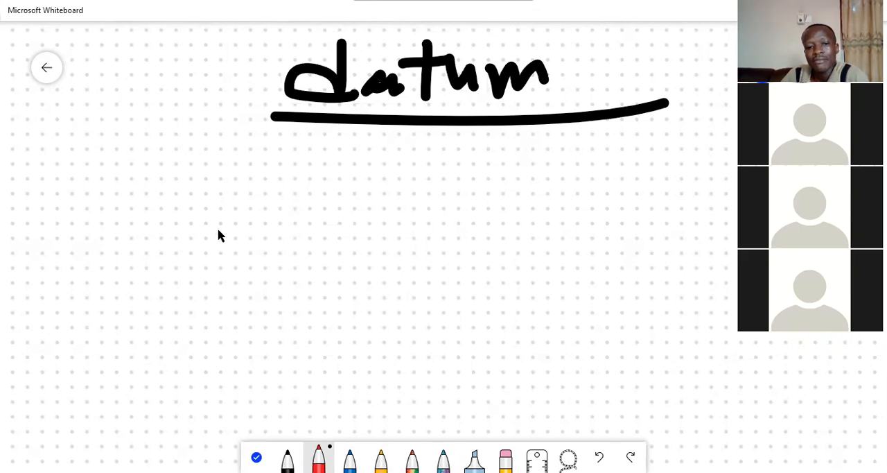
drag(218, 253, 270, 255)
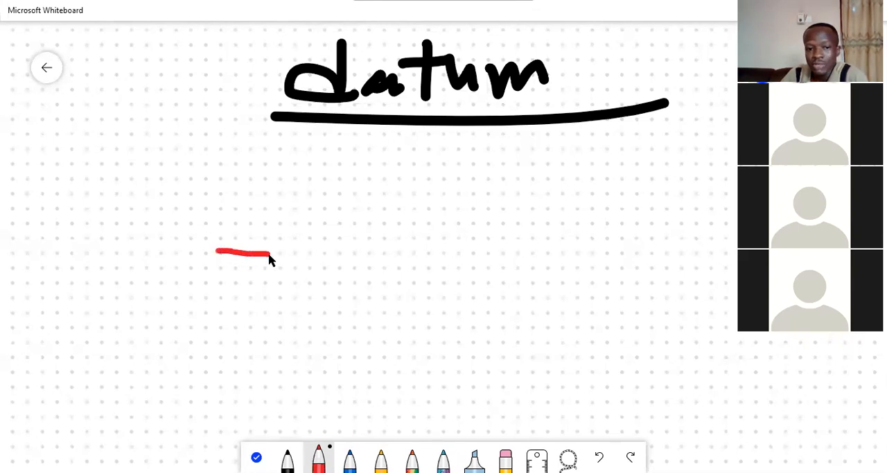
drag(272, 252, 332, 252)
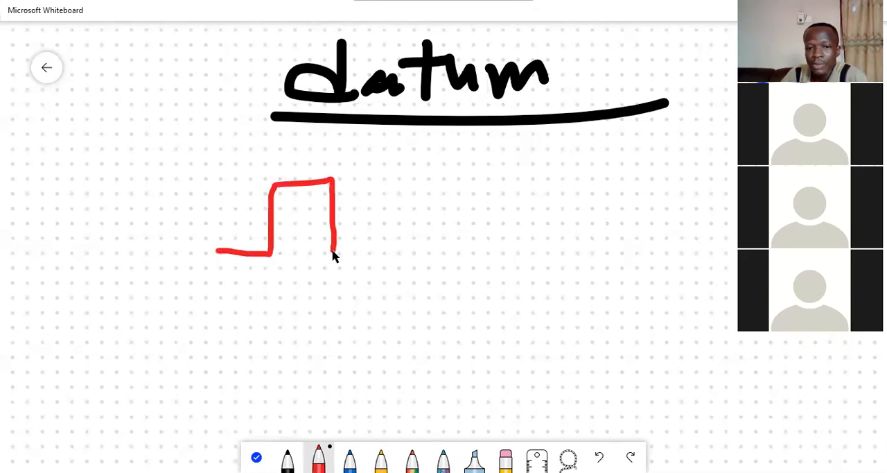
drag(333, 249, 391, 249)
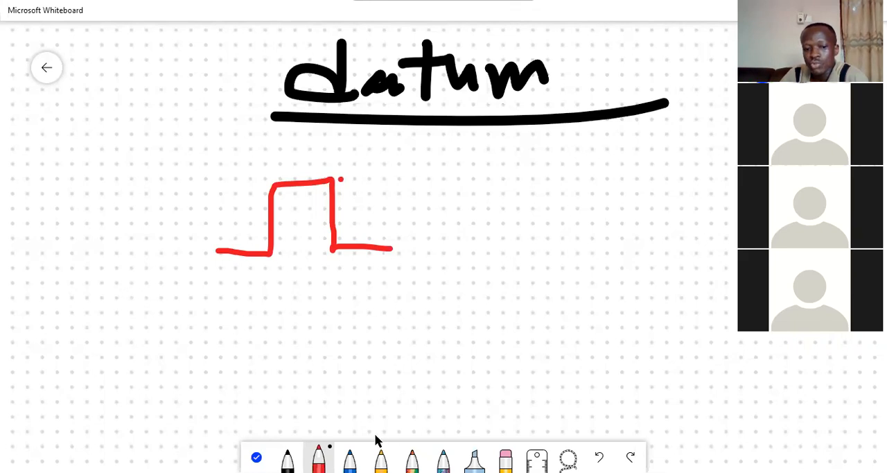
click(287, 458)
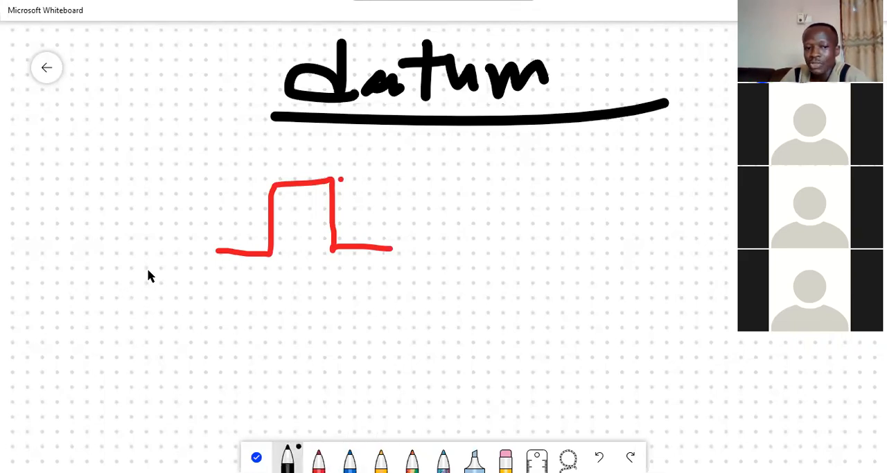
drag(145, 274, 563, 280)
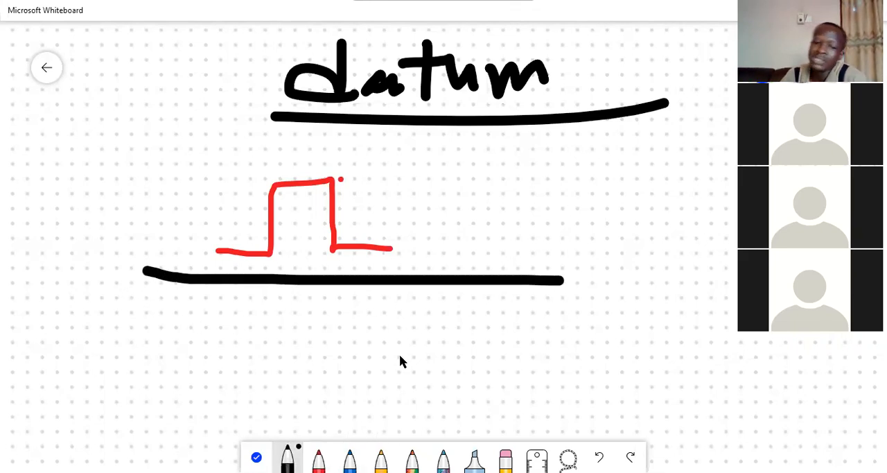
click(350, 457)
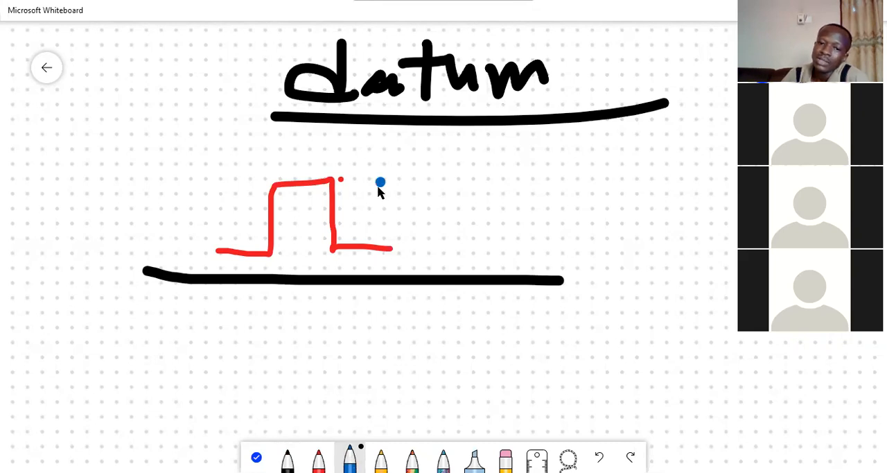
drag(380, 166, 377, 268)
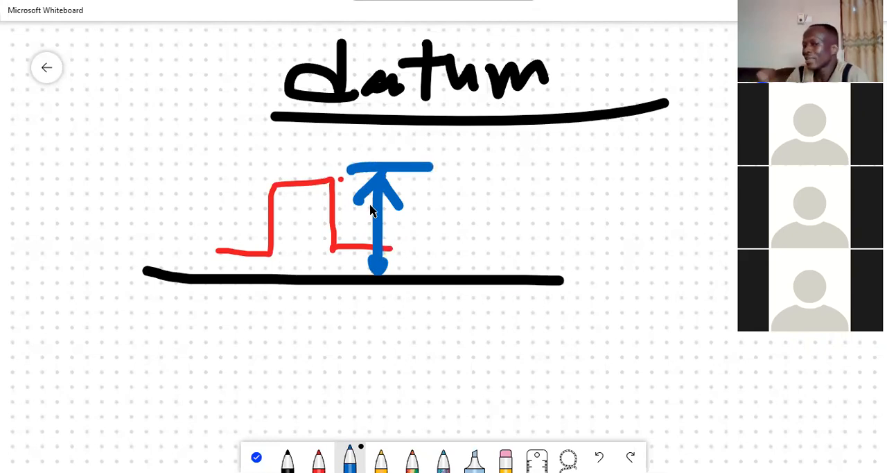
mouse_move(524, 271)
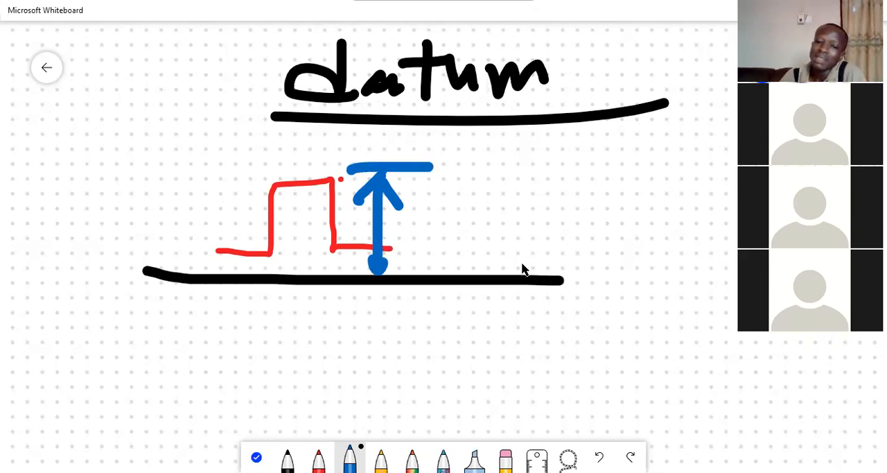
mouse_move(572, 273)
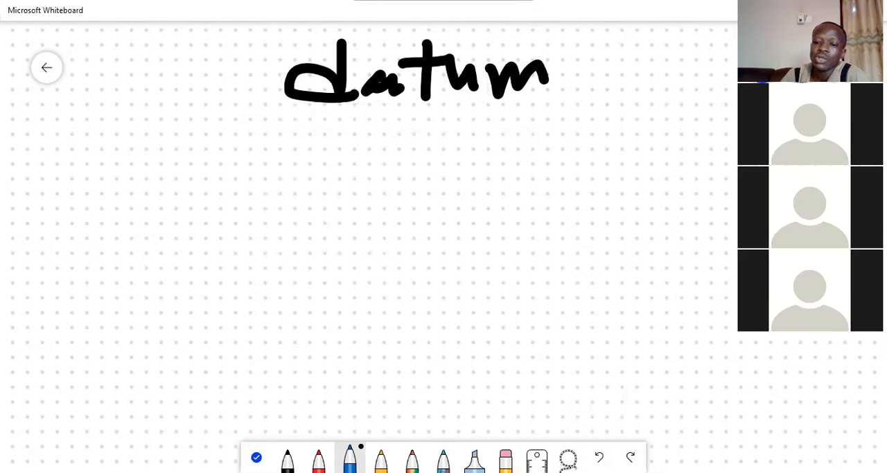
Step: Sketch a lumpy blue Earth outline beneath the datum heading
drag(272, 118, 668, 104)
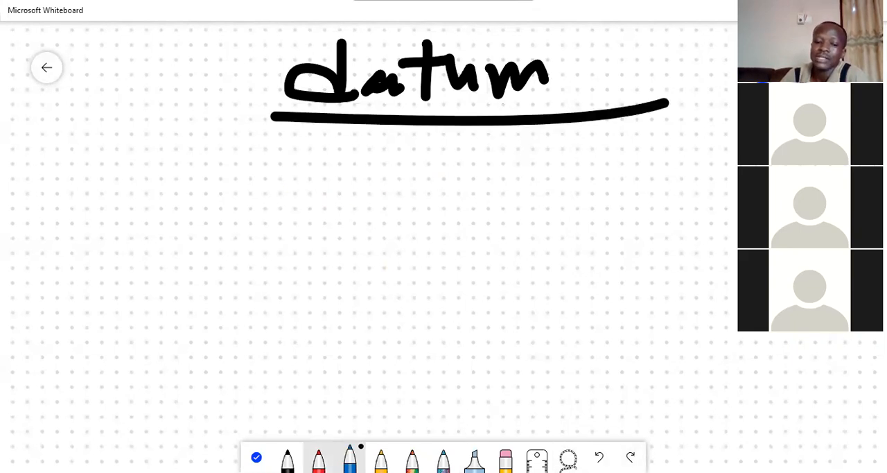
drag(385, 174, 414, 177)
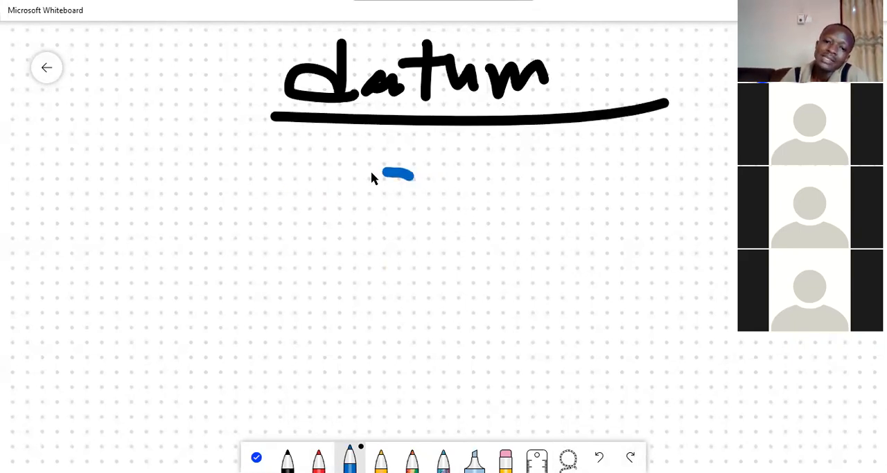
drag(409, 174, 335, 389)
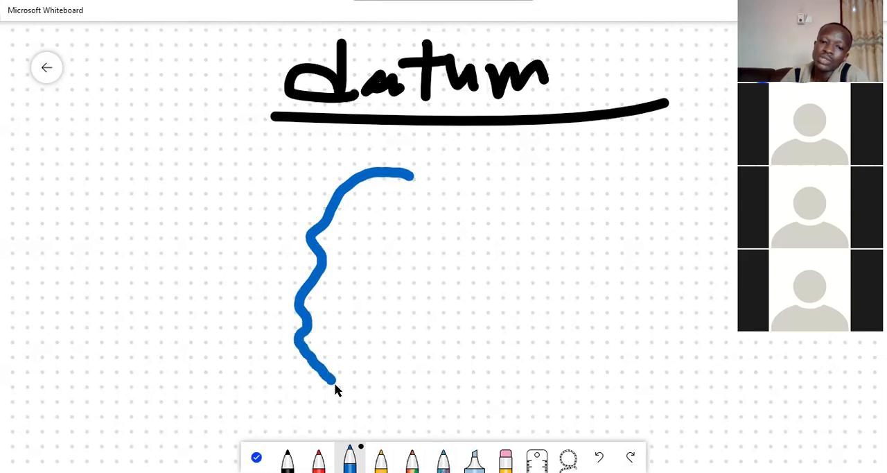
drag(336, 388, 604, 222)
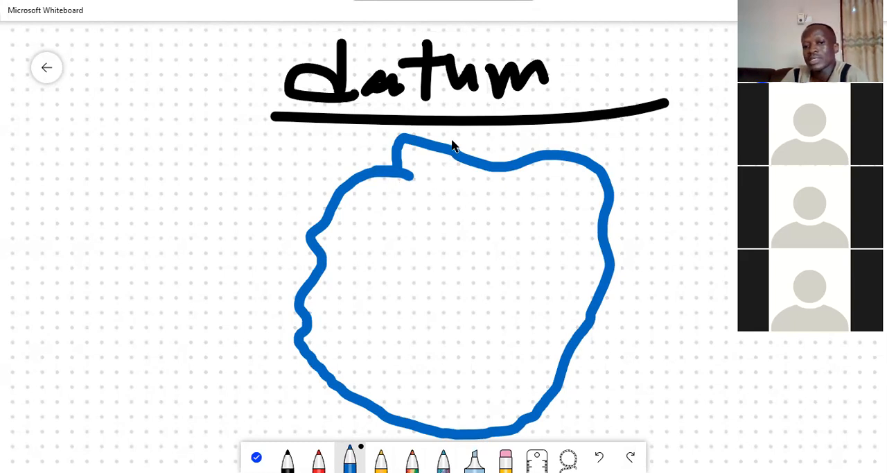
Step: Trace short red stretches along the top, right and left edges of the outline
drag(443, 147, 496, 146)
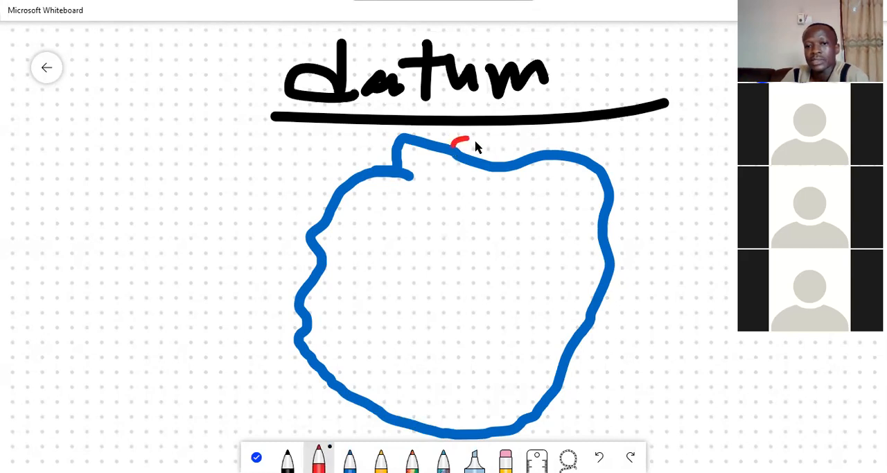
drag(455, 146, 610, 201)
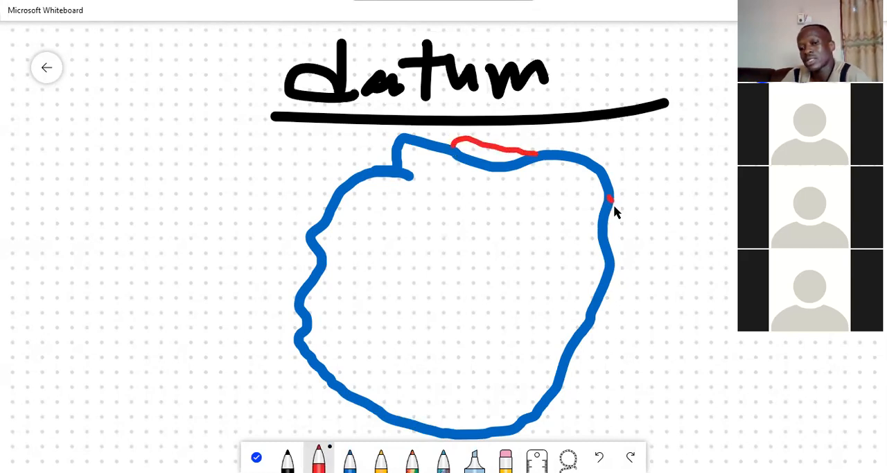
drag(613, 201, 613, 268)
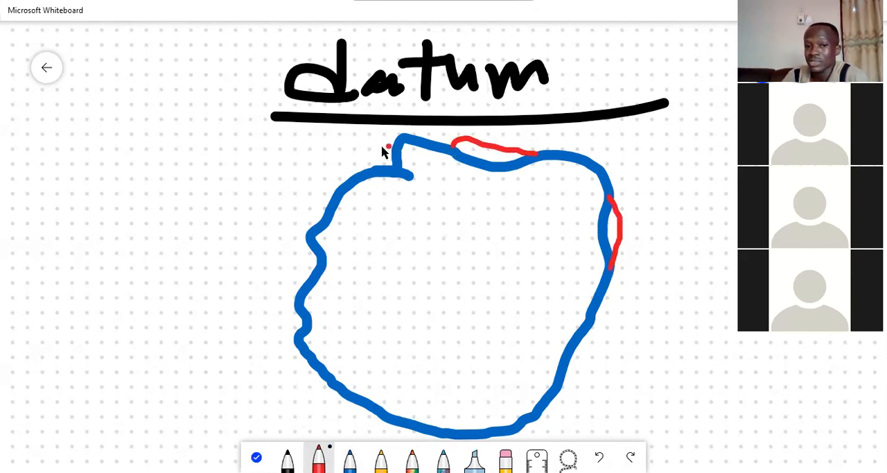
drag(400, 145, 350, 183)
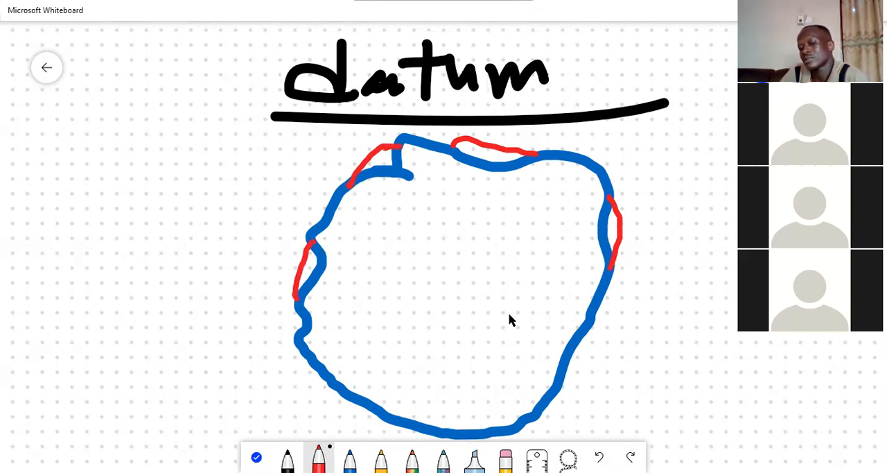
mouse_move(386, 341)
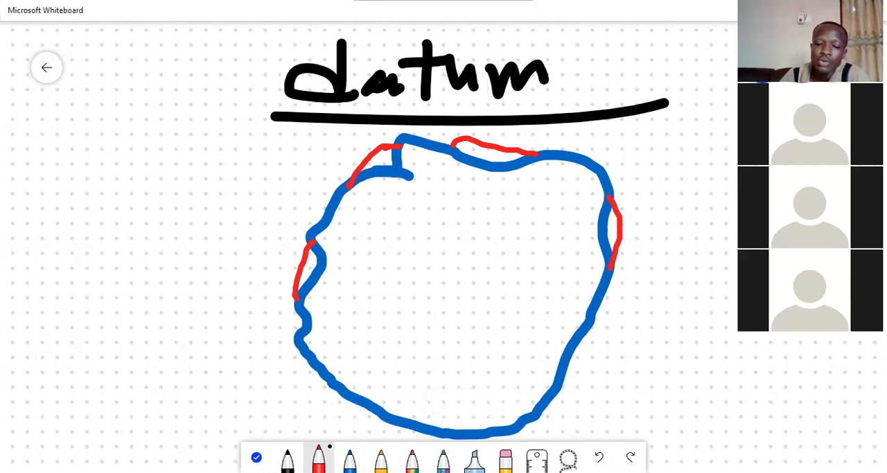
click(349, 457)
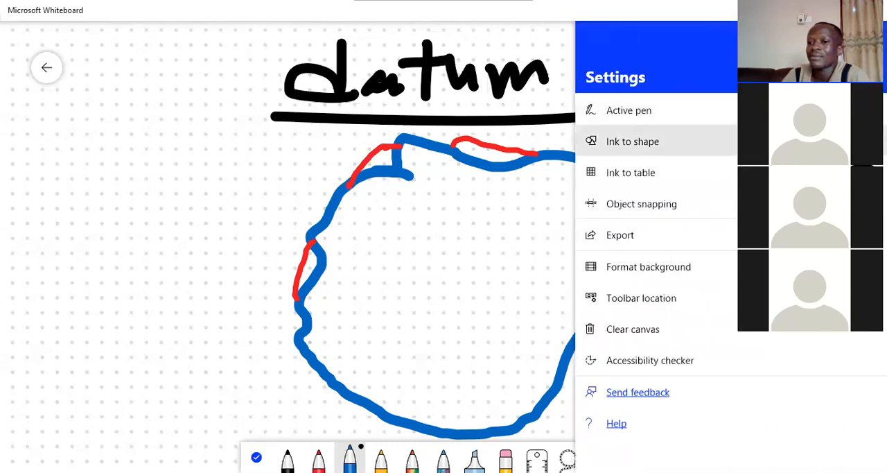
mouse_move(332, 197)
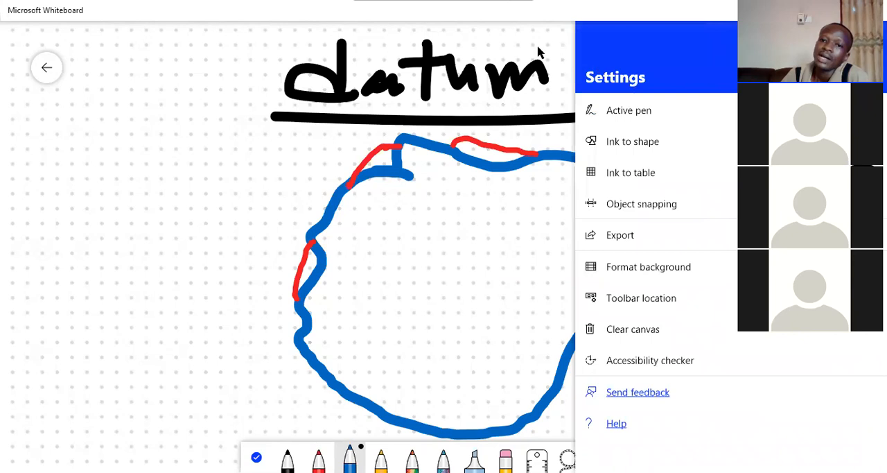
Step: Close Settings with ink-to-shape on and draw a smooth red circle over the blue outline
click(569, 186)
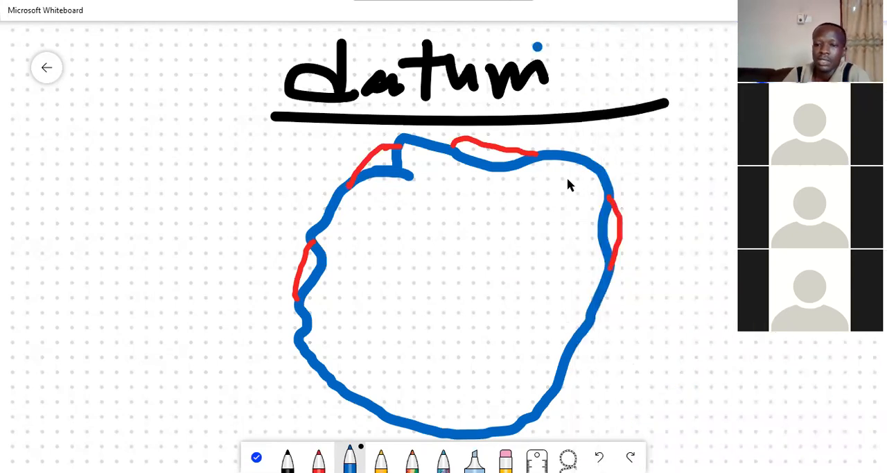
mouse_move(424, 161)
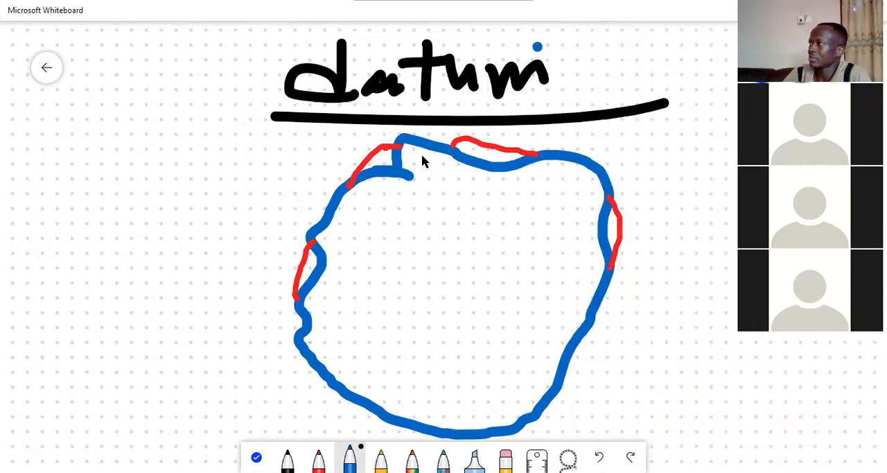
mouse_move(574, 182)
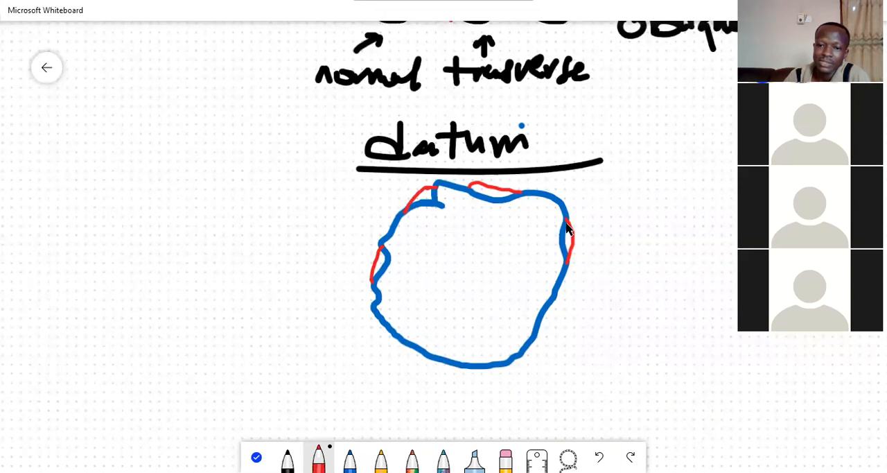
drag(569, 229, 386, 308)
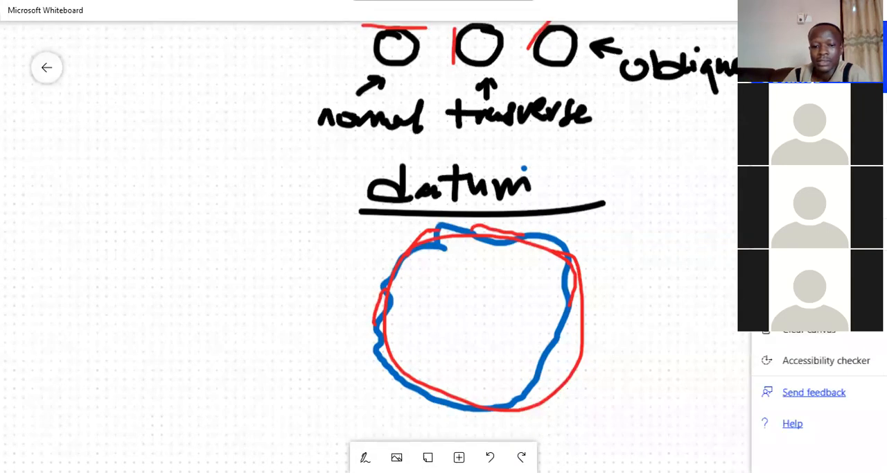
Step: Return to the red pen and draw an arrow pointing at the circle's right edge
click(366, 457)
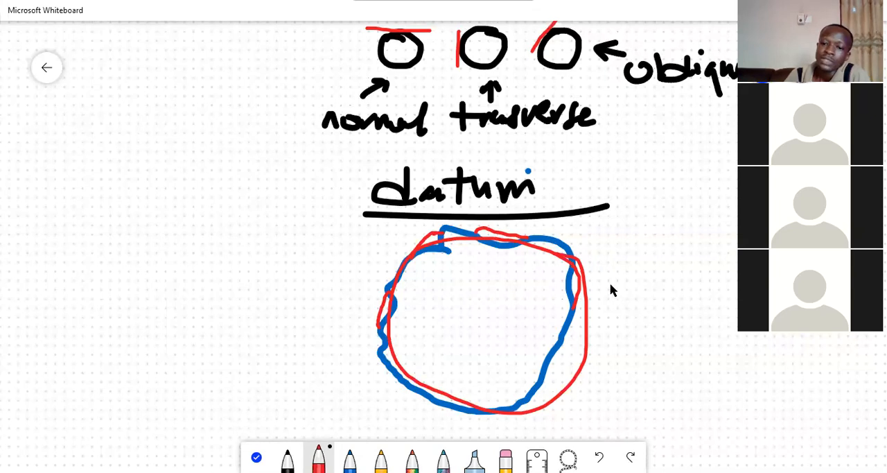
drag(624, 284, 589, 308)
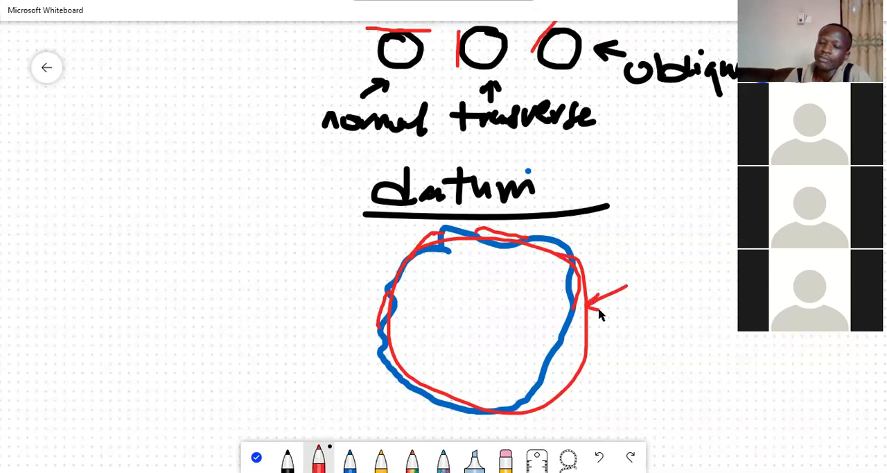
mouse_move(652, 261)
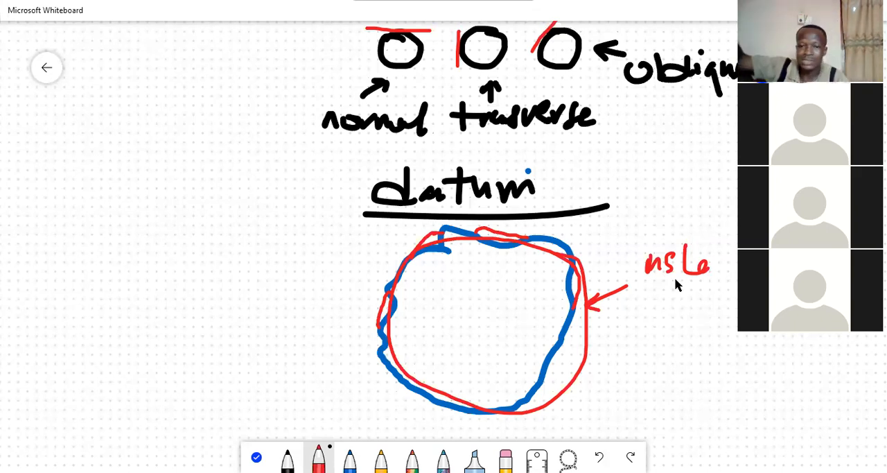
mouse_move(671, 284)
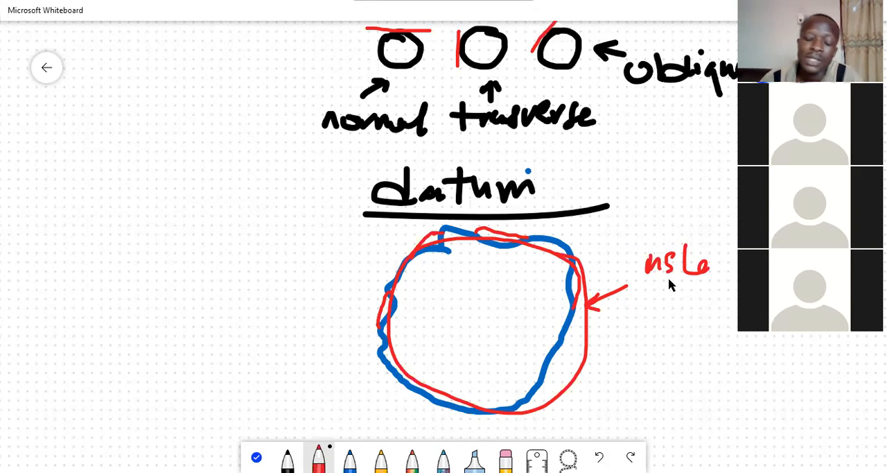
mouse_move(625, 357)
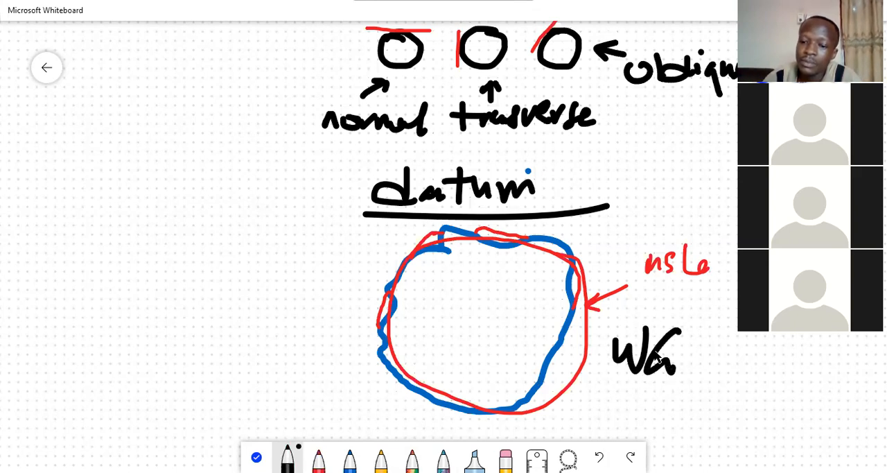
Step: Finish the black 'WGS' label with its S, underline it, and add strokes beside the sketch
drag(693, 333, 707, 367)
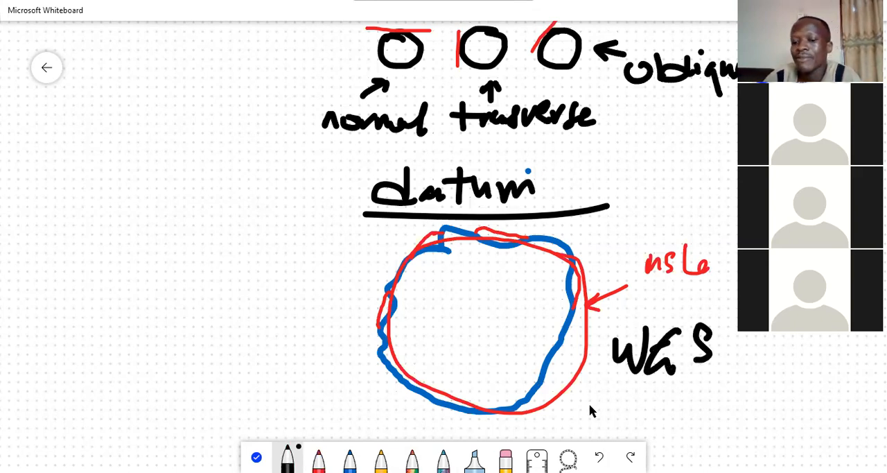
drag(590, 402, 721, 397)
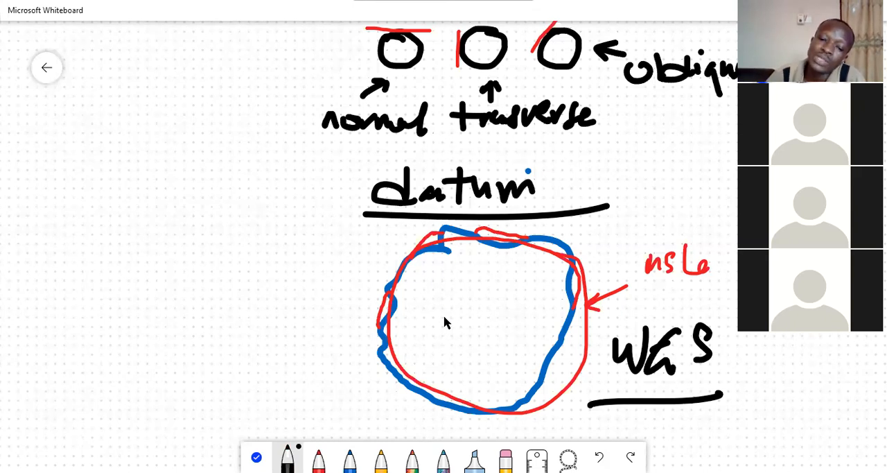
mouse_move(612, 383)
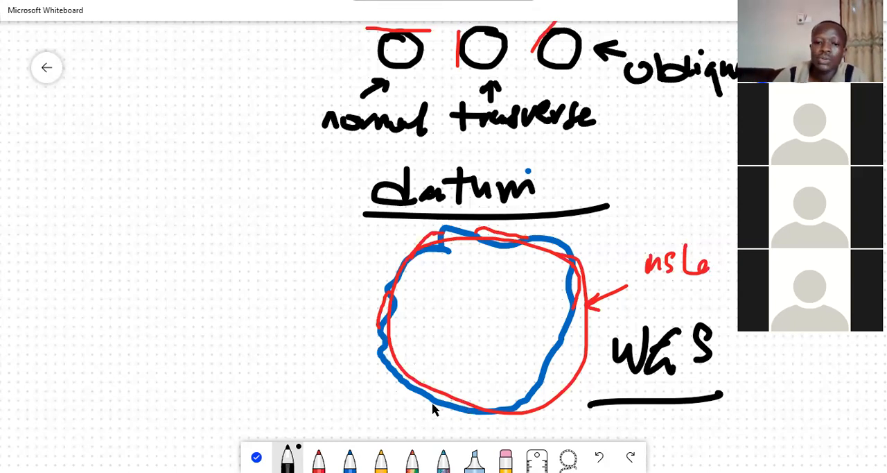
drag(344, 343, 372, 416)
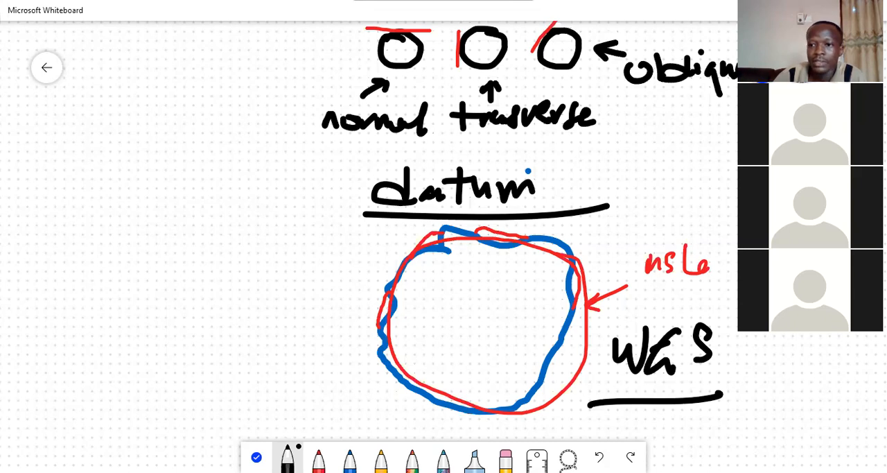
mouse_move(288, 377)
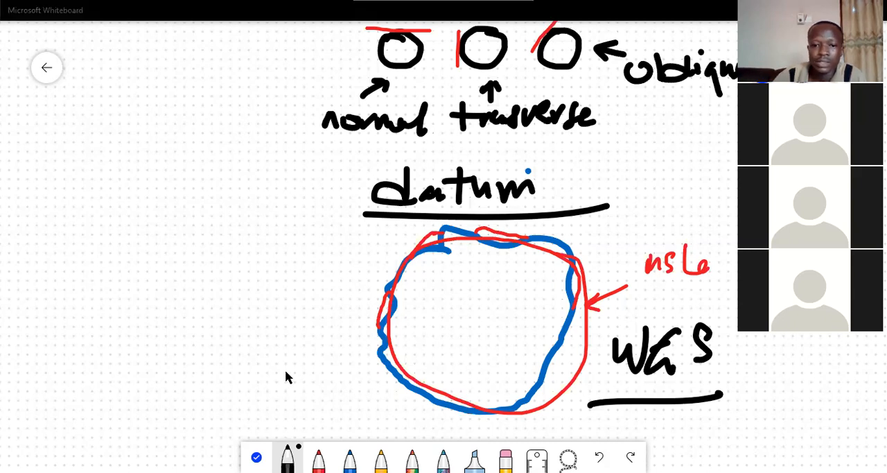
drag(225, 311, 262, 375)
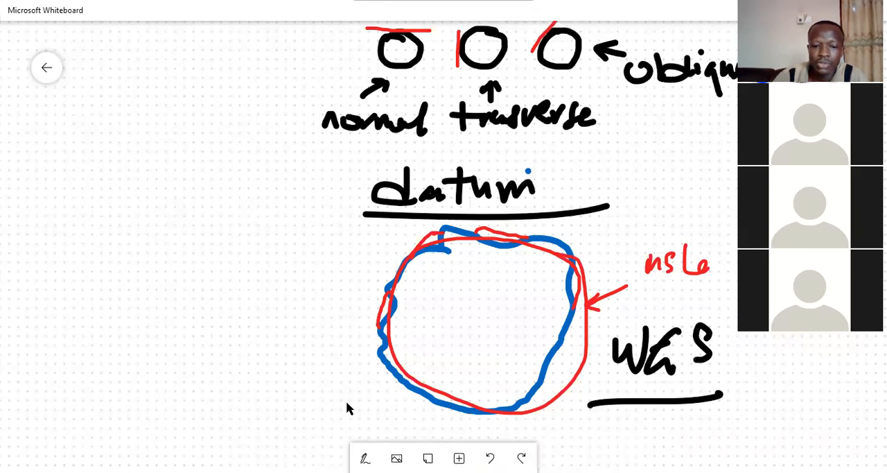
Step: Write the UTM heading below WGS and 'Universal' in black under it
scroll(down, 3)
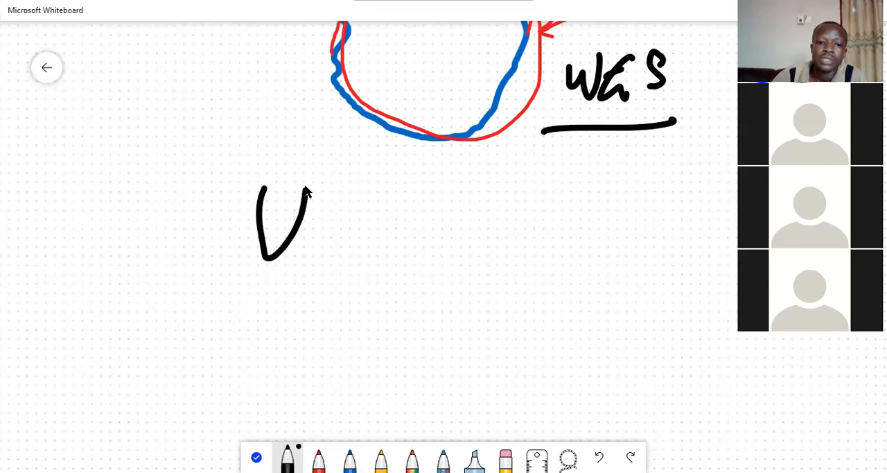
drag(333, 187, 457, 278)
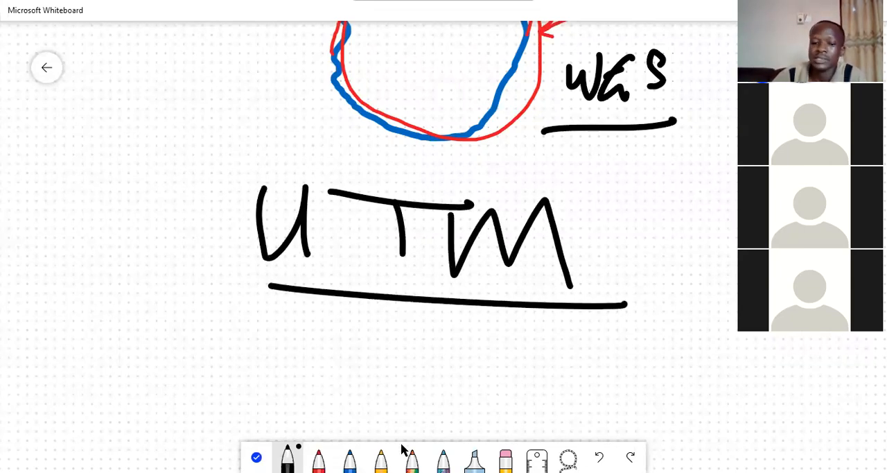
click(319, 458)
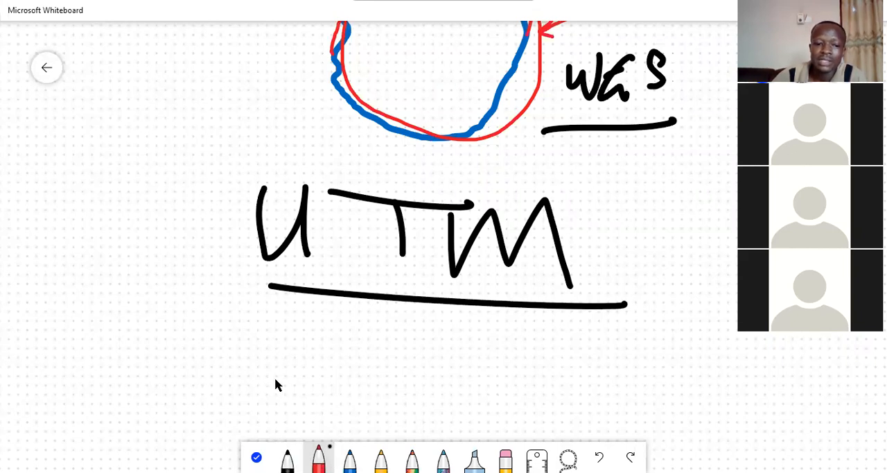
drag(211, 319, 252, 358)
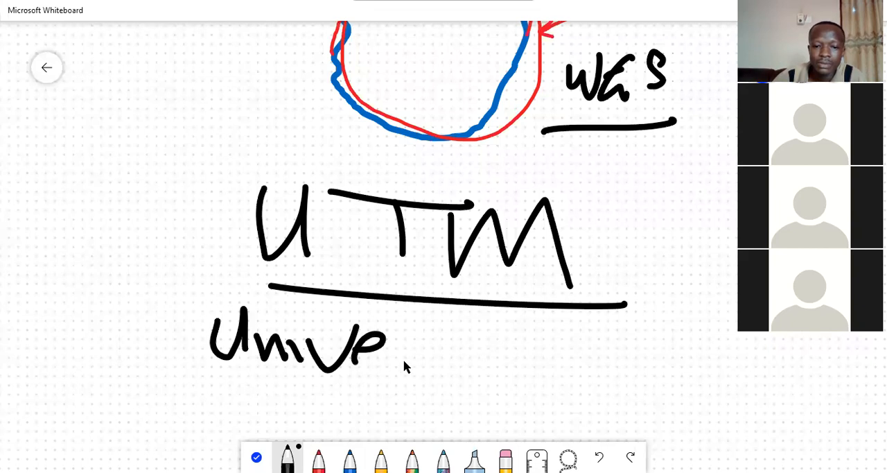
drag(388, 347, 499, 353)
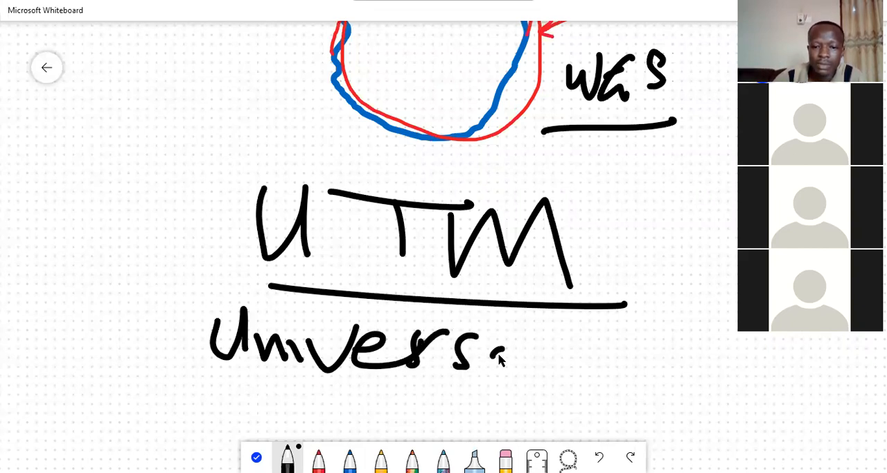
drag(499, 358, 566, 340)
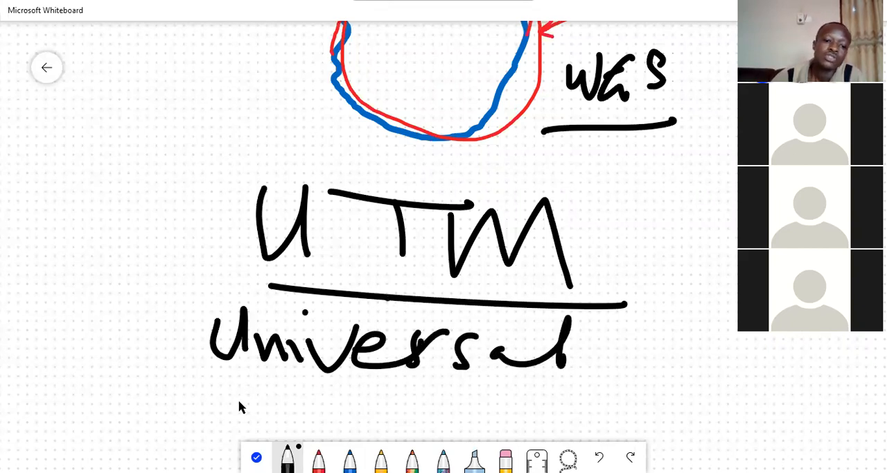
Step: Write 'Transverse' and 'Mercator' on the next two lines
drag(222, 388, 298, 416)
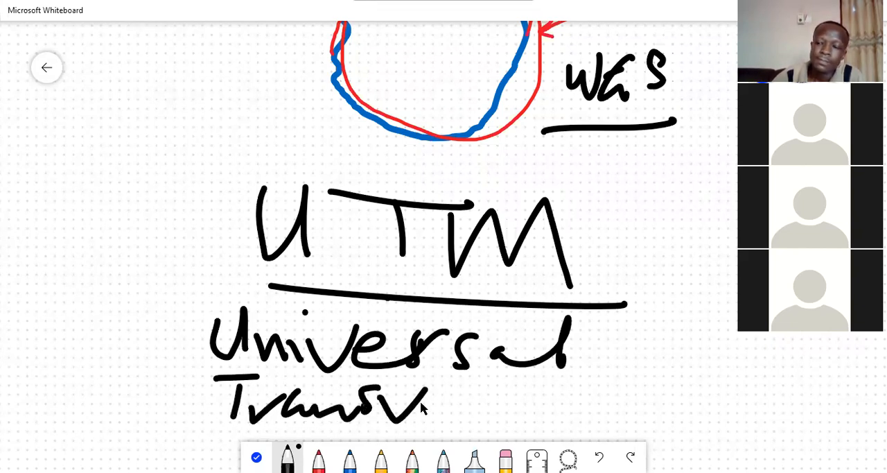
drag(429, 402, 569, 400)
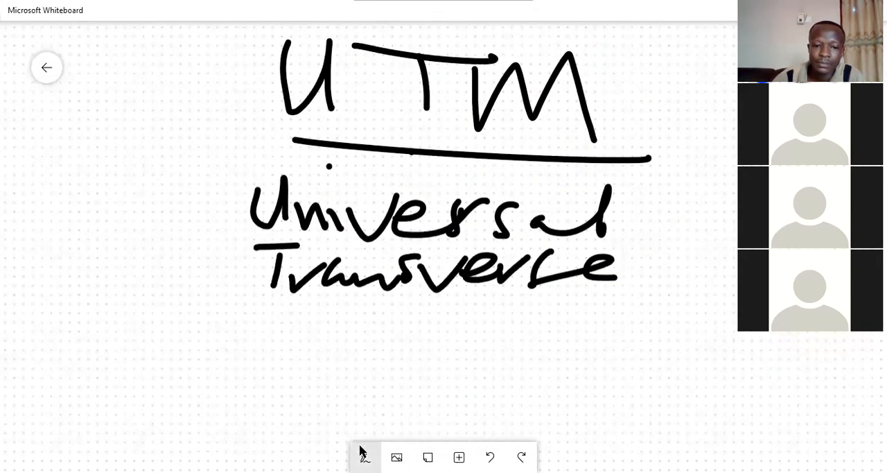
drag(260, 319, 321, 375)
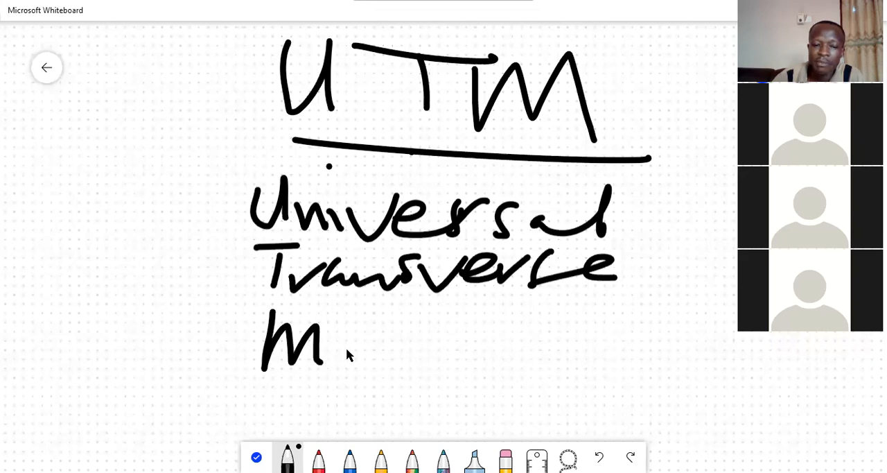
drag(330, 347, 450, 361)
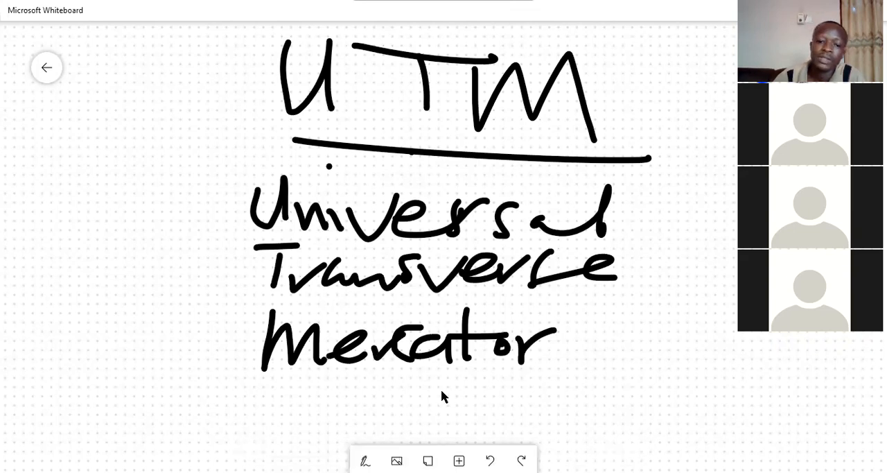
scroll(down, 3)
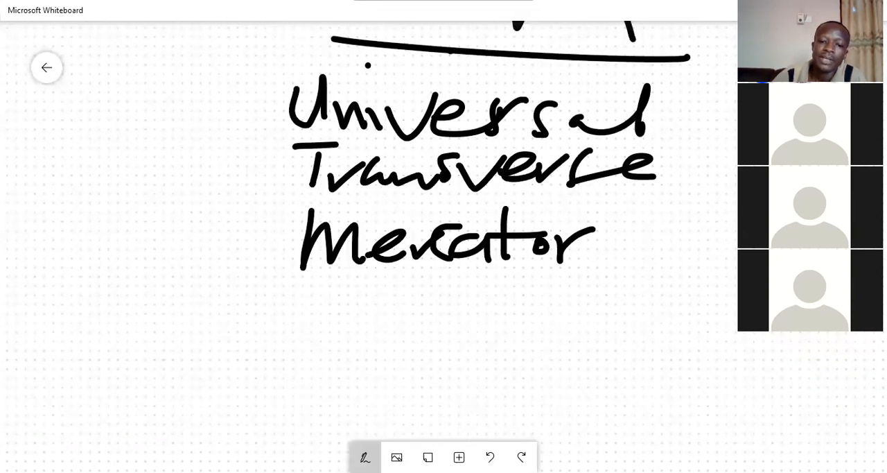
click(365, 458)
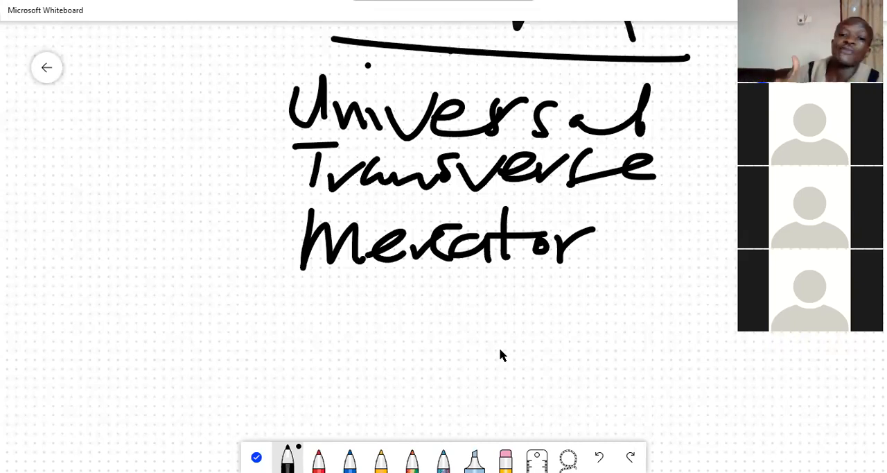
mouse_move(605, 358)
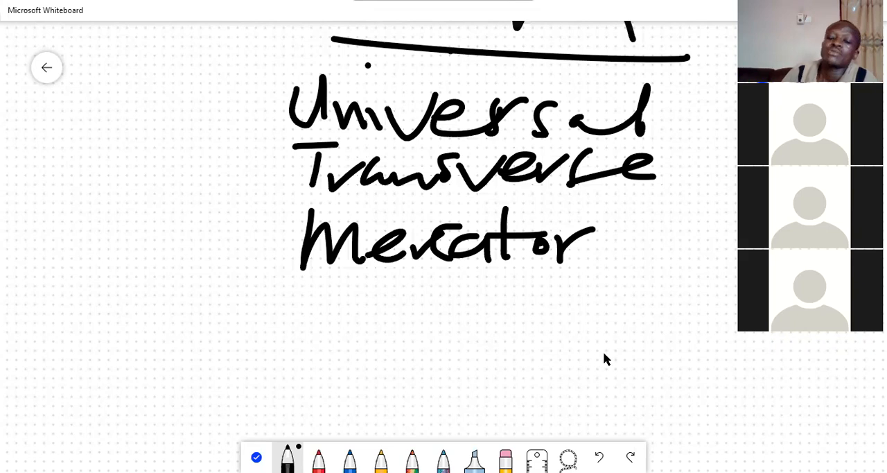
mouse_move(524, 191)
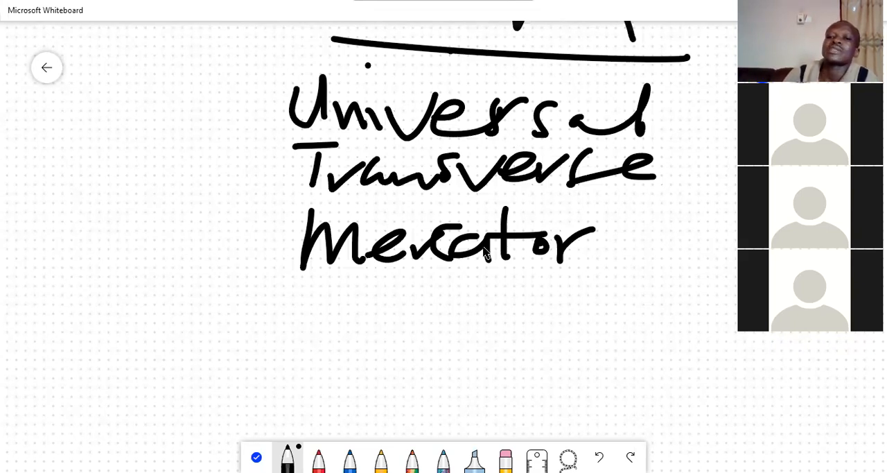
mouse_move(605, 319)
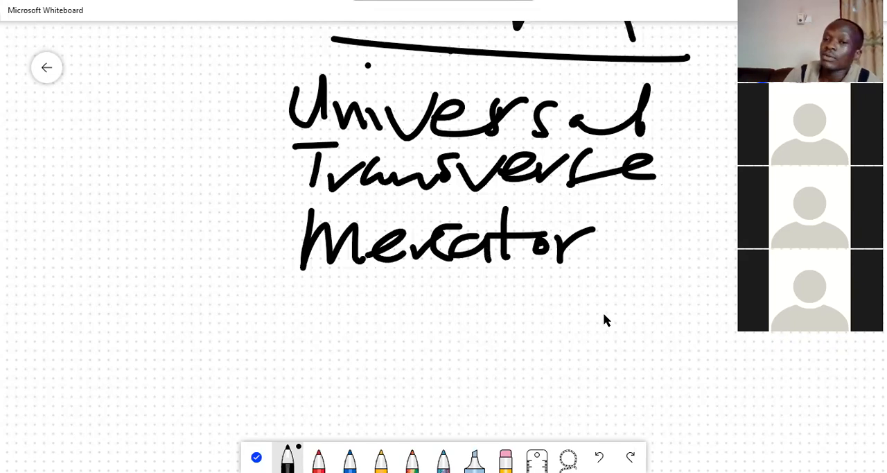
click(624, 302)
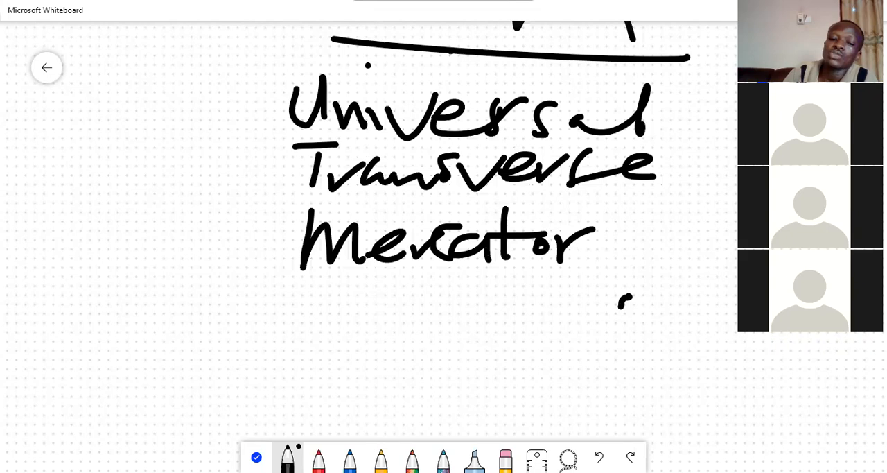
mouse_move(465, 385)
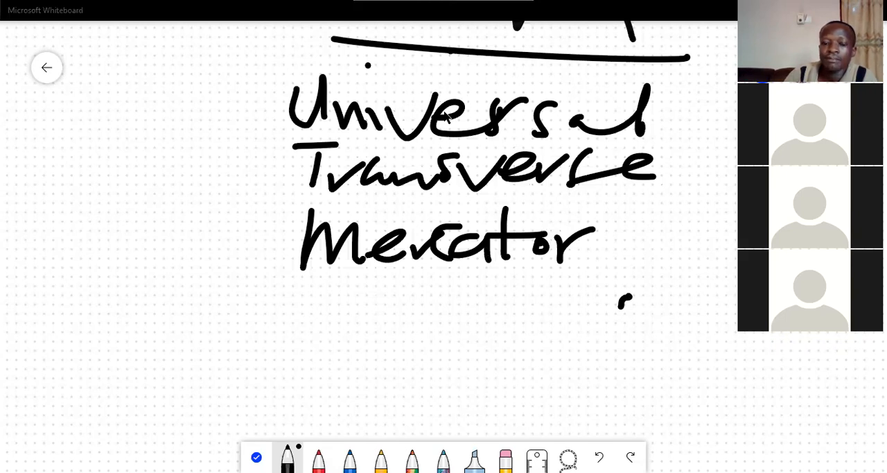
mouse_move(553, 303)
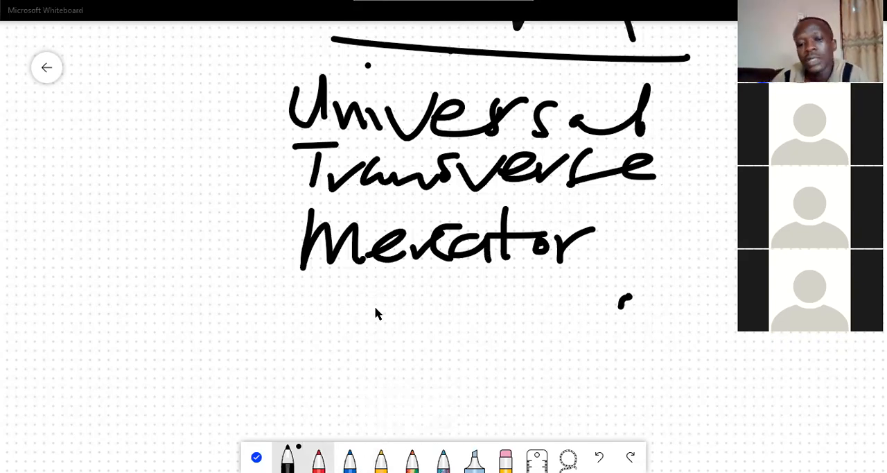
Step: Draw red vertical lines below Mercator and an underlined red 'Zone' label to its right
drag(397, 284, 400, 349)
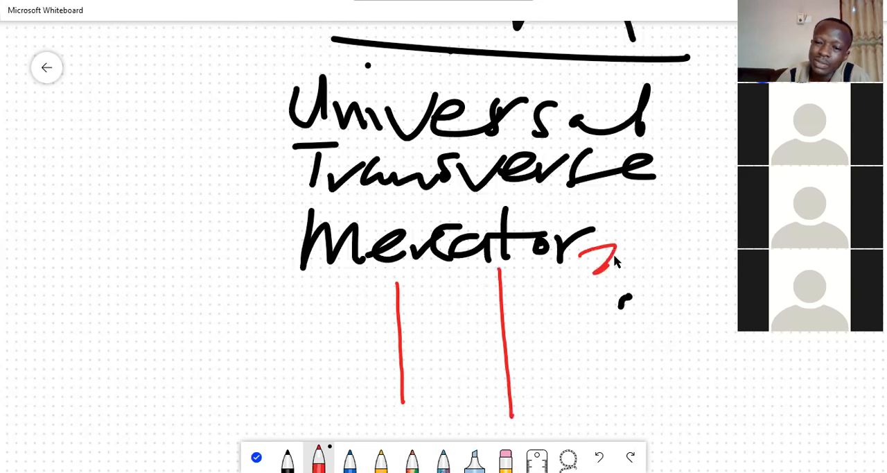
drag(594, 253, 659, 250)
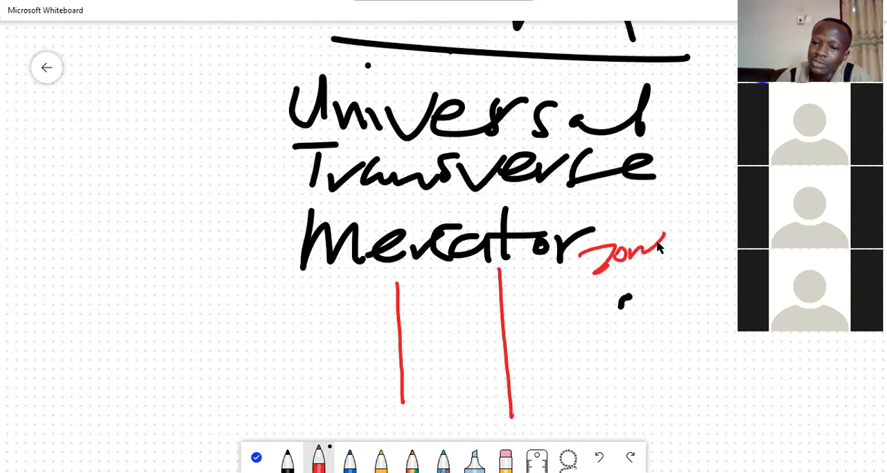
drag(682, 236, 735, 243)
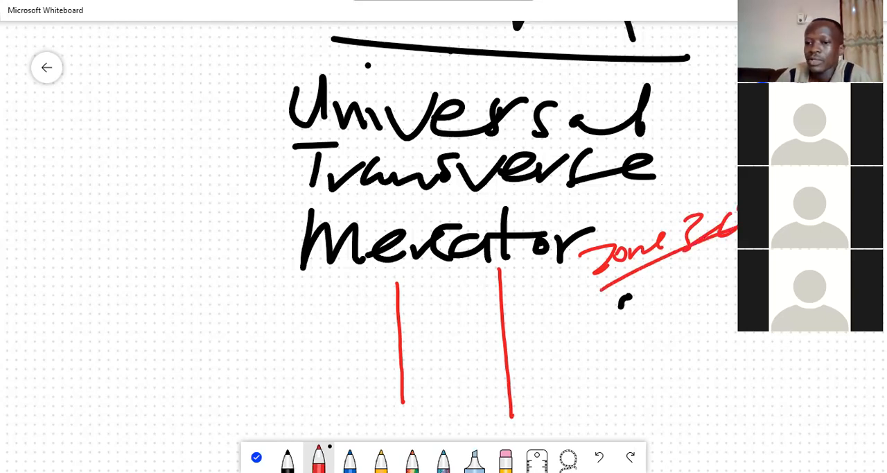
mouse_move(477, 330)
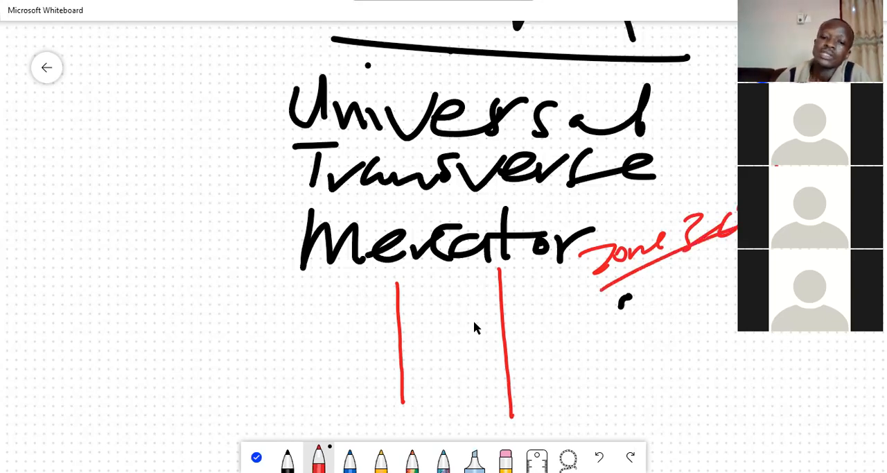
mouse_move(617, 156)
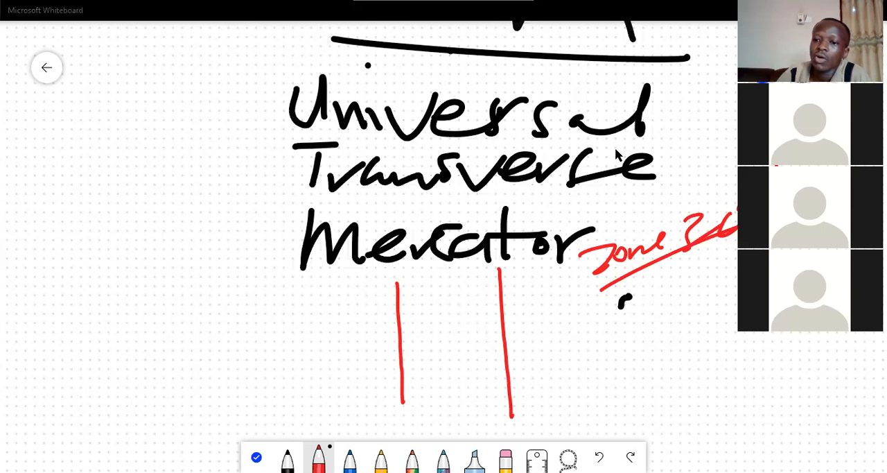
mouse_move(450, 297)
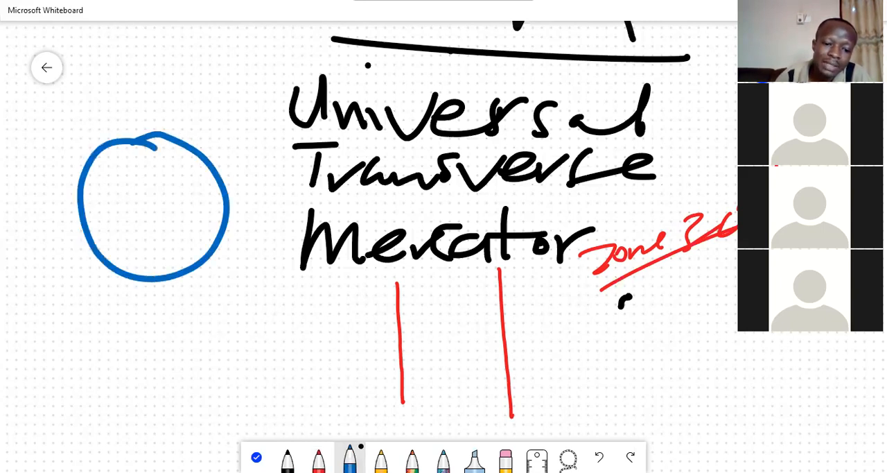
Step: Add the equator, NP and SP labels, and arrowed NH and SH hemisphere notes to the globe
drag(77, 201, 233, 219)
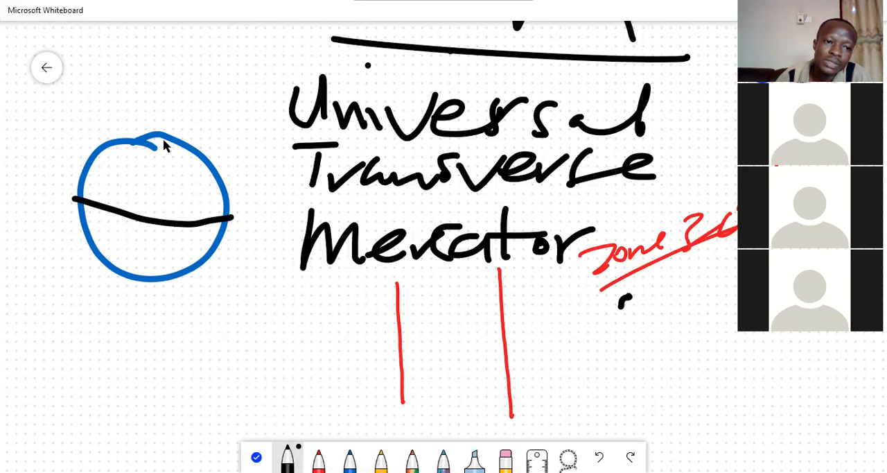
drag(141, 127, 183, 100)
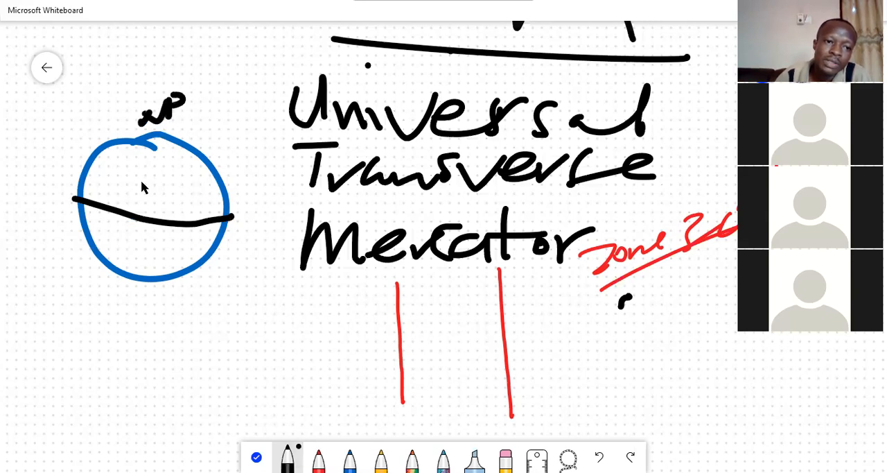
drag(229, 132, 183, 167)
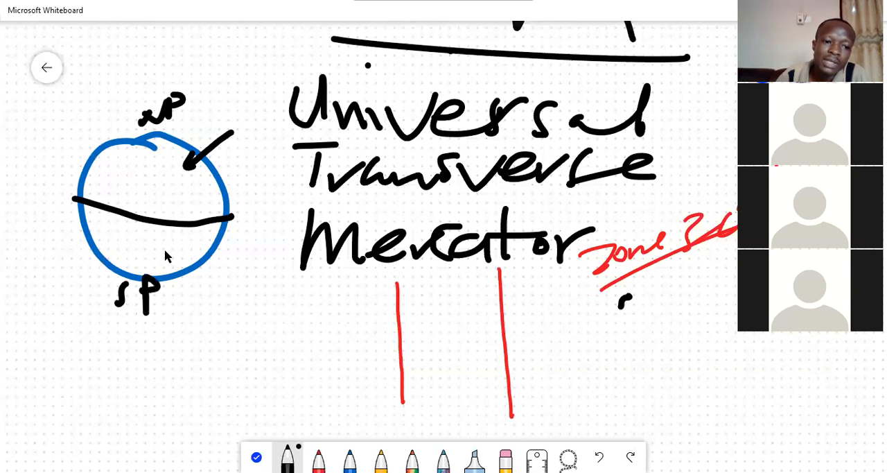
drag(222, 302, 166, 250)
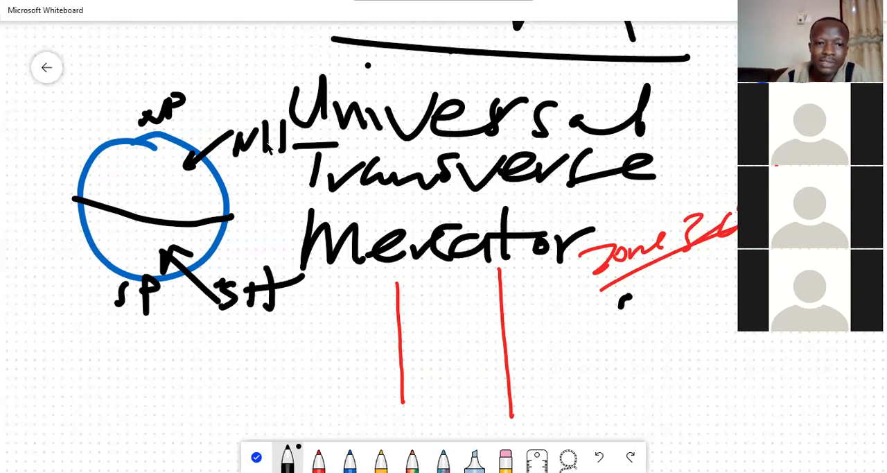
mouse_move(318, 458)
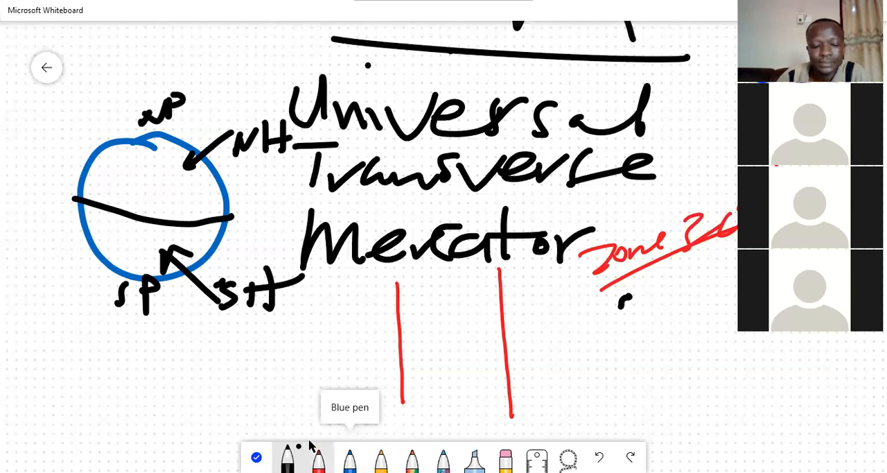
mouse_move(502, 349)
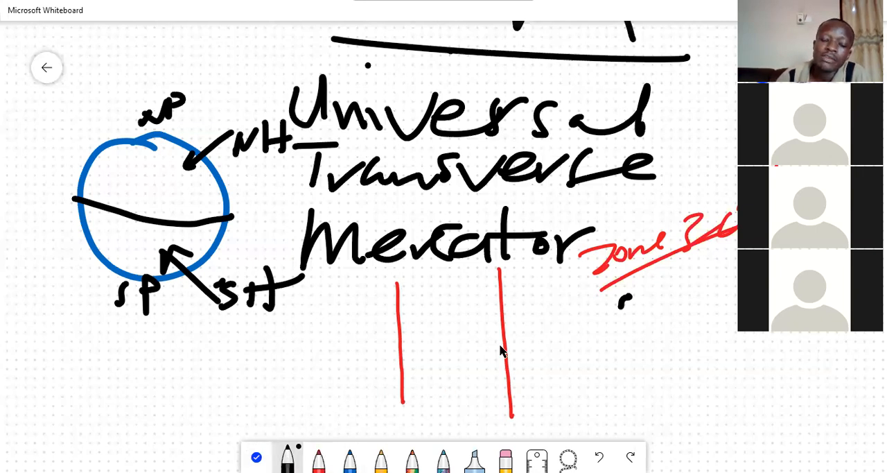
mouse_move(397, 327)
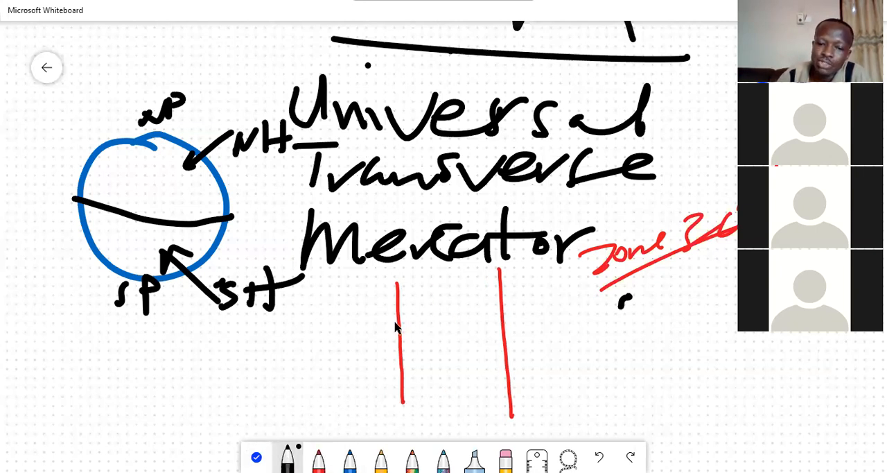
Step: Write scale factors 1.00017 and 1.00003 beside the zone lines and add a dashed red central line
click(319, 458)
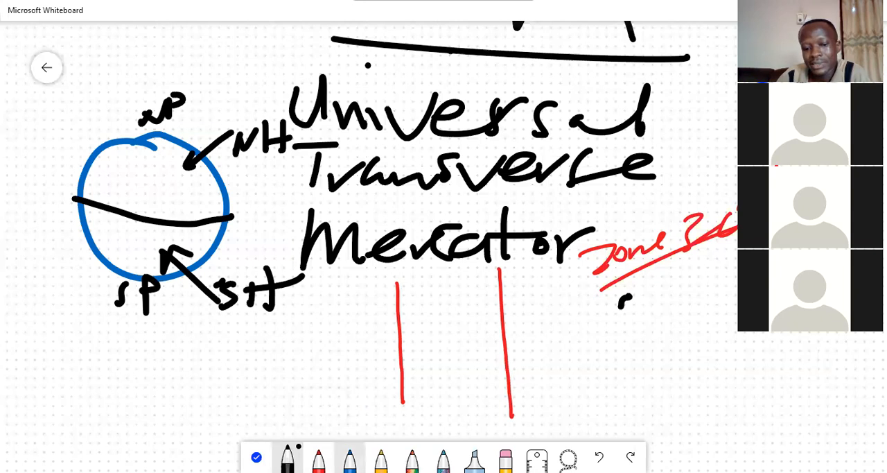
click(319, 458)
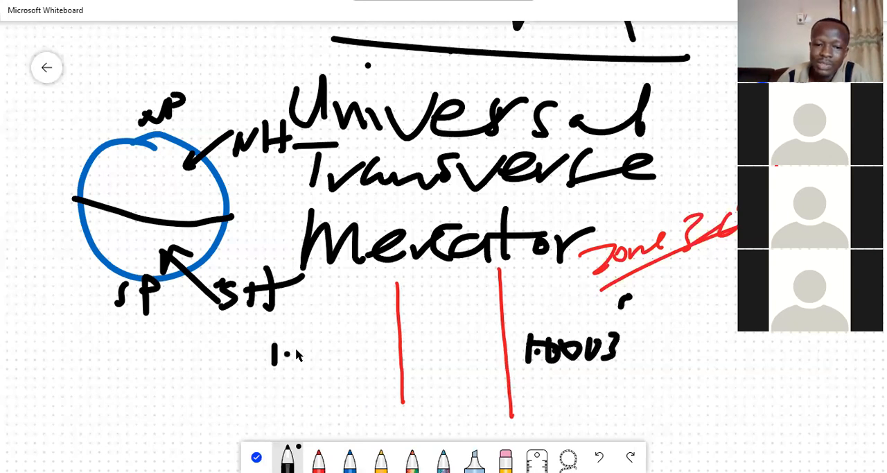
drag(298, 349, 361, 349)
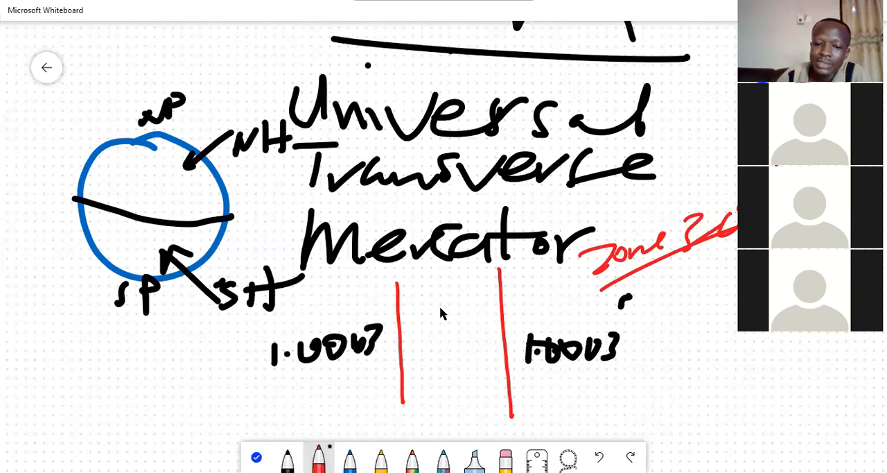
drag(446, 277, 451, 409)
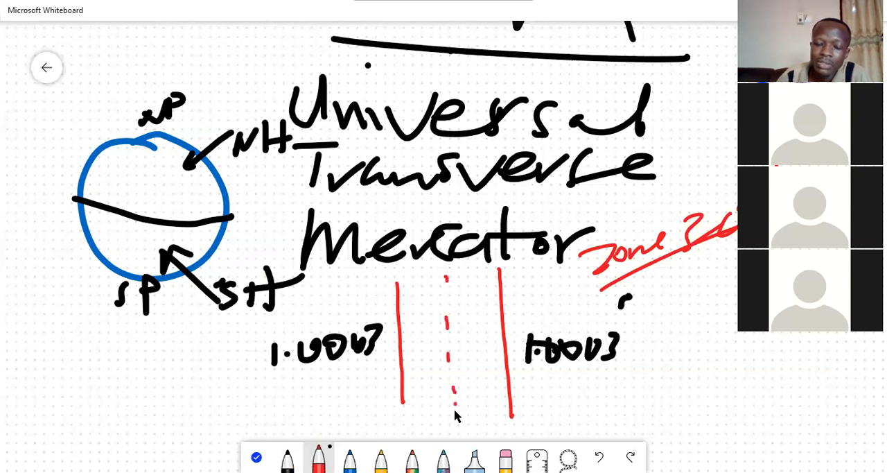
mouse_move(287, 457)
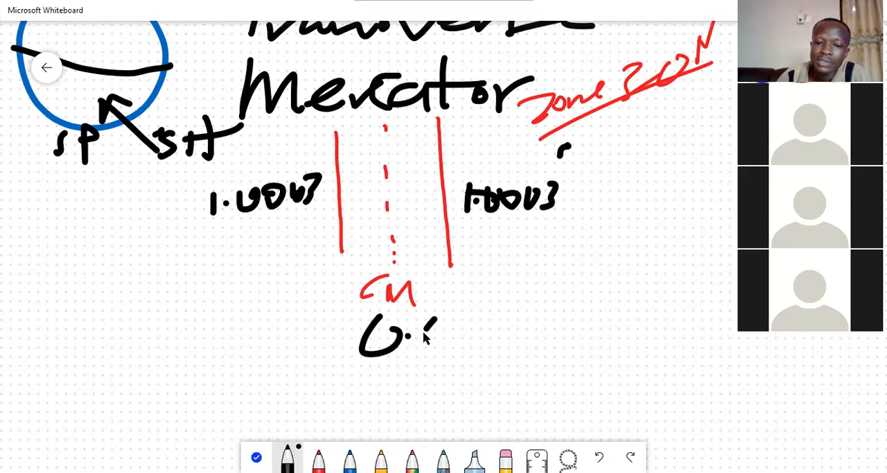
Step: Write the central meridian scale factor 0.9996 beneath the red CM label
drag(416, 330, 493, 325)
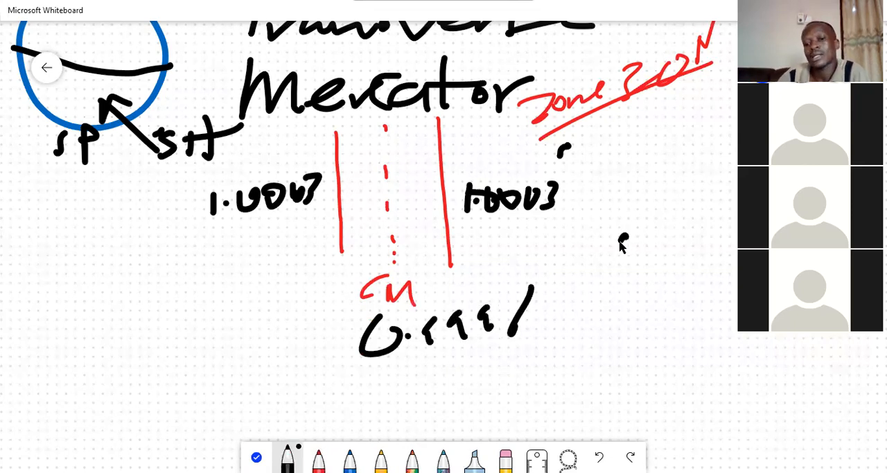
drag(603, 250, 677, 236)
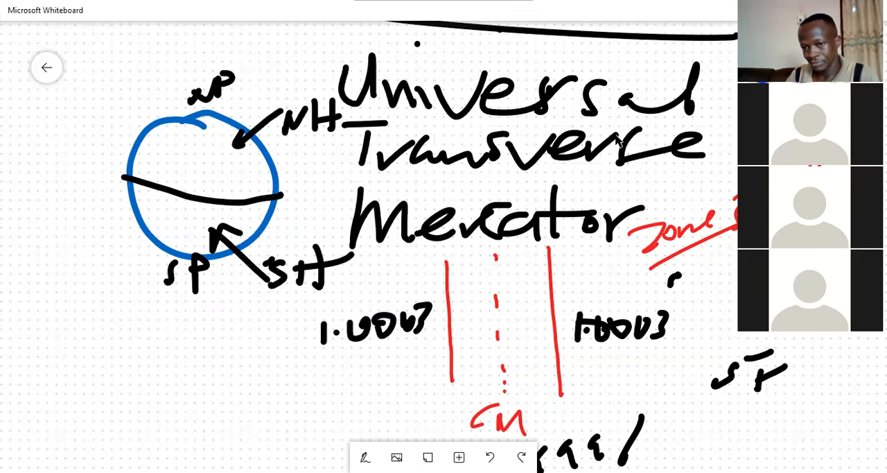
mouse_move(627, 160)
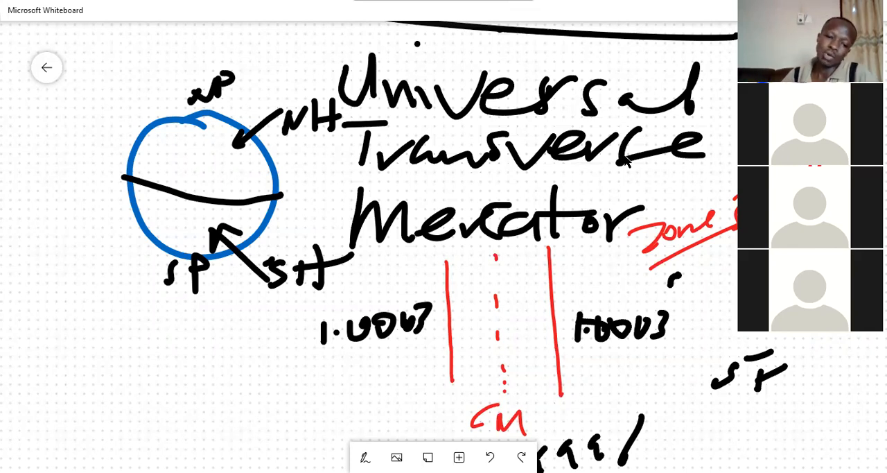
scroll(down, 3)
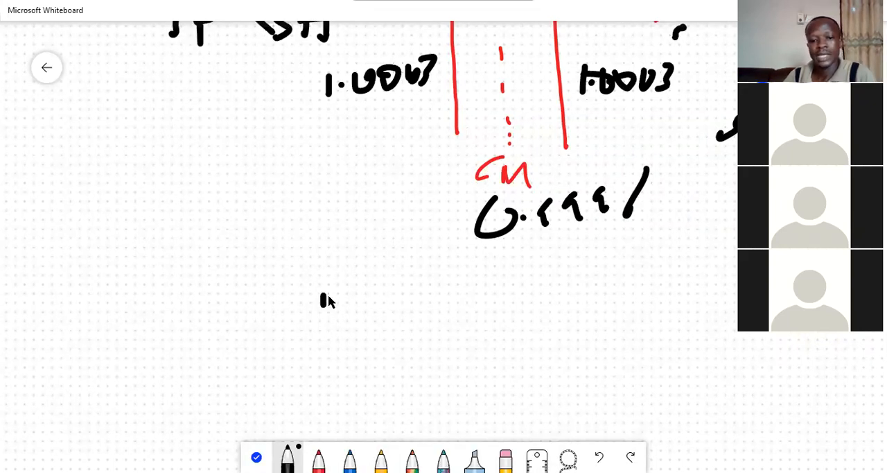
Step: Handwrite 'meters' in black below the 0.9996 value
drag(319, 302, 474, 308)
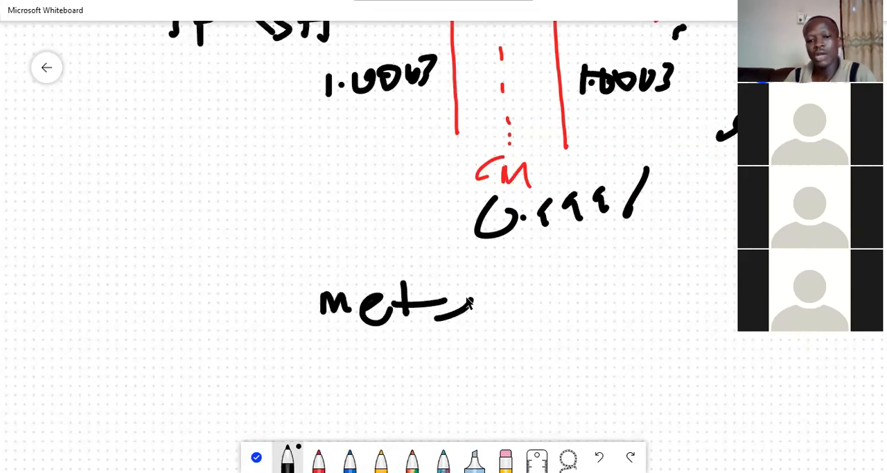
drag(471, 305, 500, 312)
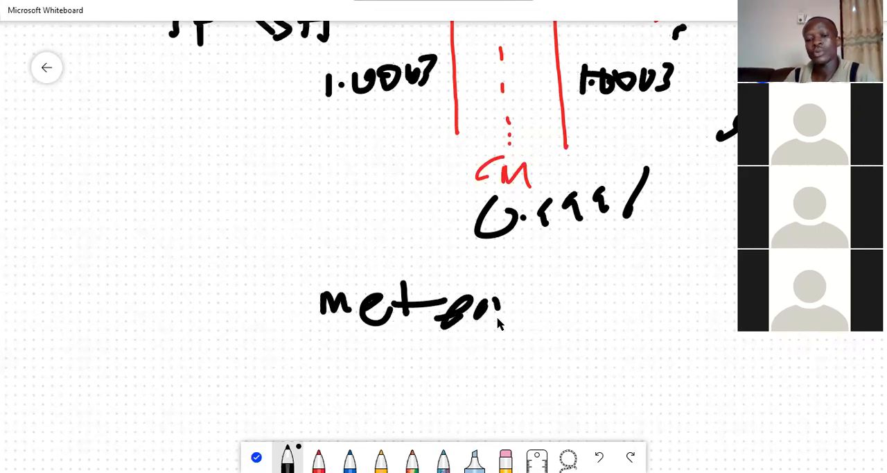
drag(498, 323, 529, 288)
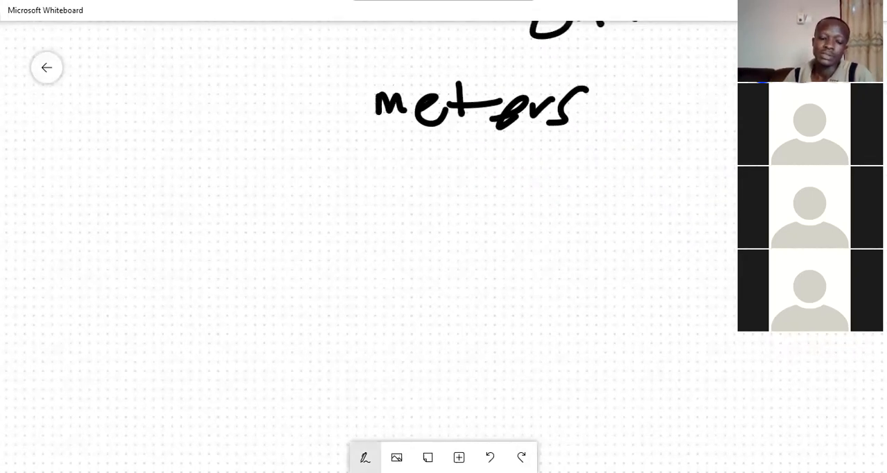
click(365, 457)
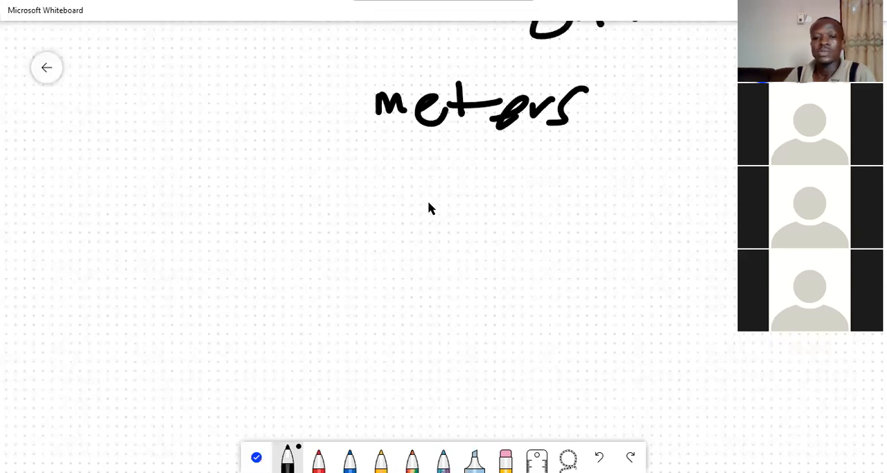
mouse_move(405, 224)
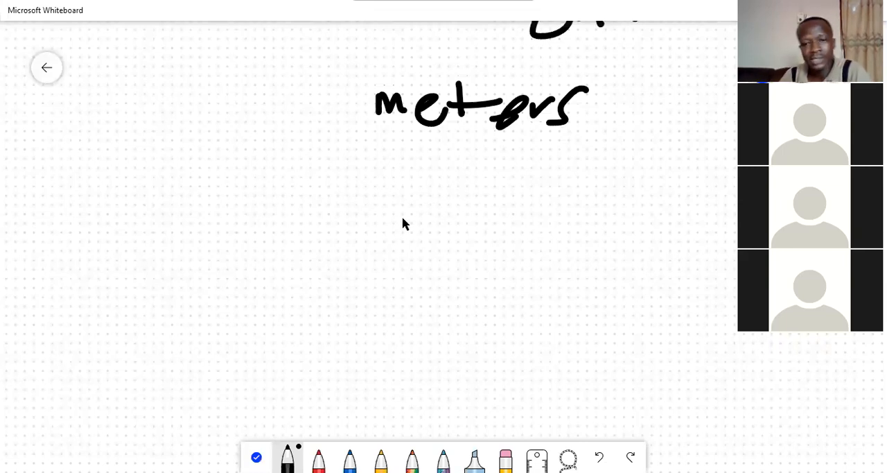
mouse_move(369, 224)
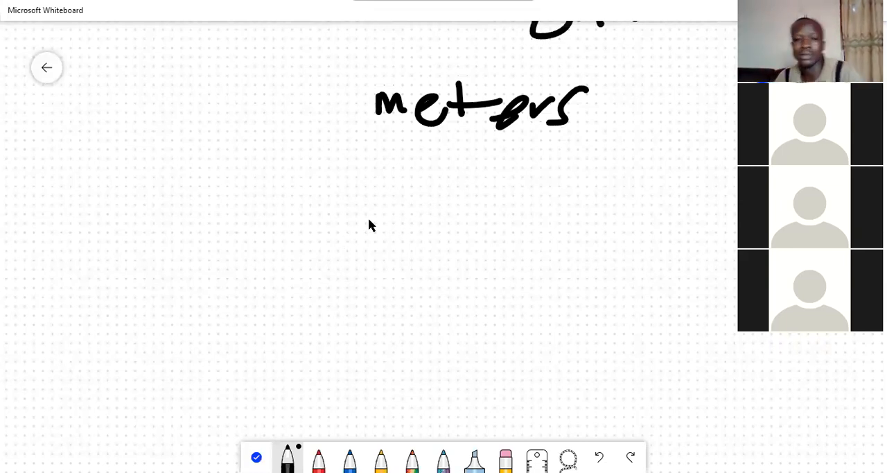
mouse_move(395, 160)
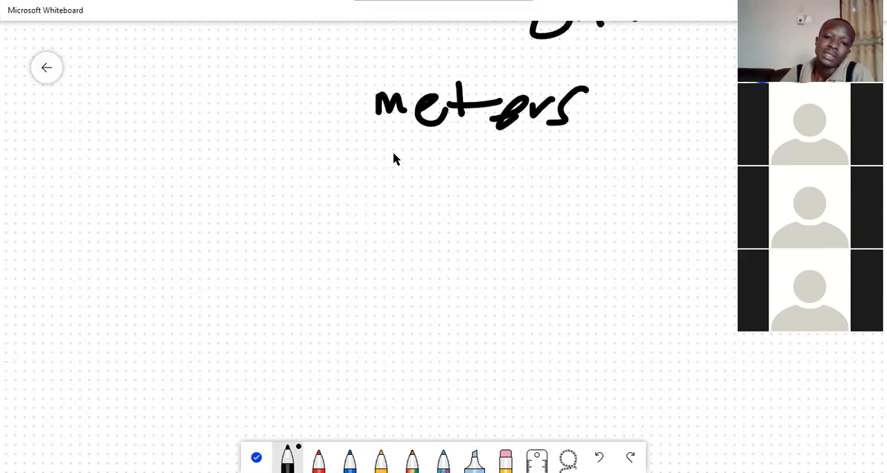
Step: Draw a large globe circle under 'meters' with three vertical lines to its left
drag(400, 144, 416, 144)
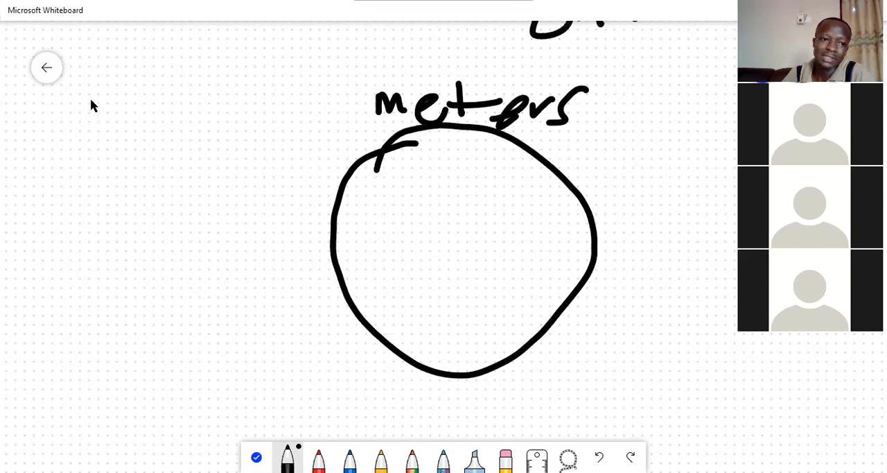
drag(249, 63, 250, 302)
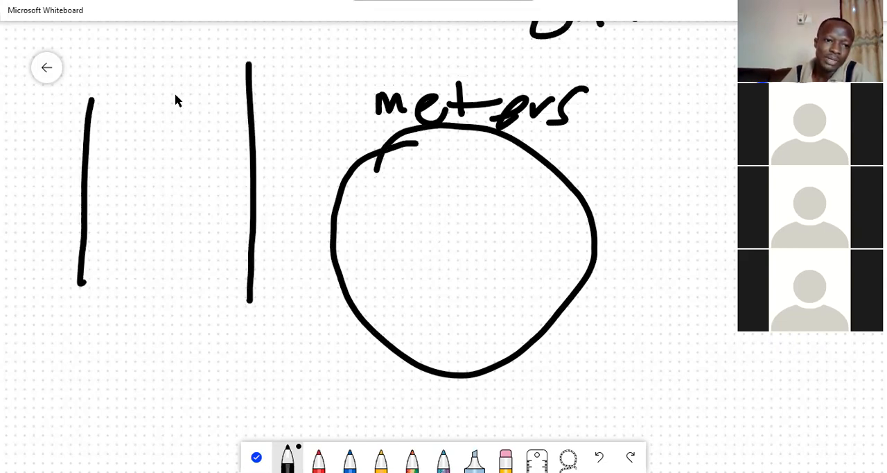
drag(172, 55, 151, 339)
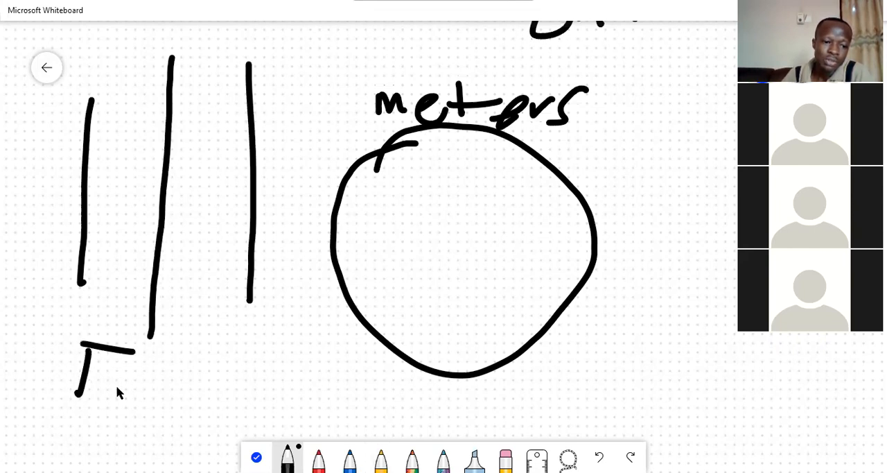
Step: Begin handwriting the 'False Easting' label below the vertical lines
drag(83, 354, 205, 399)
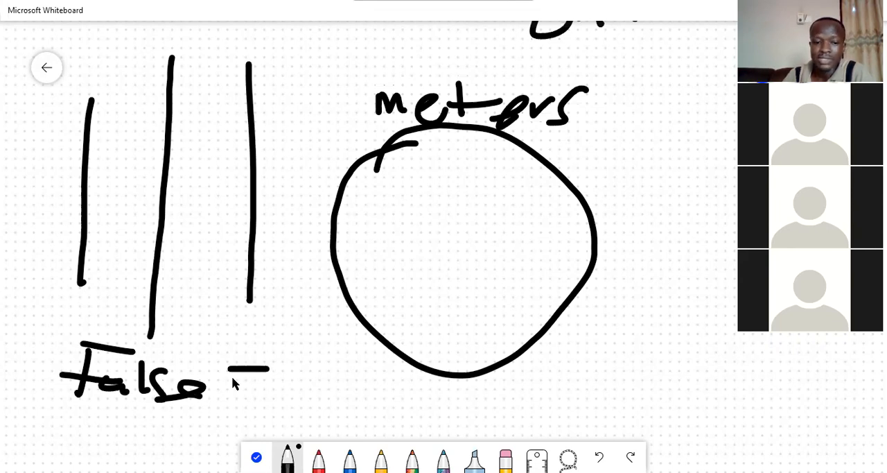
drag(229, 377, 291, 391)
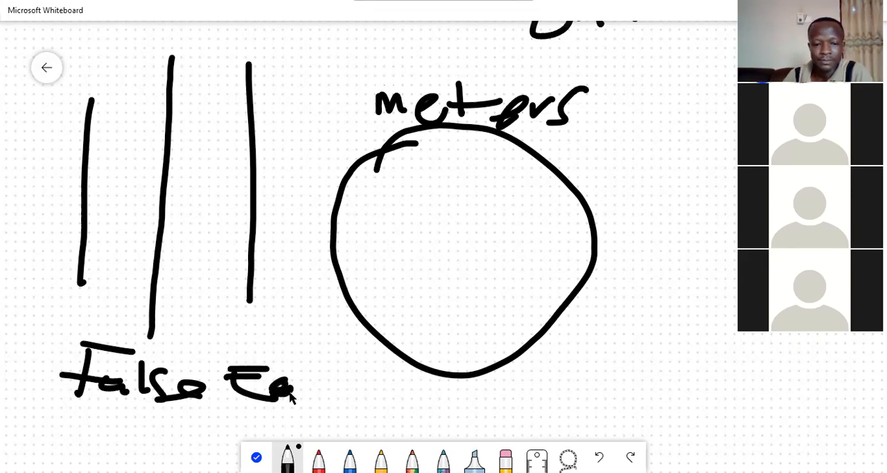